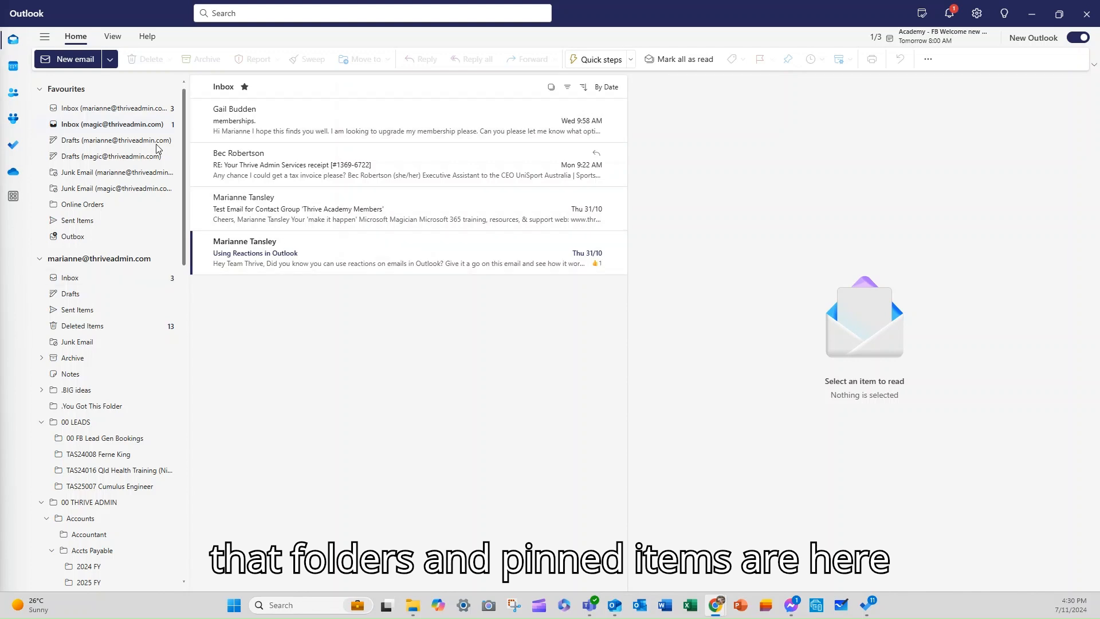
mouse_move(128, 390)
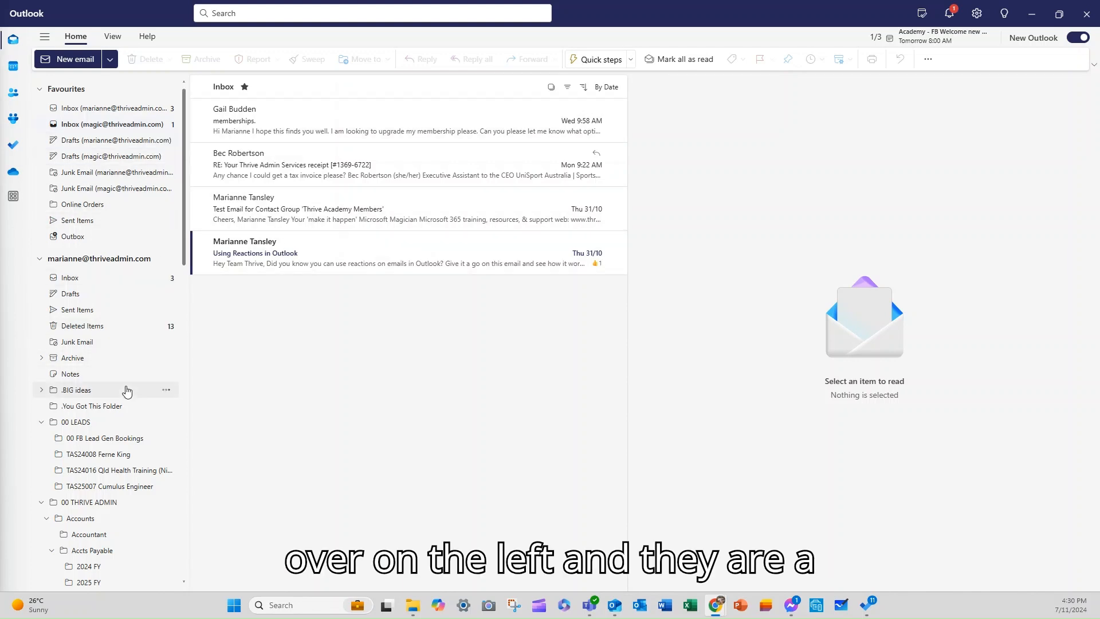
- Browse the folder pane, collapsing and re-expanding the Accts Payable subfolders
scroll(down, 3)
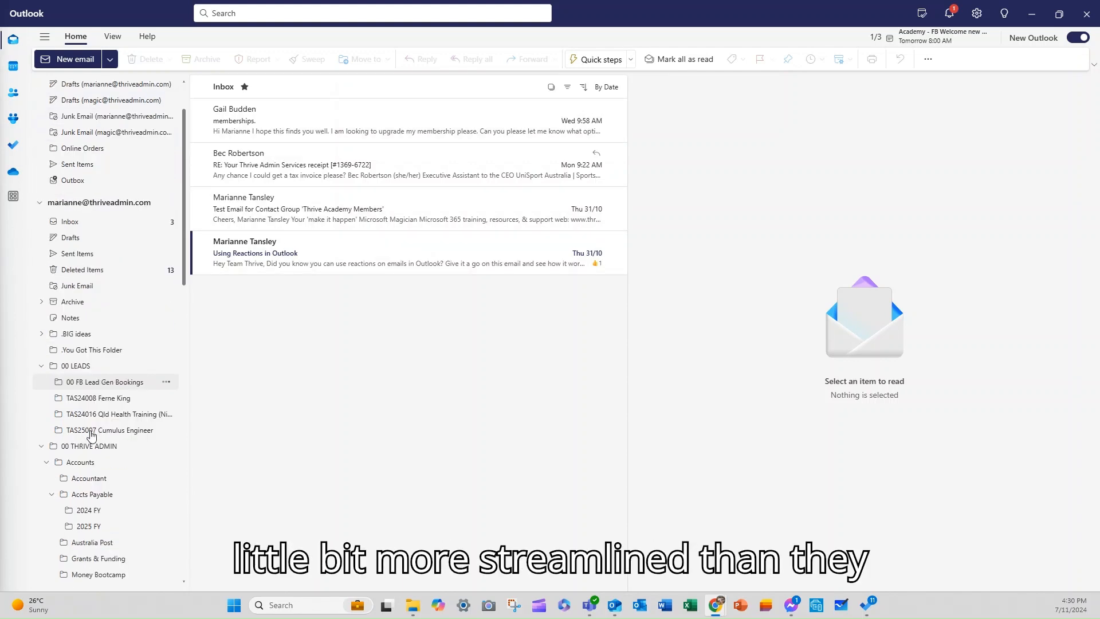
scroll(down, 3)
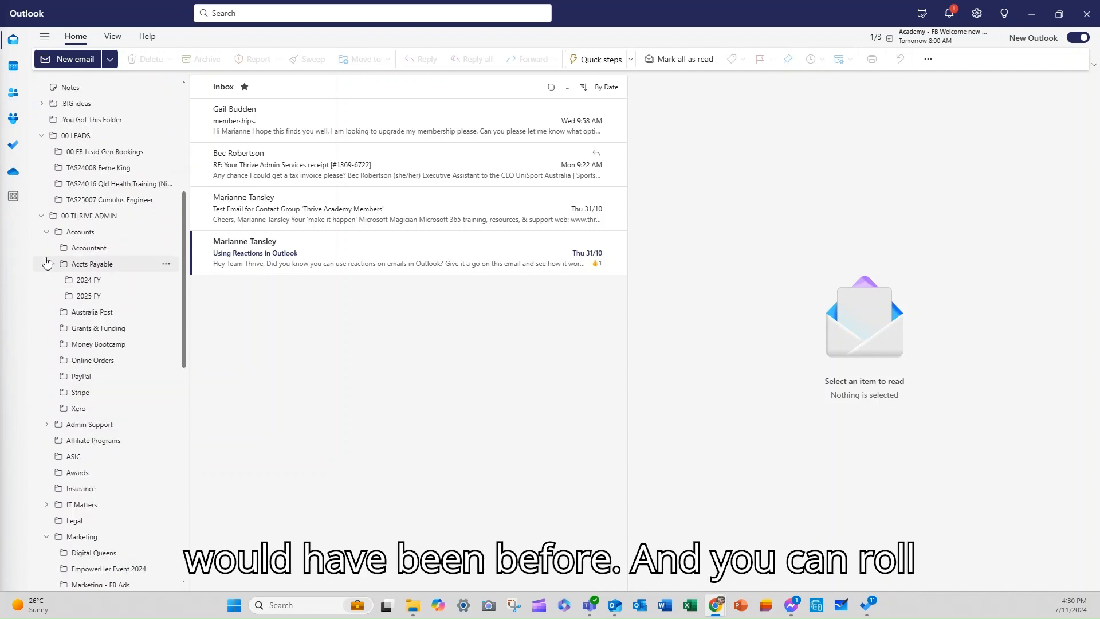
click(48, 263)
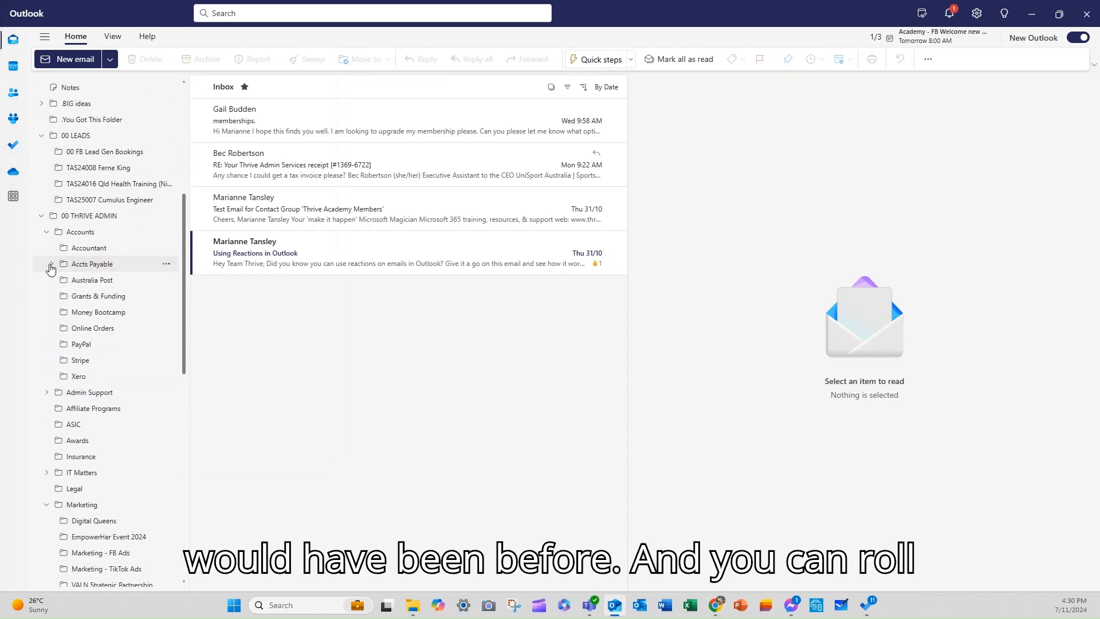
click(50, 266)
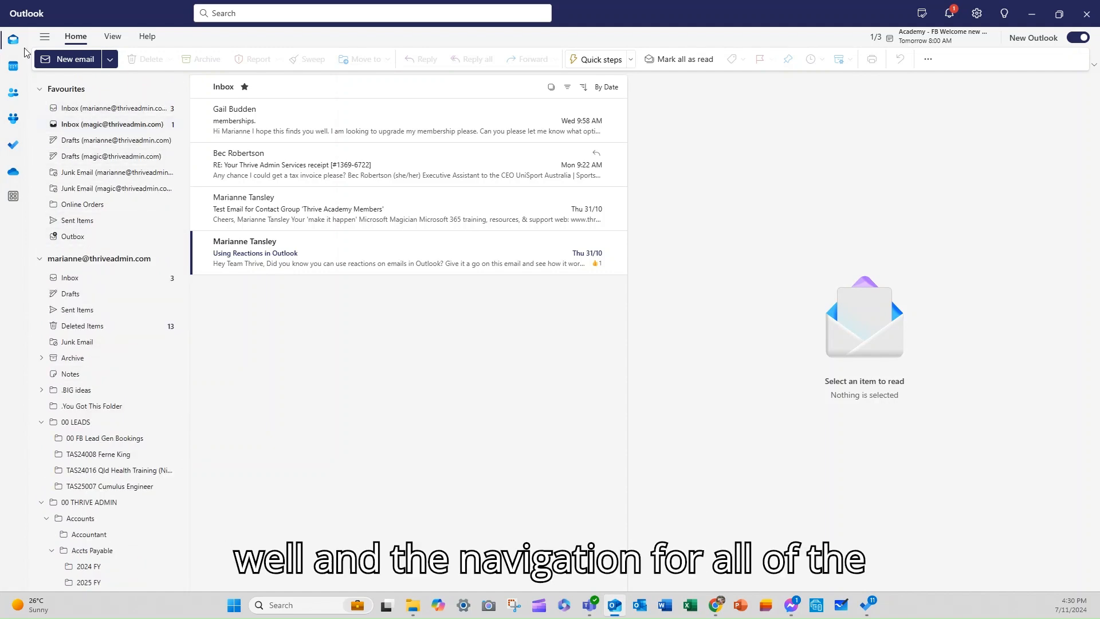
mouse_move(16, 215)
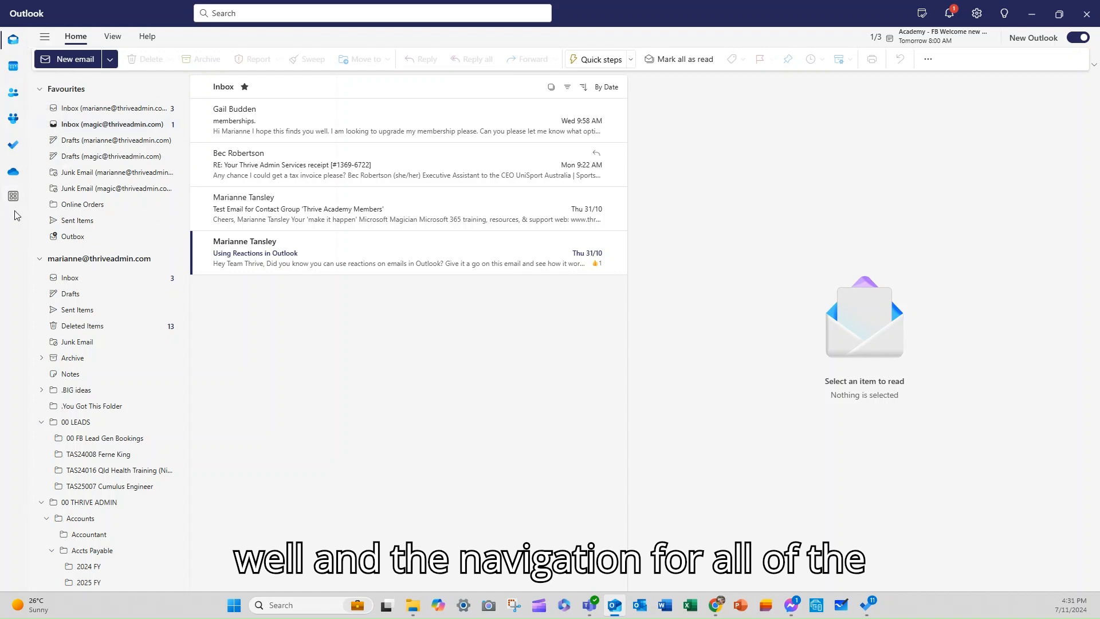
mouse_move(11, 62)
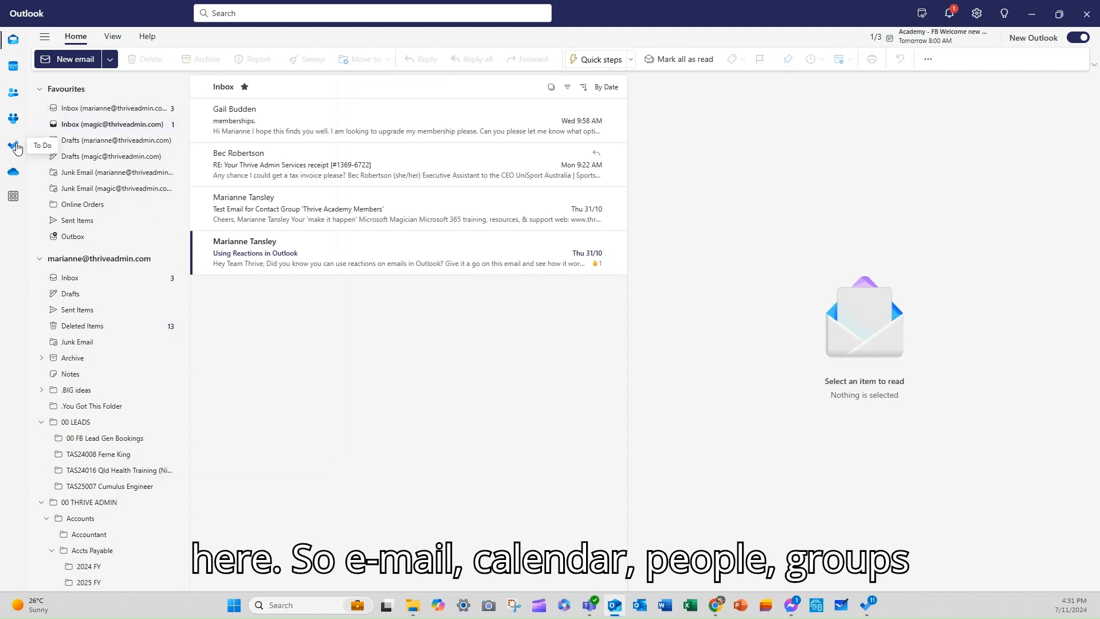
mouse_move(14, 172)
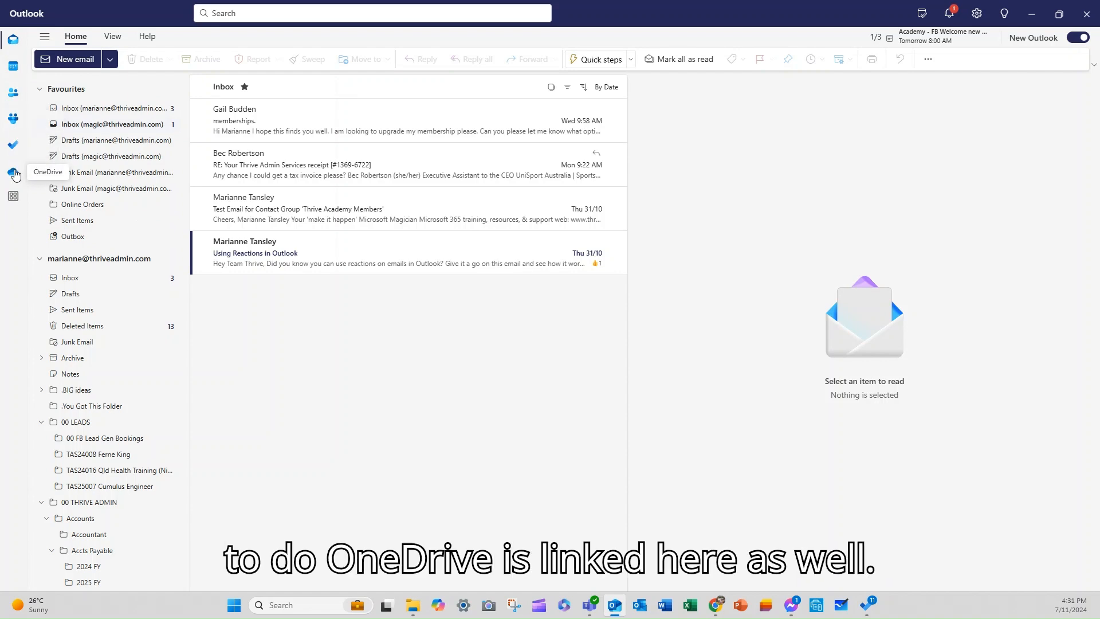
click(14, 195)
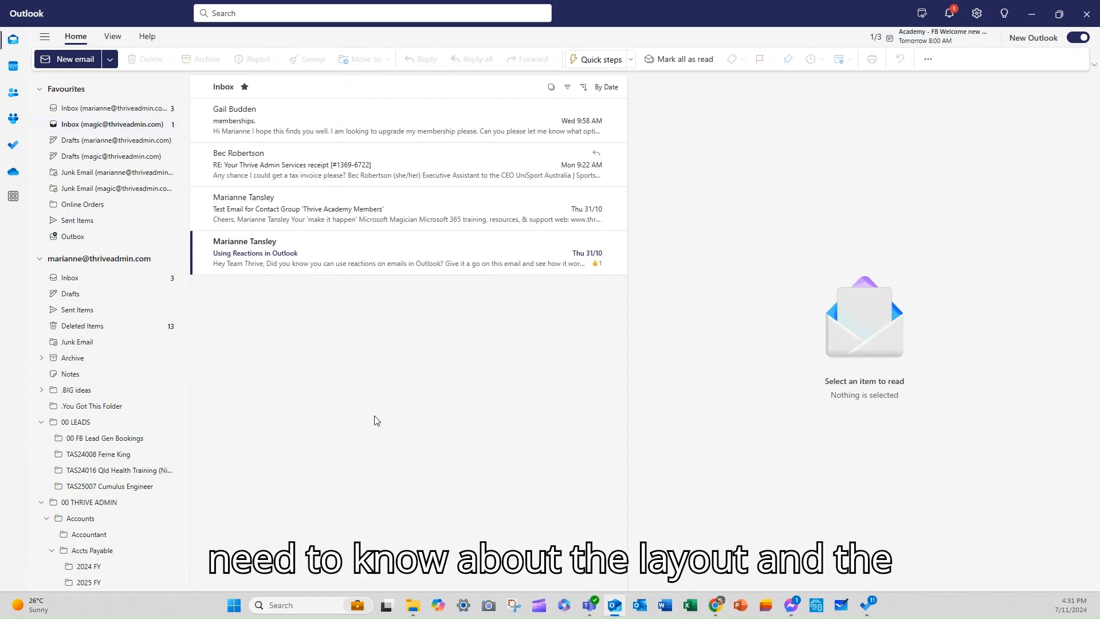
mouse_move(45, 48)
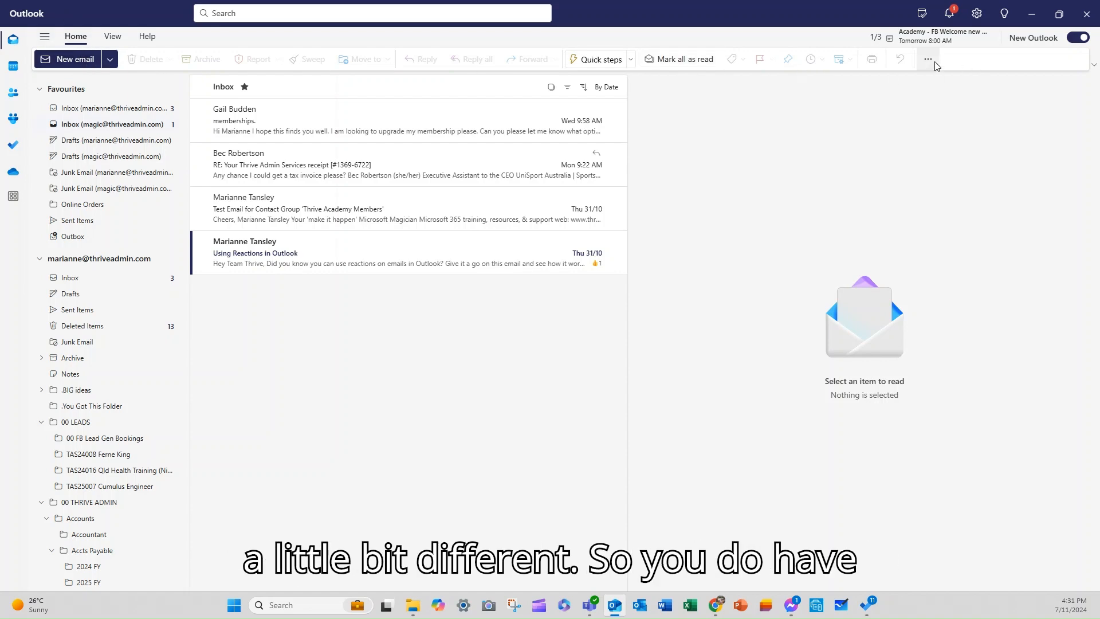
mouse_move(850, 80)
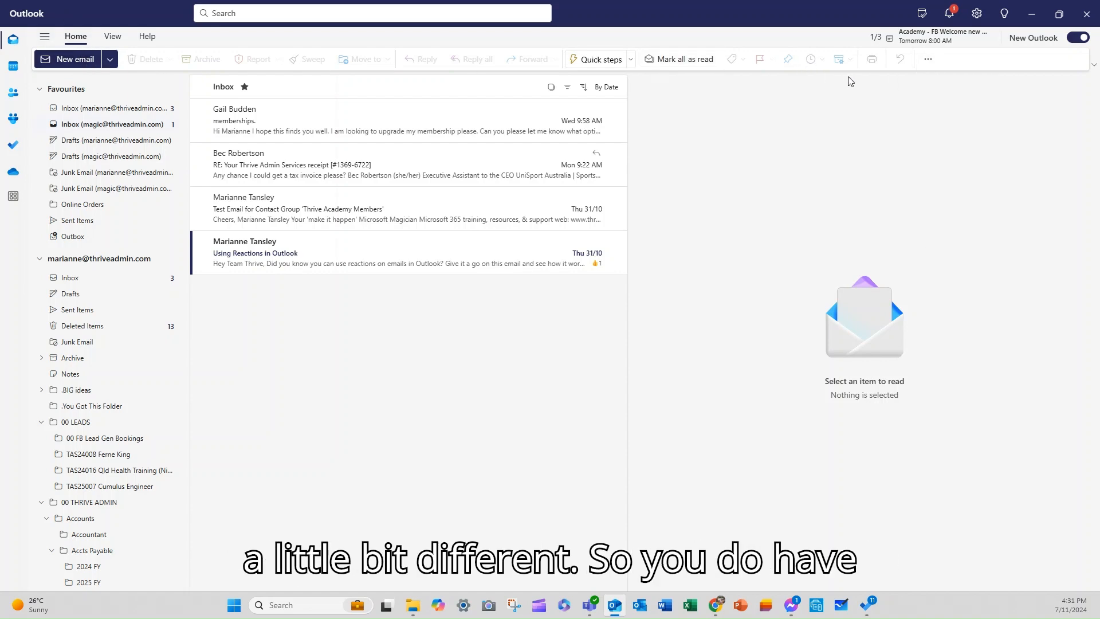
- Review the ribbon customisation options and close them without saving changes
click(928, 58)
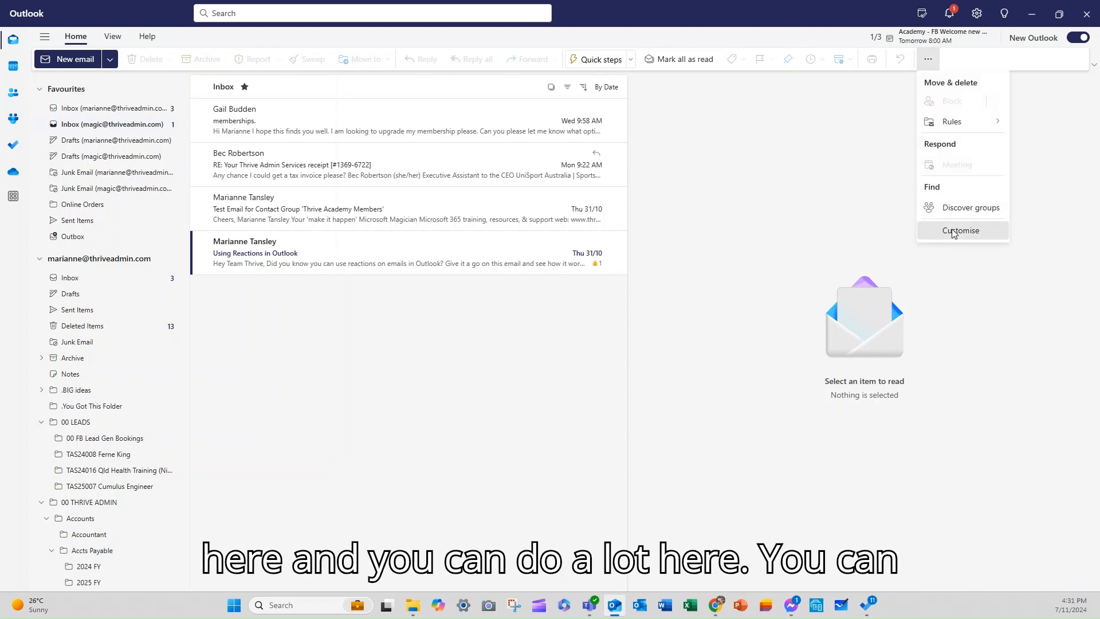
click(960, 230)
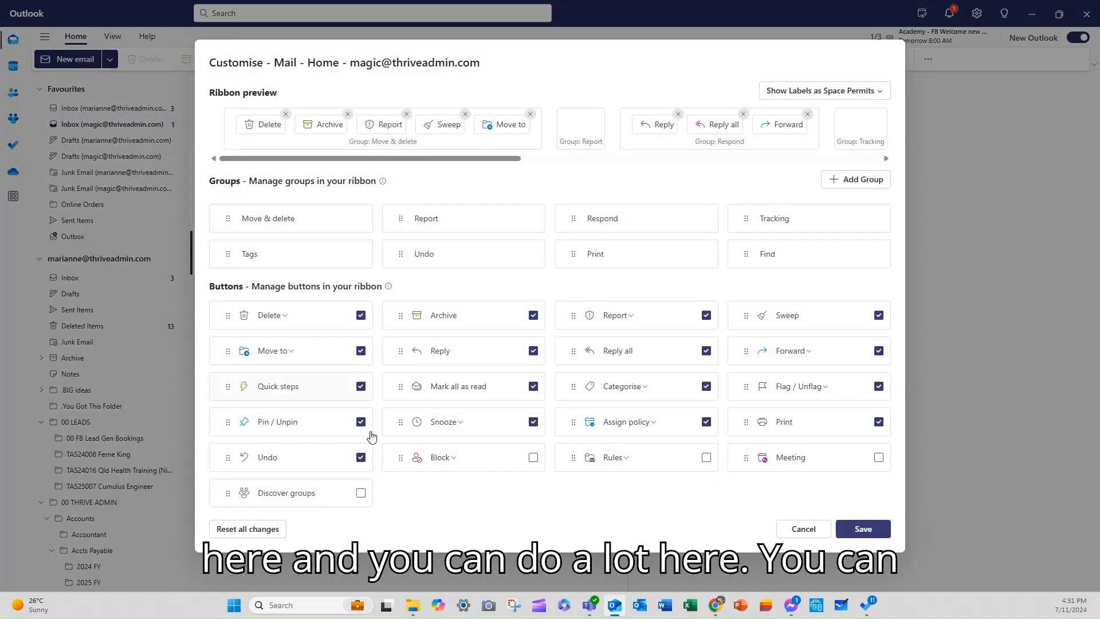
mouse_move(618, 394)
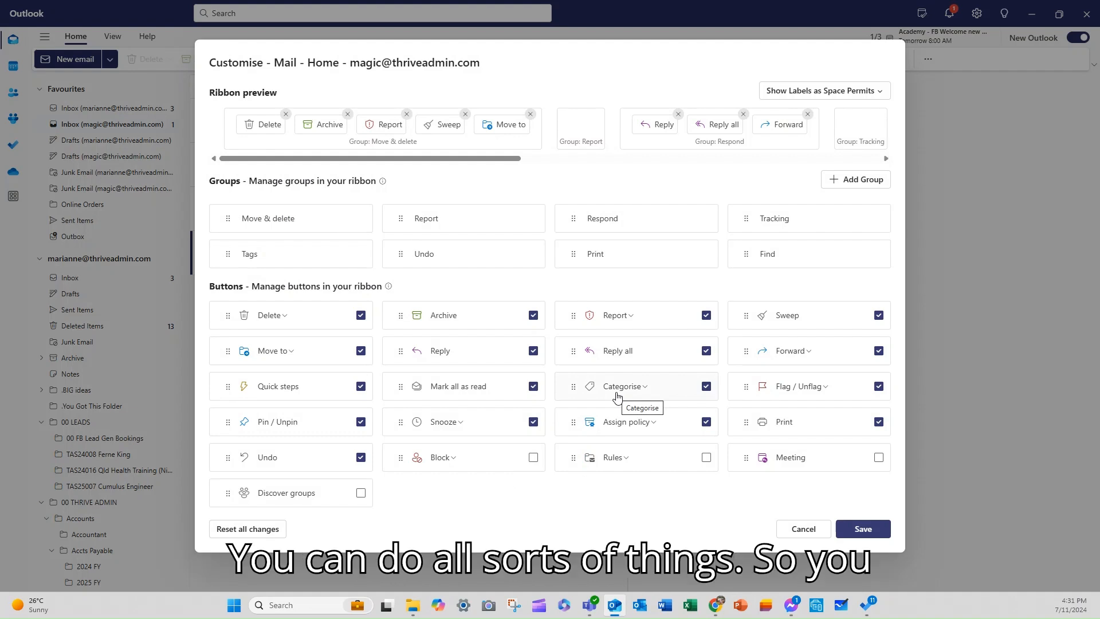
mouse_move(753, 442)
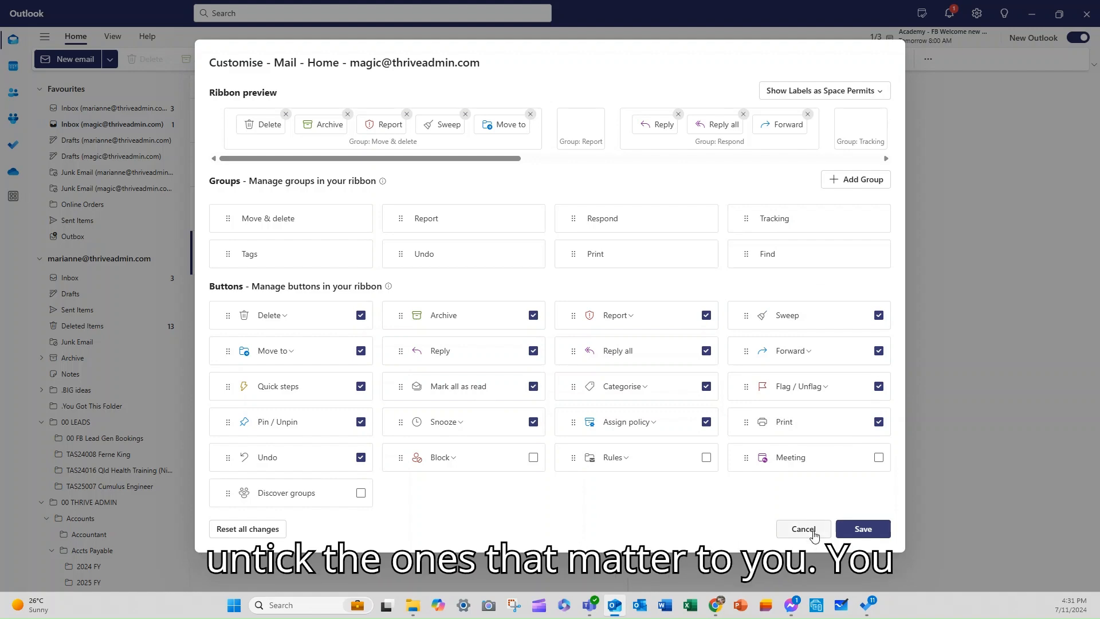
click(803, 528)
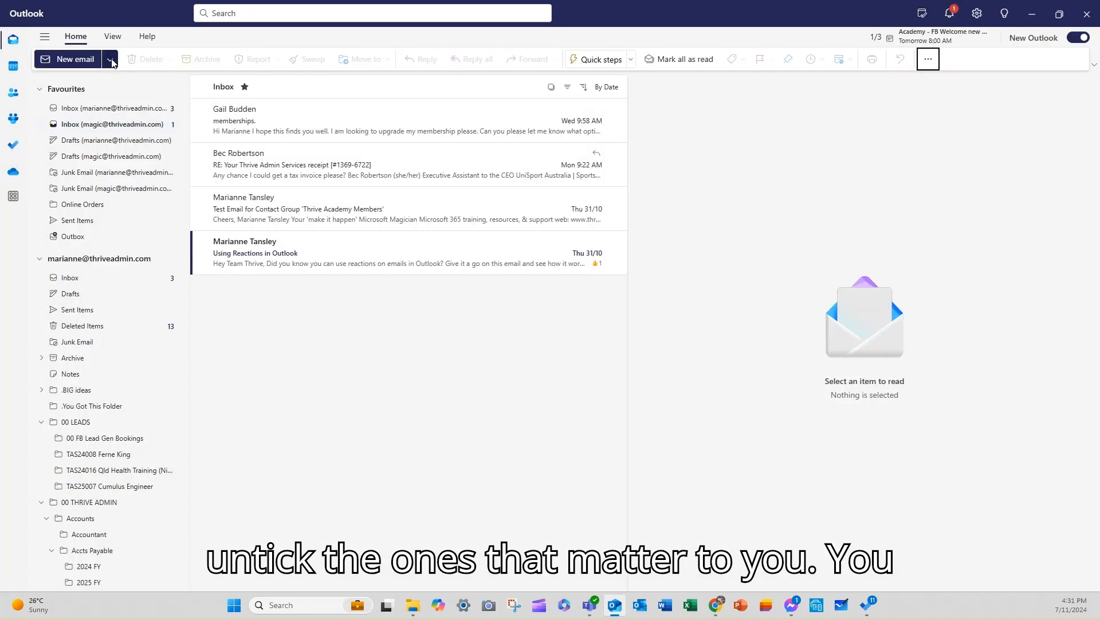
- Browse the View tab's Messages, Layout and Density choices without changing anything
click(112, 35)
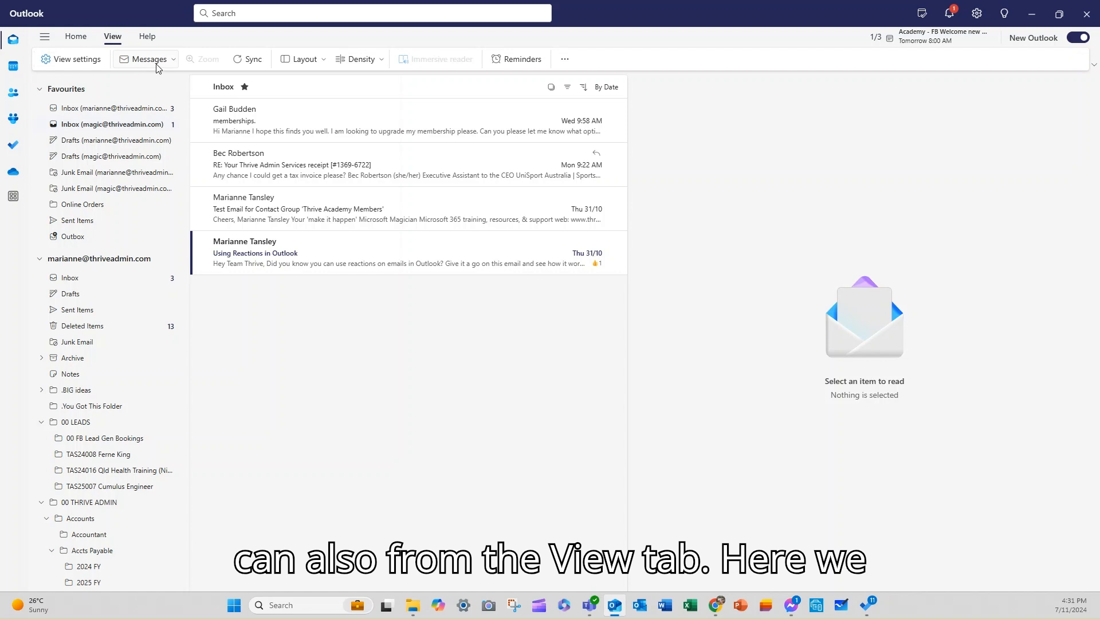
click(147, 60)
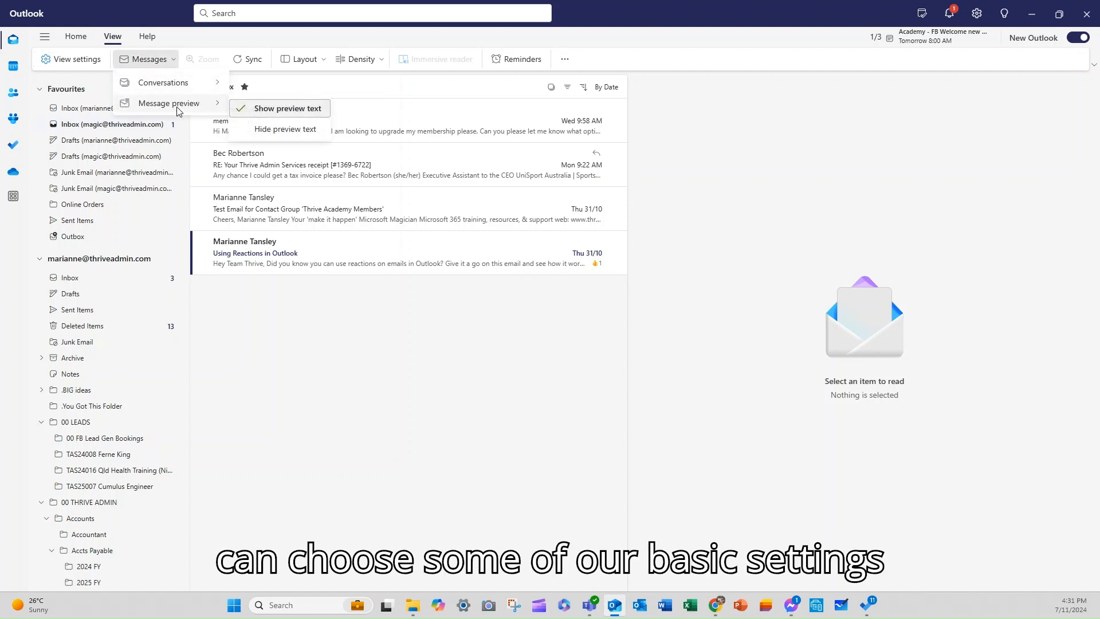
click(302, 59)
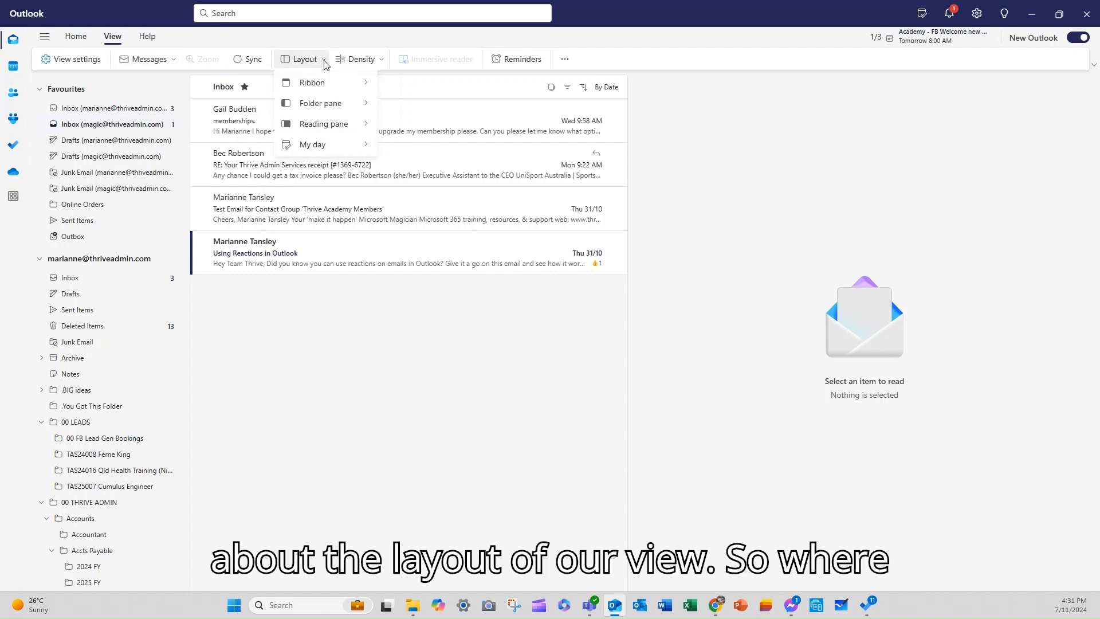
mouse_move(319, 87)
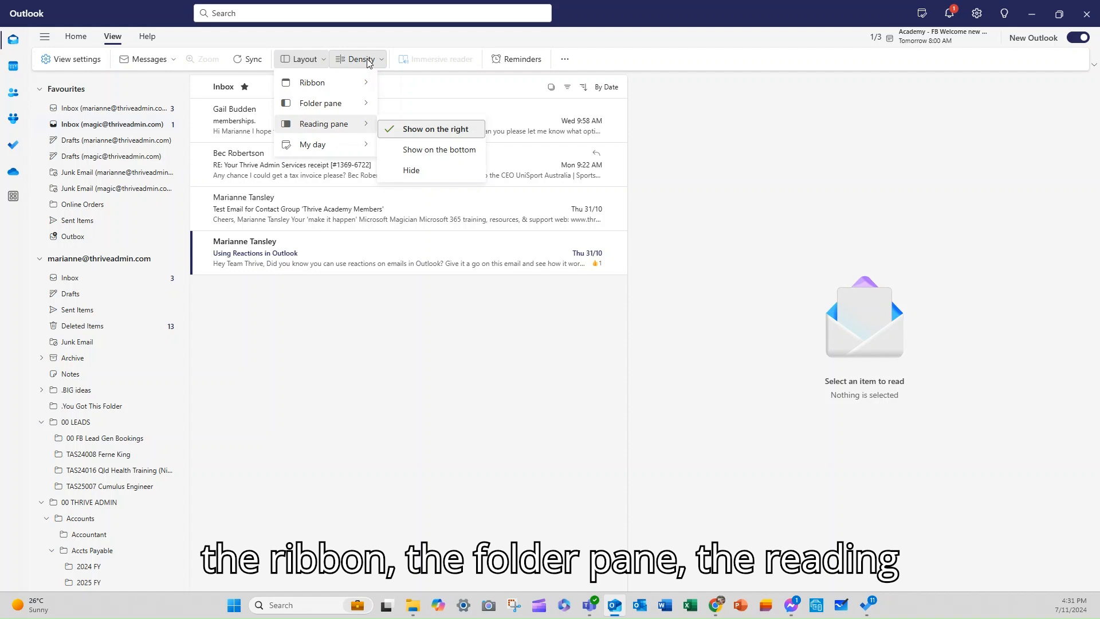
click(357, 60)
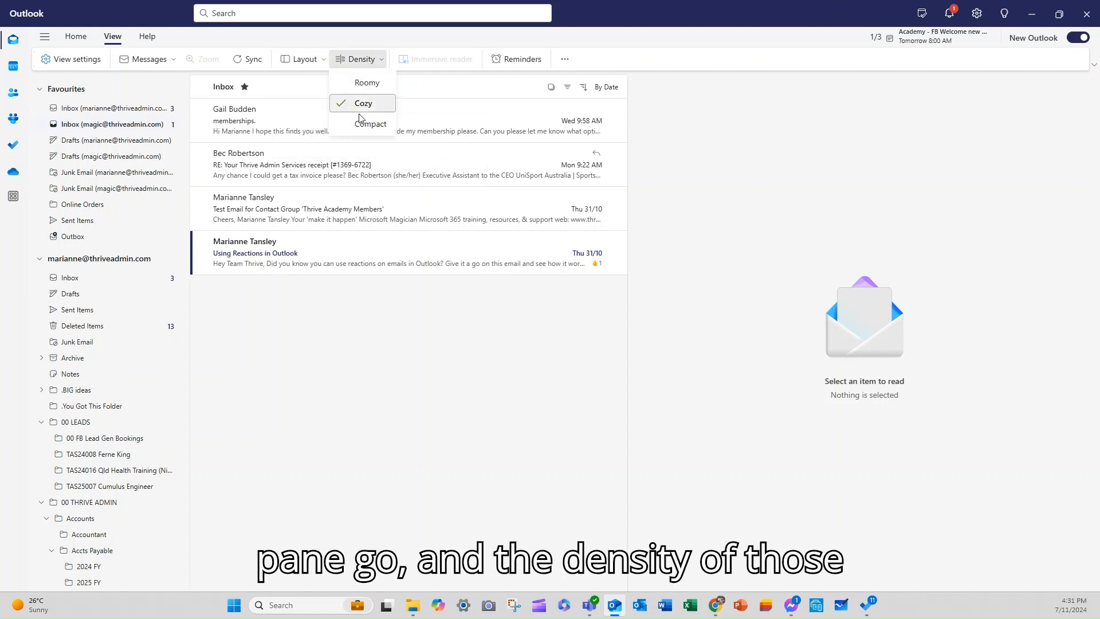
mouse_move(565, 64)
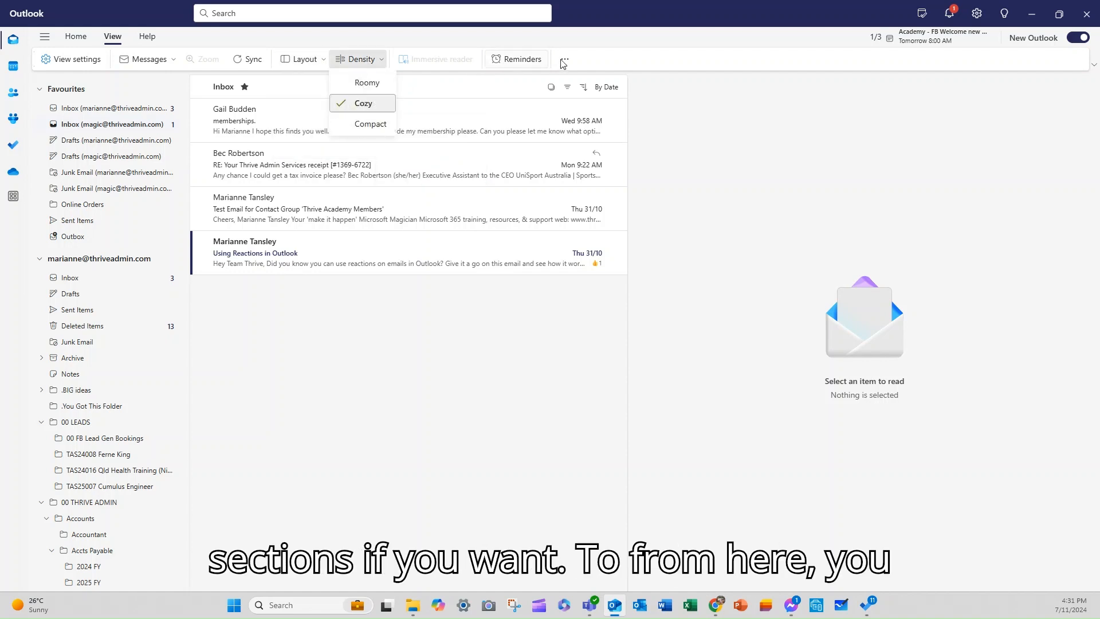
click(563, 59)
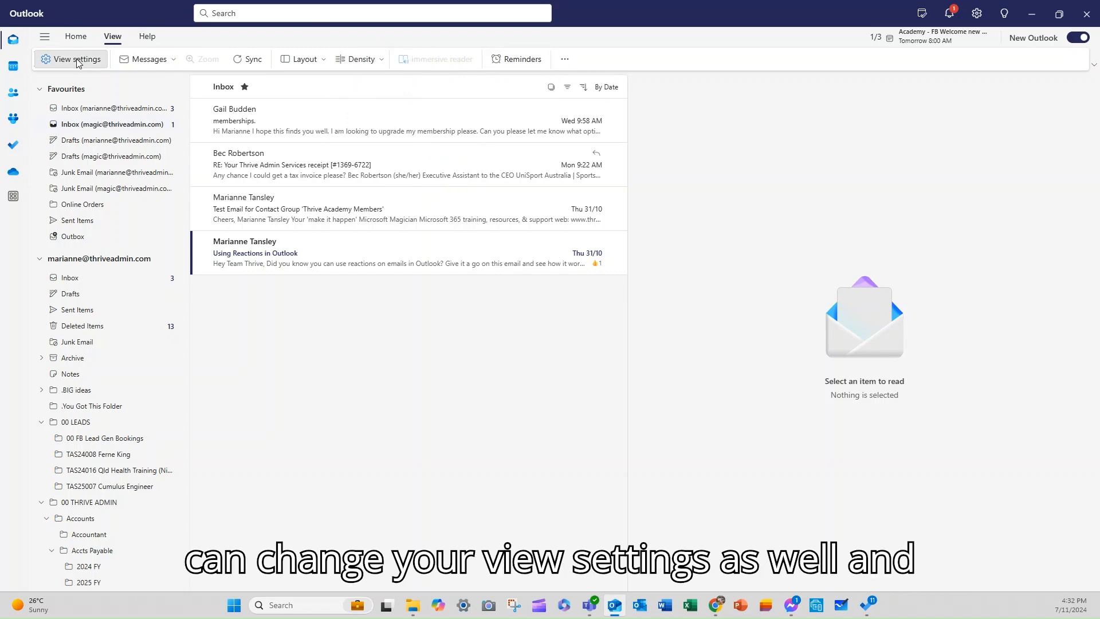
- Review the Email > Layout settings page, scrolling through its options
click(72, 60)
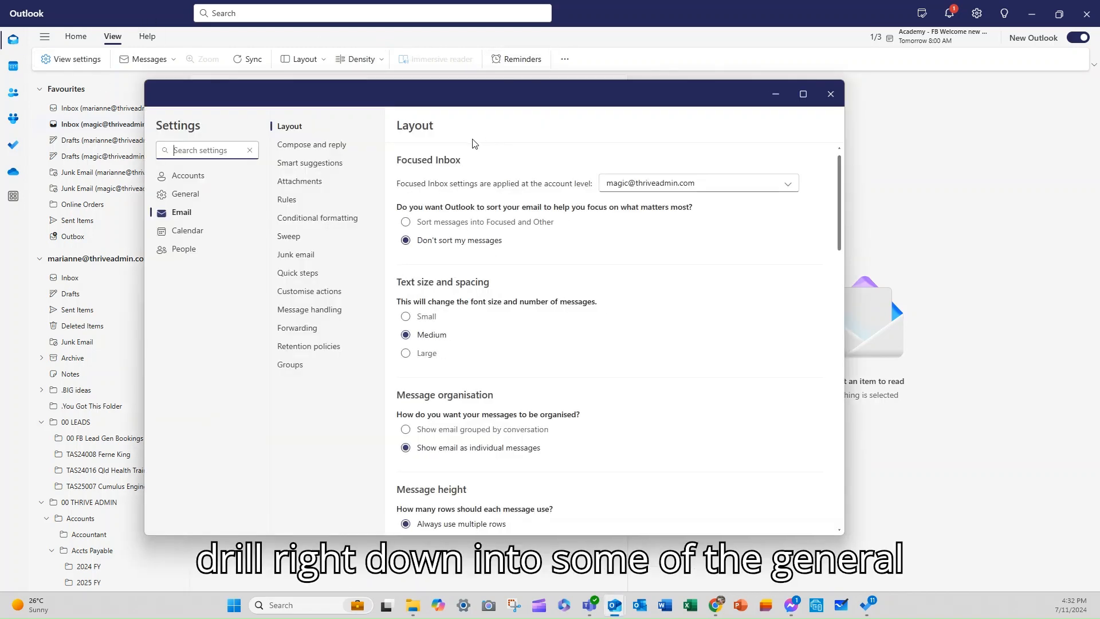
mouse_move(180, 199)
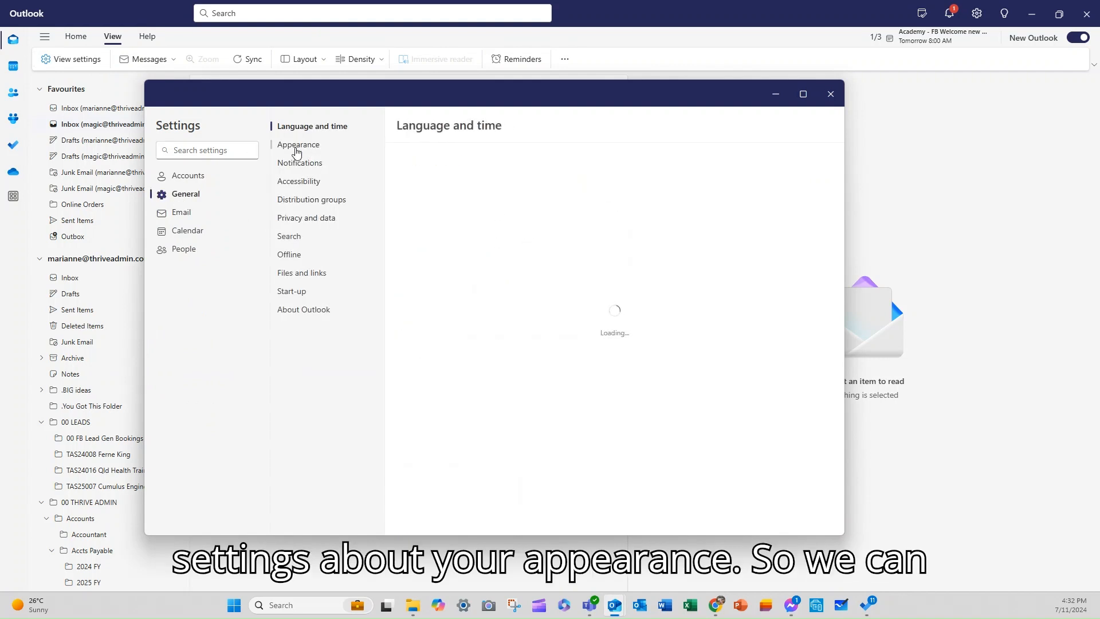
click(298, 144)
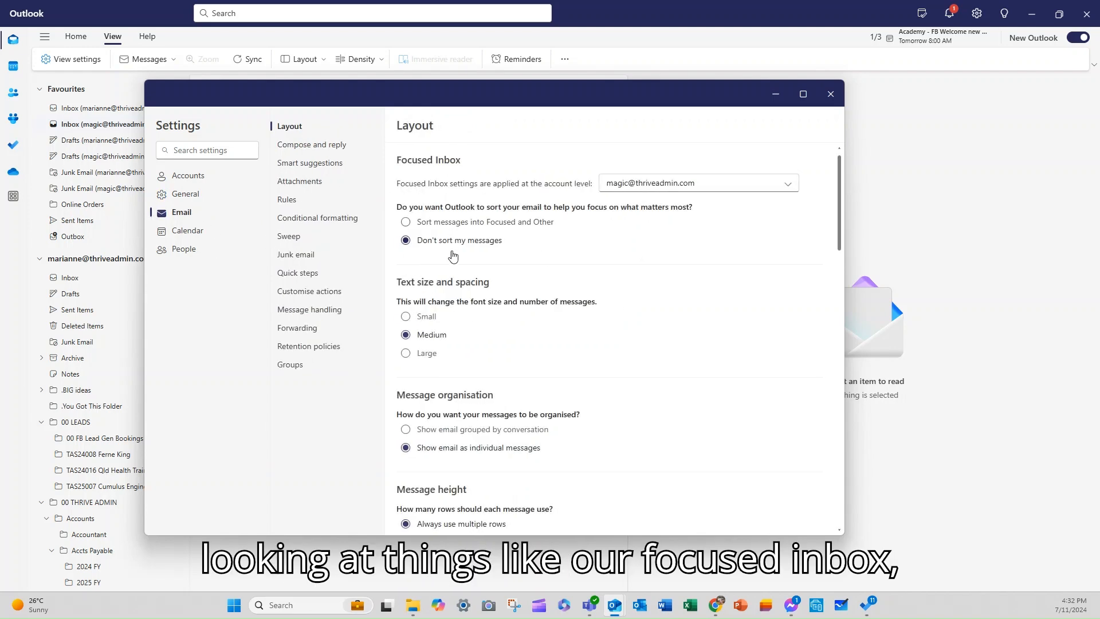
scroll(down, 3)
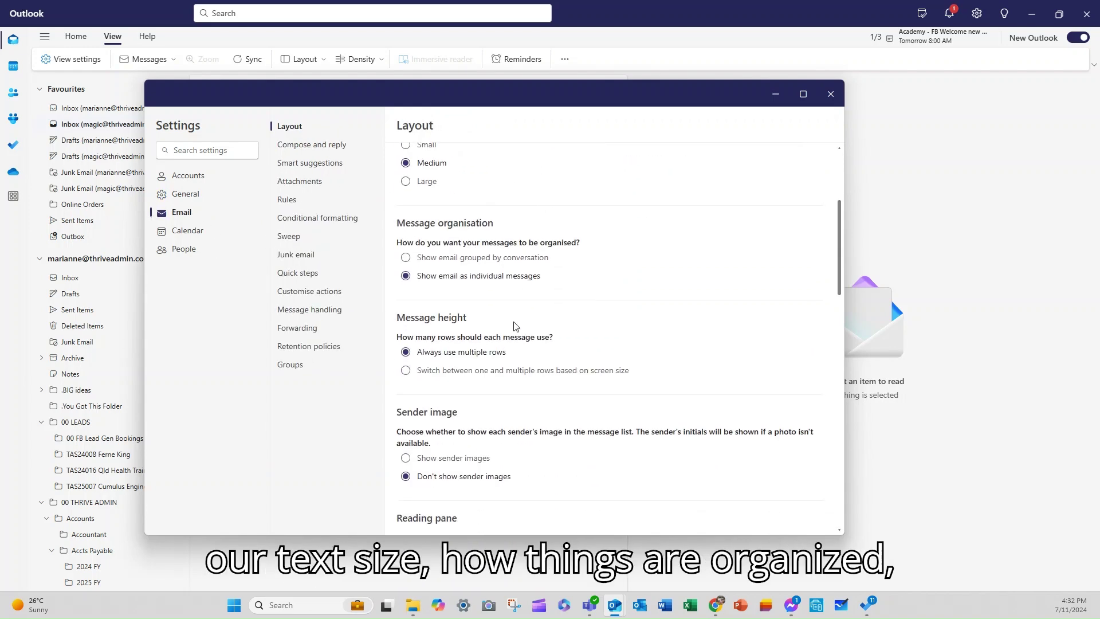
scroll(down, 3)
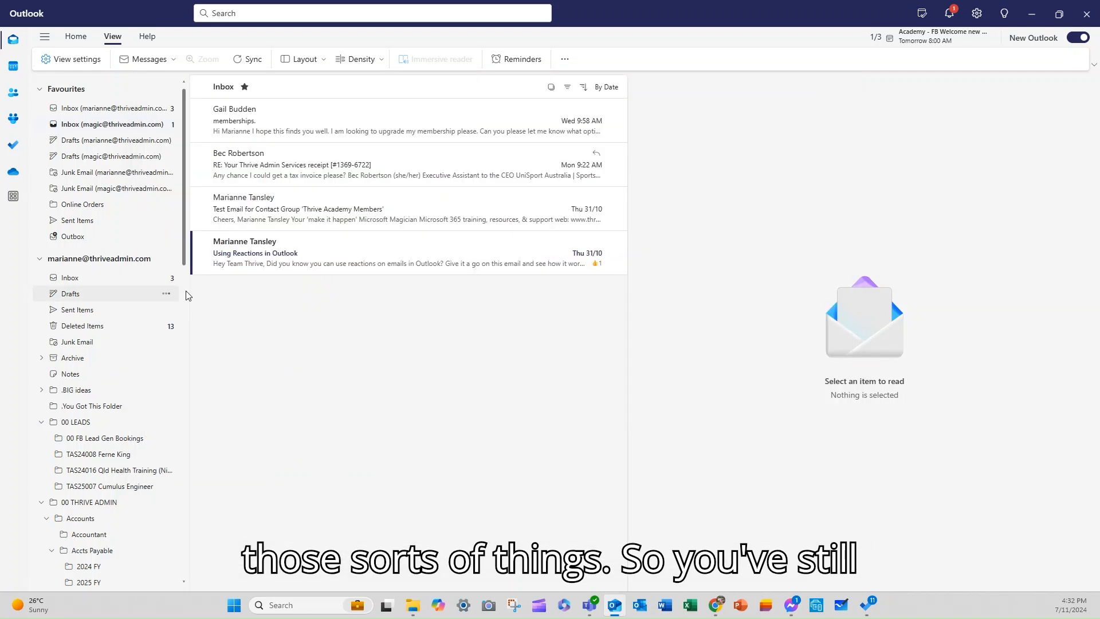
- Switch the ribbon from simplified to the classic ribbon and return to Home
click(304, 59)
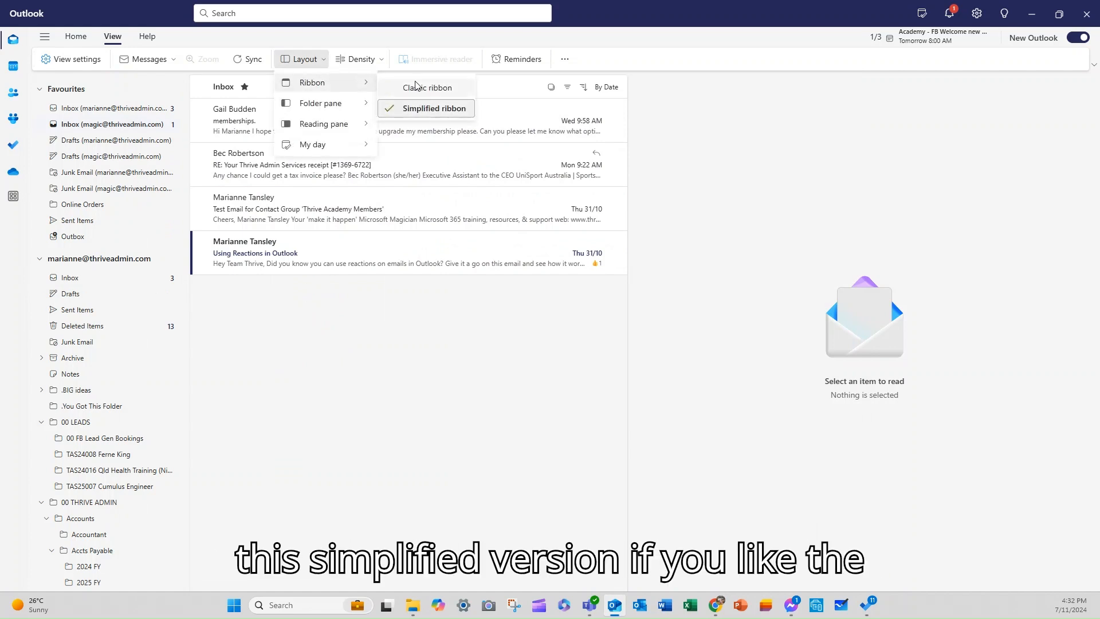
click(426, 87)
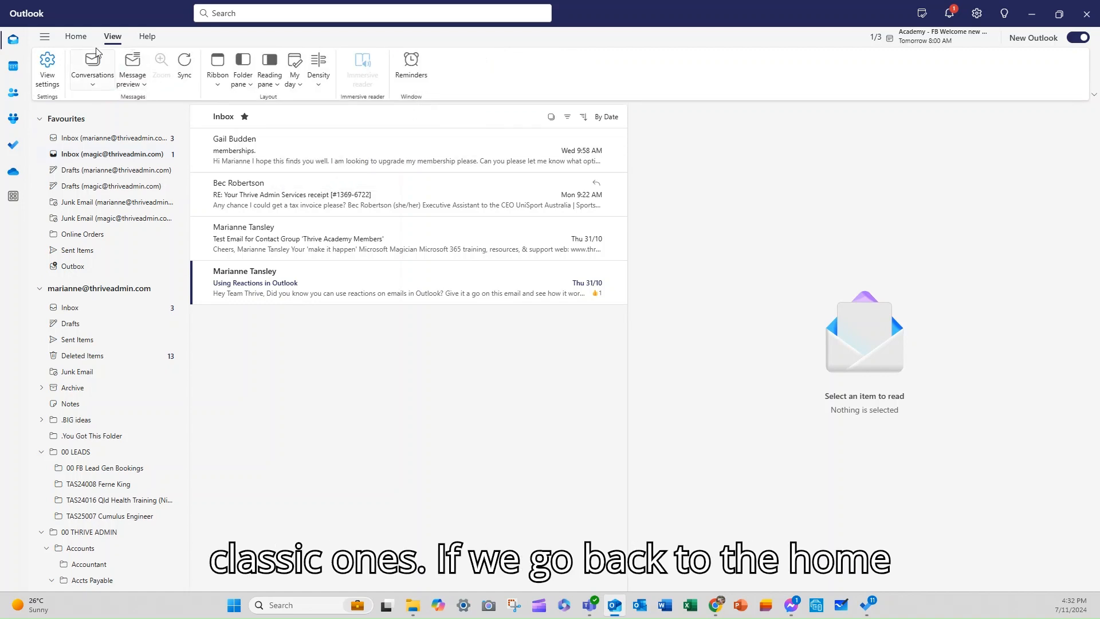
click(75, 35)
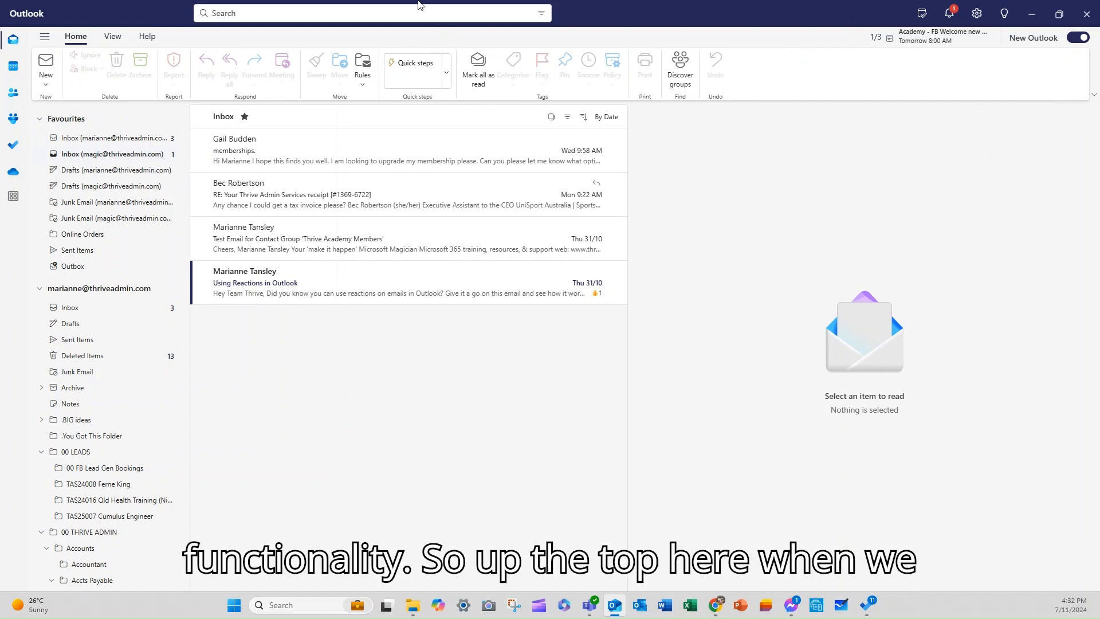
click(365, 12)
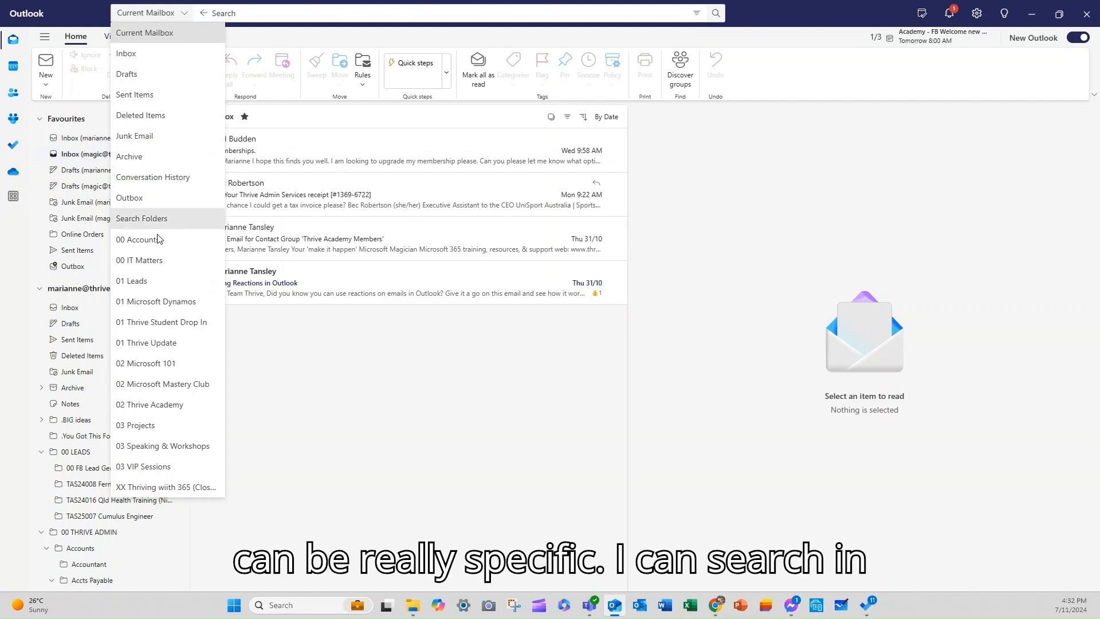
mouse_move(140, 276)
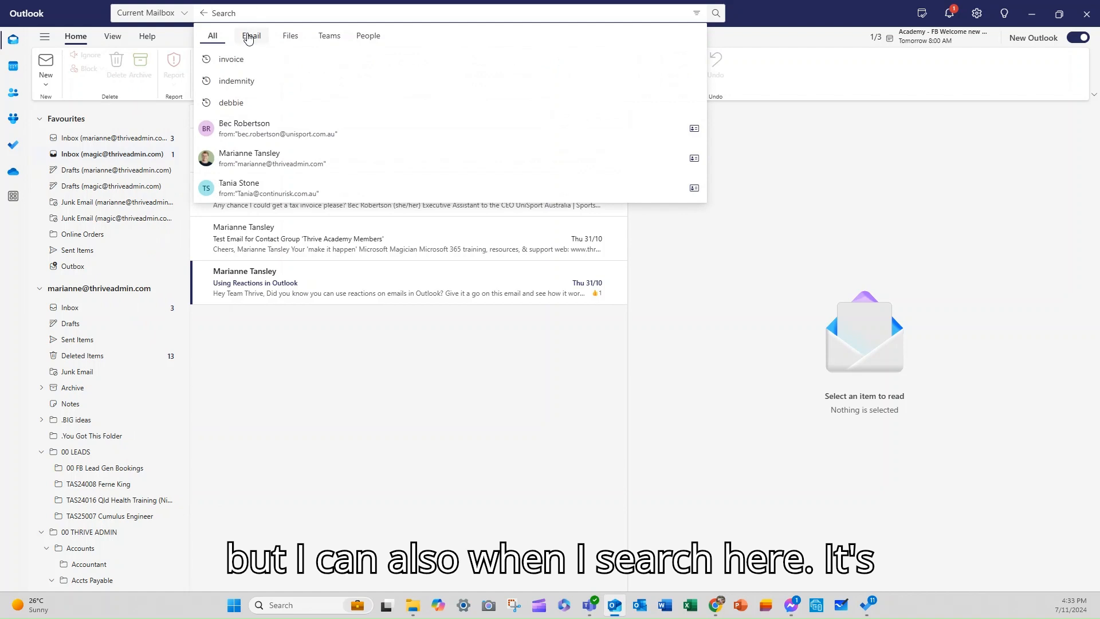
mouse_move(251, 39)
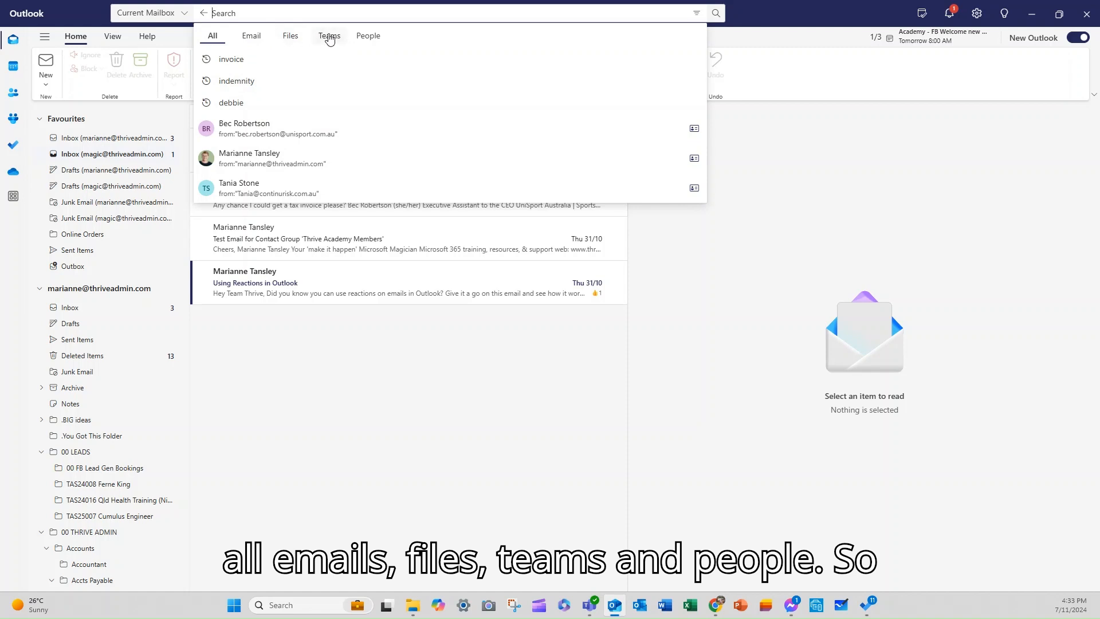
mouse_move(392, 57)
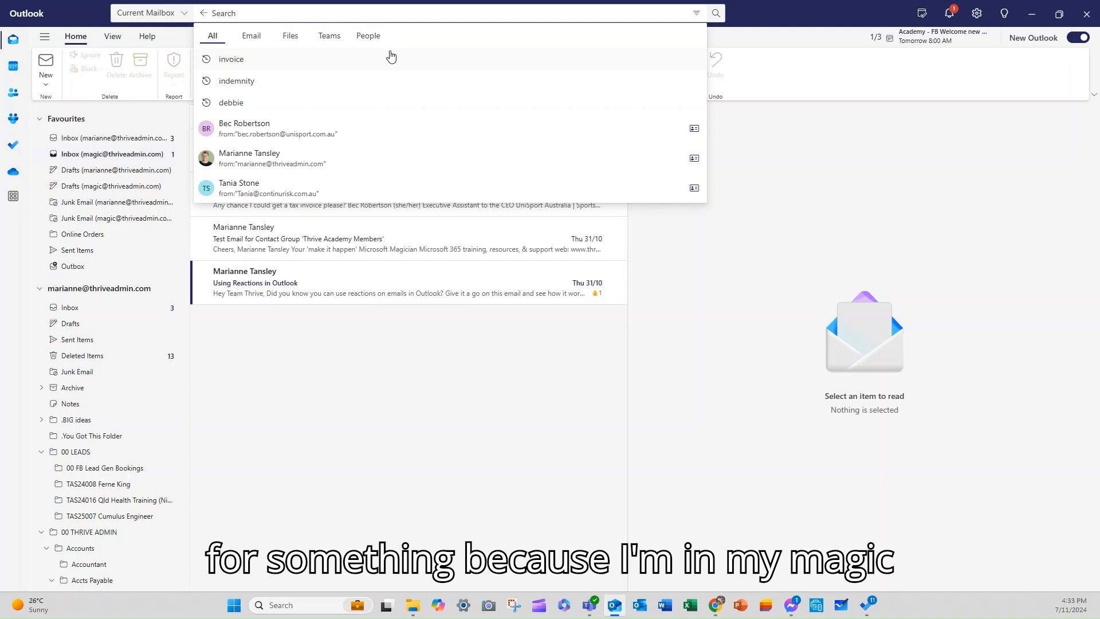
text(marianne)
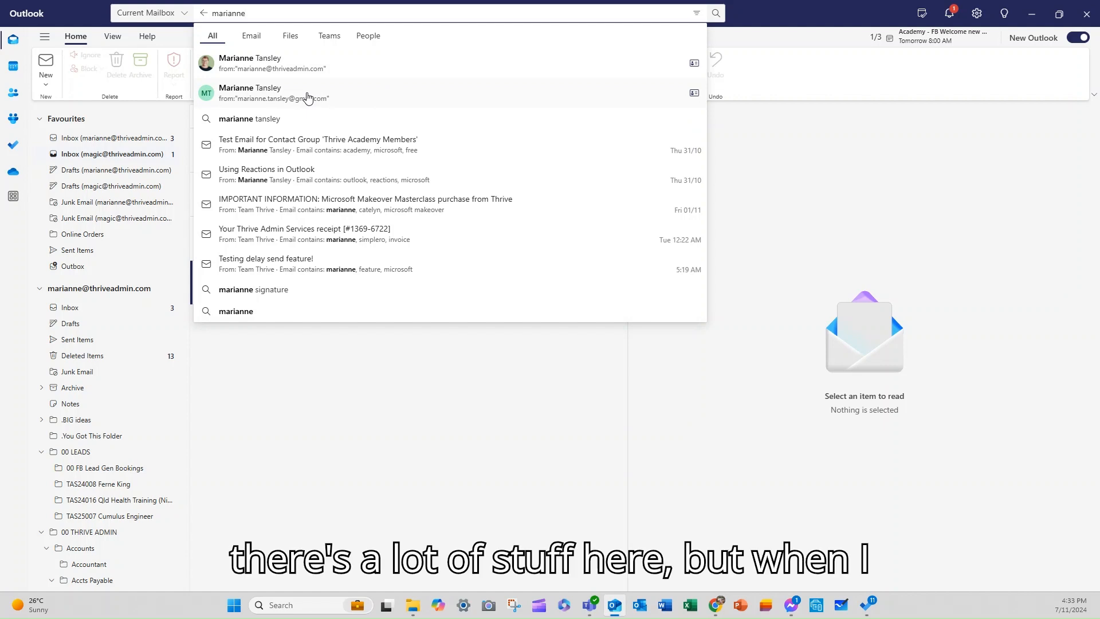
click(251, 35)
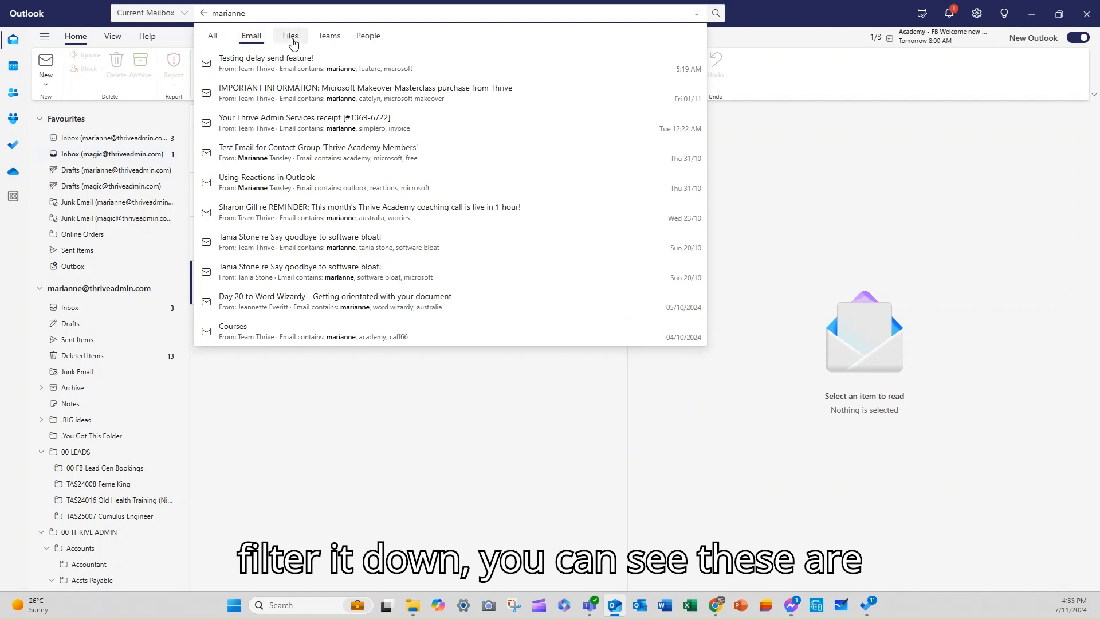
click(329, 36)
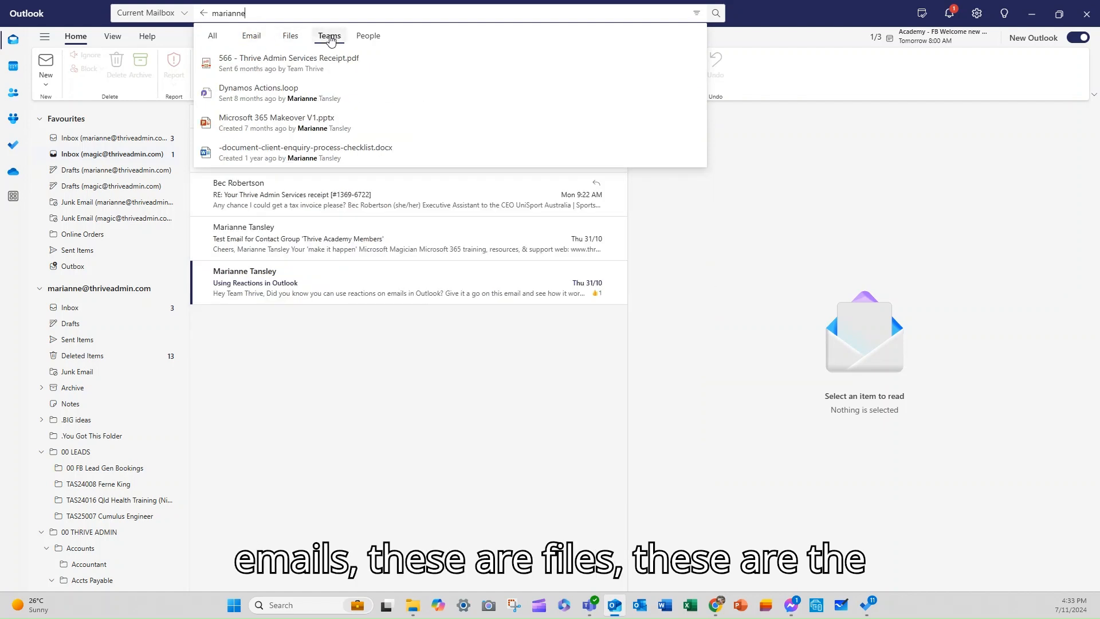
click(368, 36)
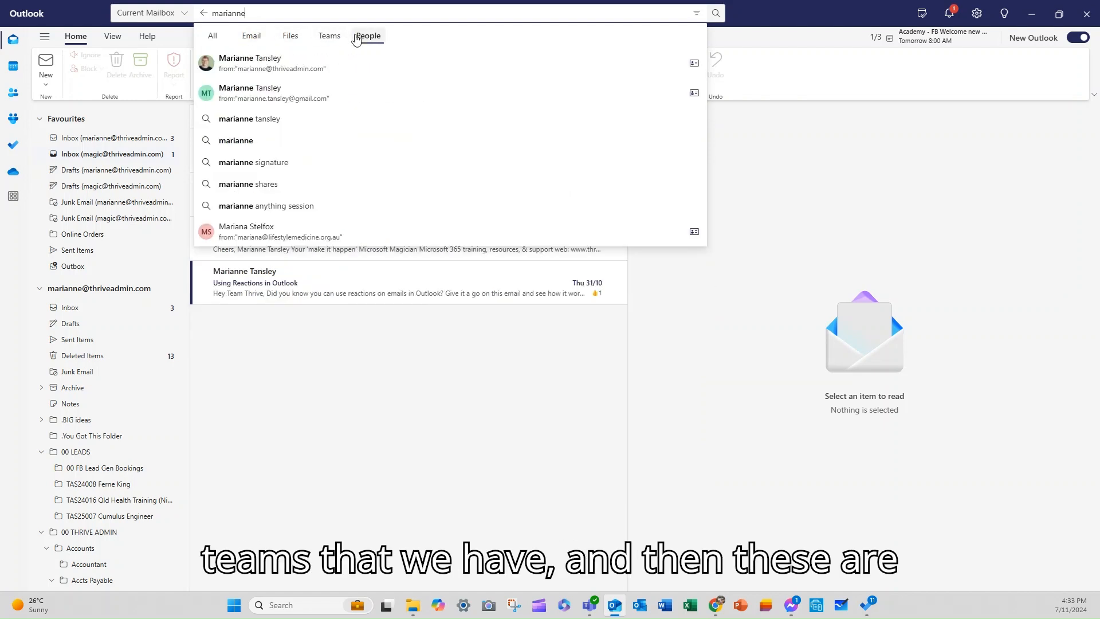
click(368, 35)
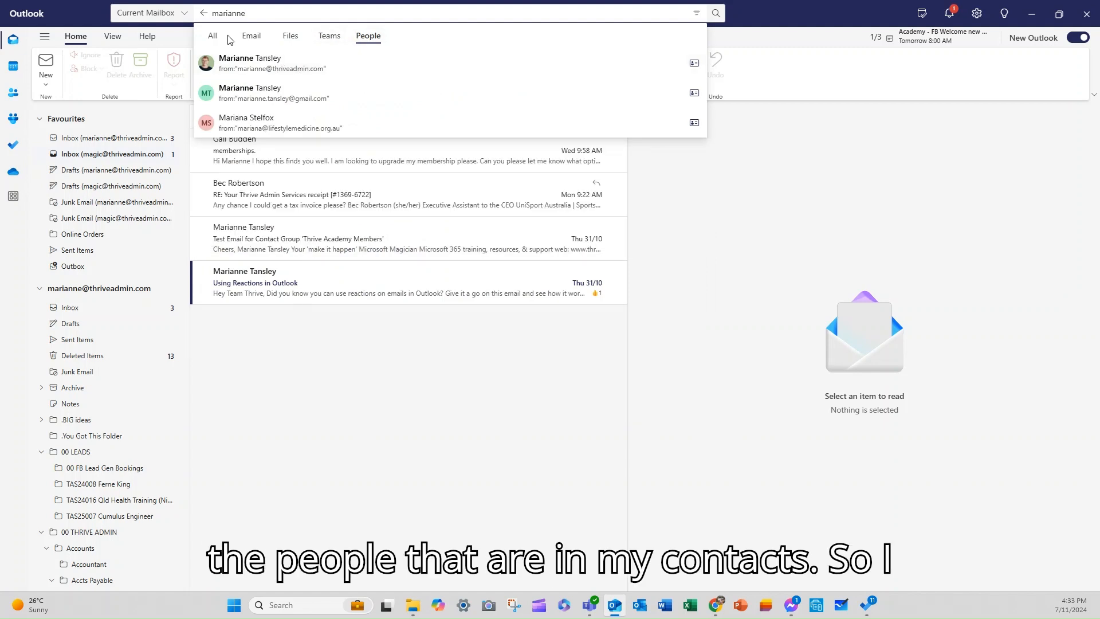
click(213, 35)
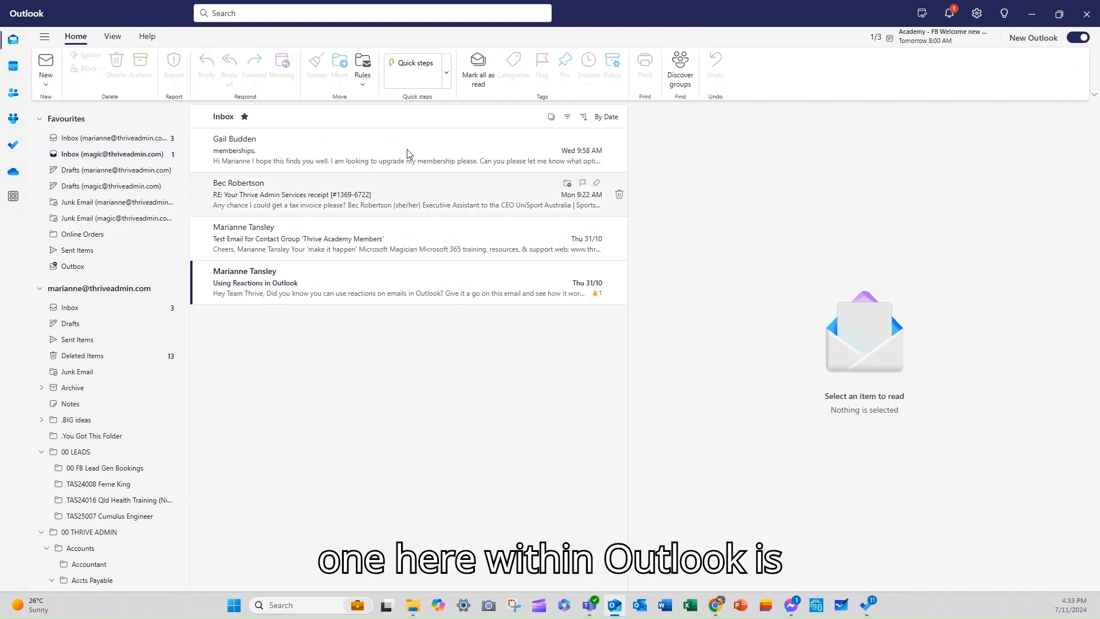
- Browse the Conversations and Message preview choices on the View tab again
click(112, 35)
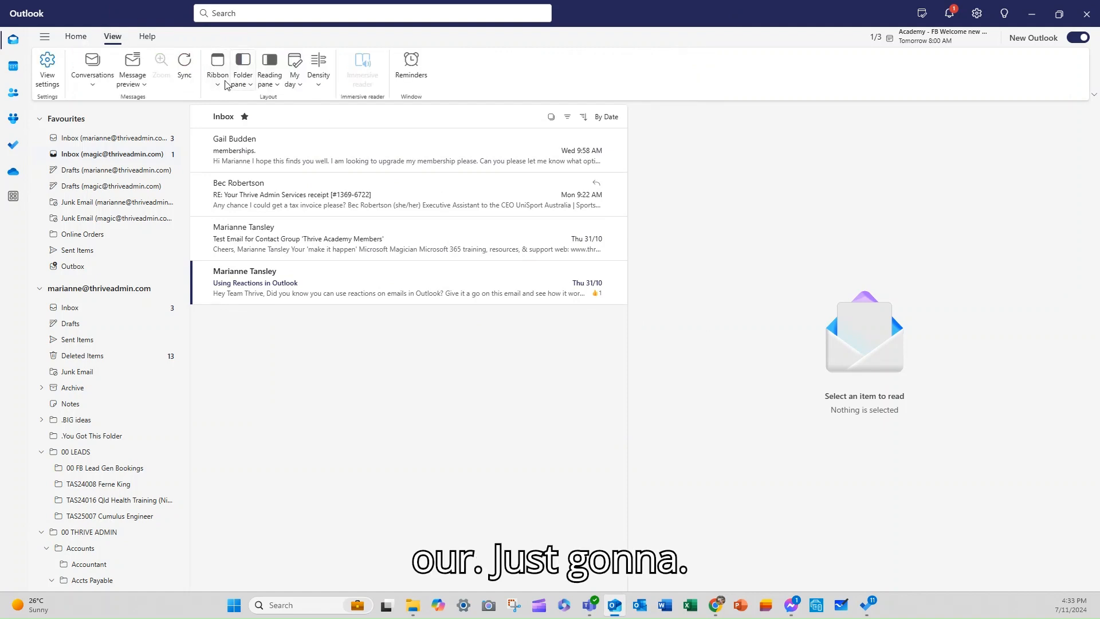
click(92, 68)
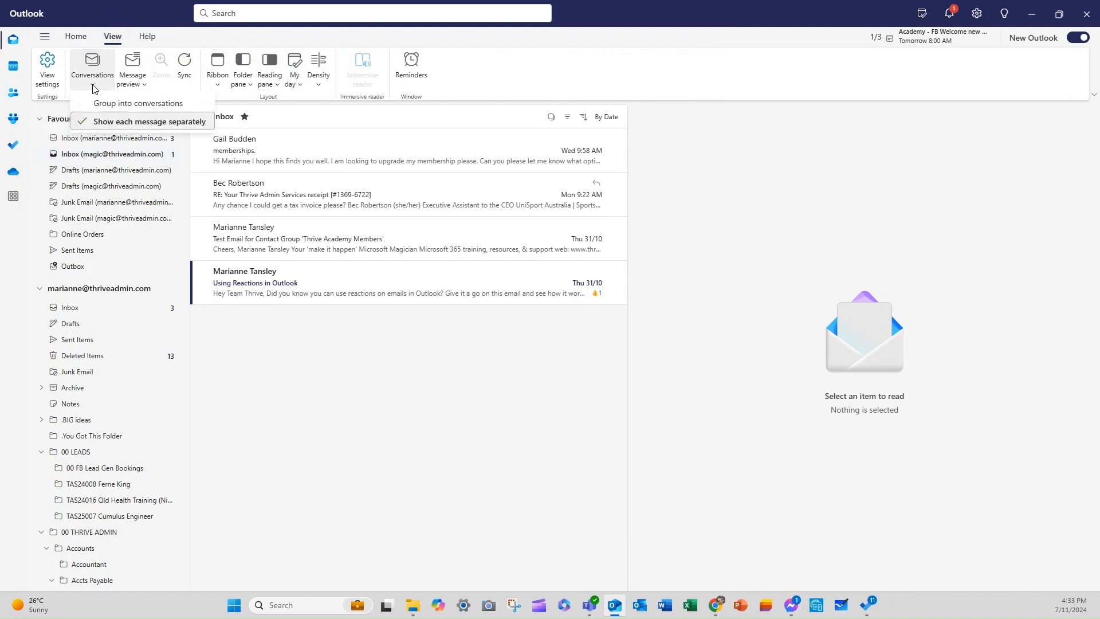
click(133, 64)
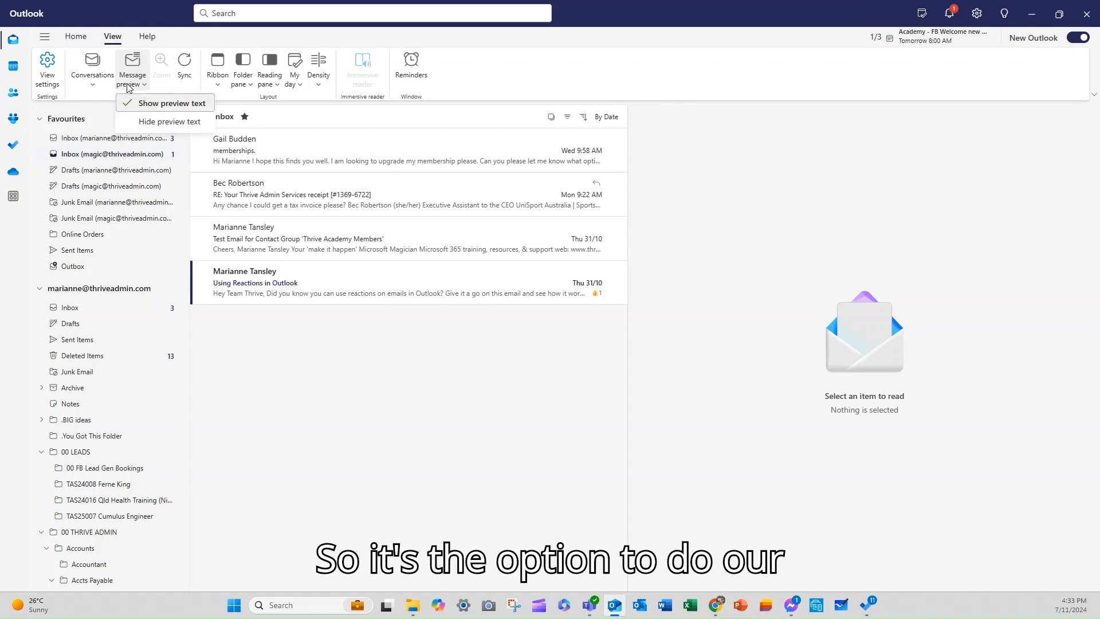
click(92, 65)
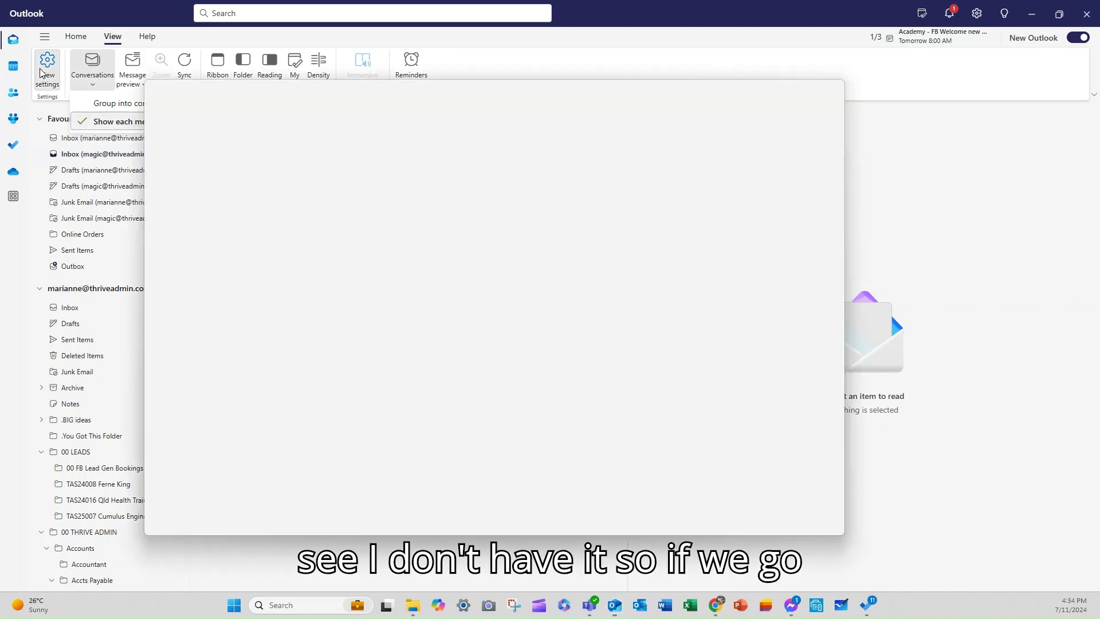
- Turn on 'Sort messages into Focused and Other' in Email layout settings and save
click(45, 60)
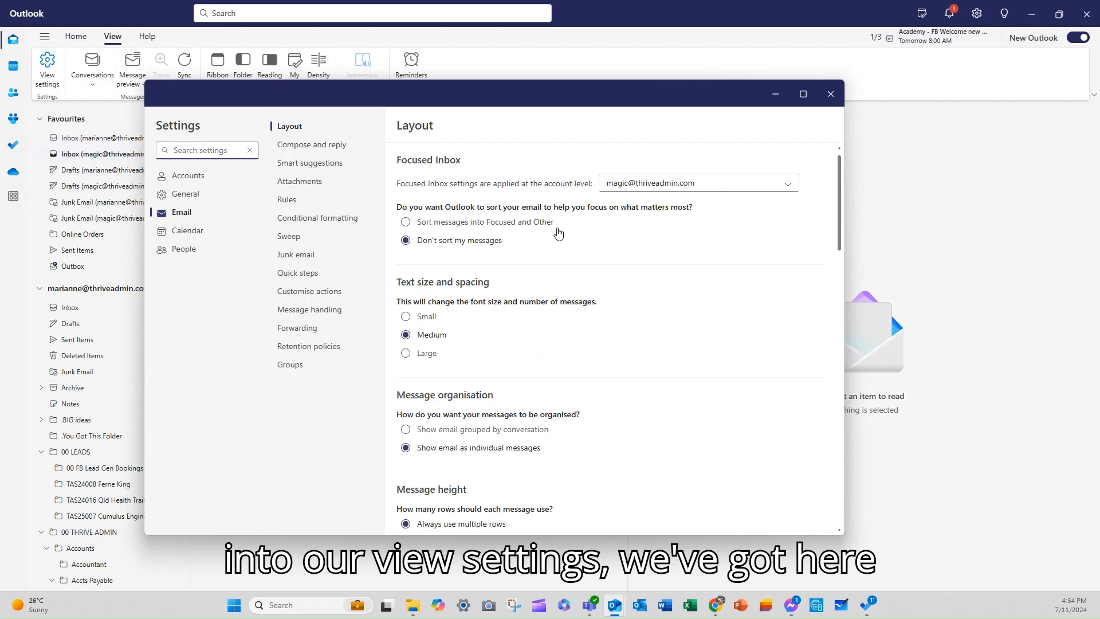
click(406, 223)
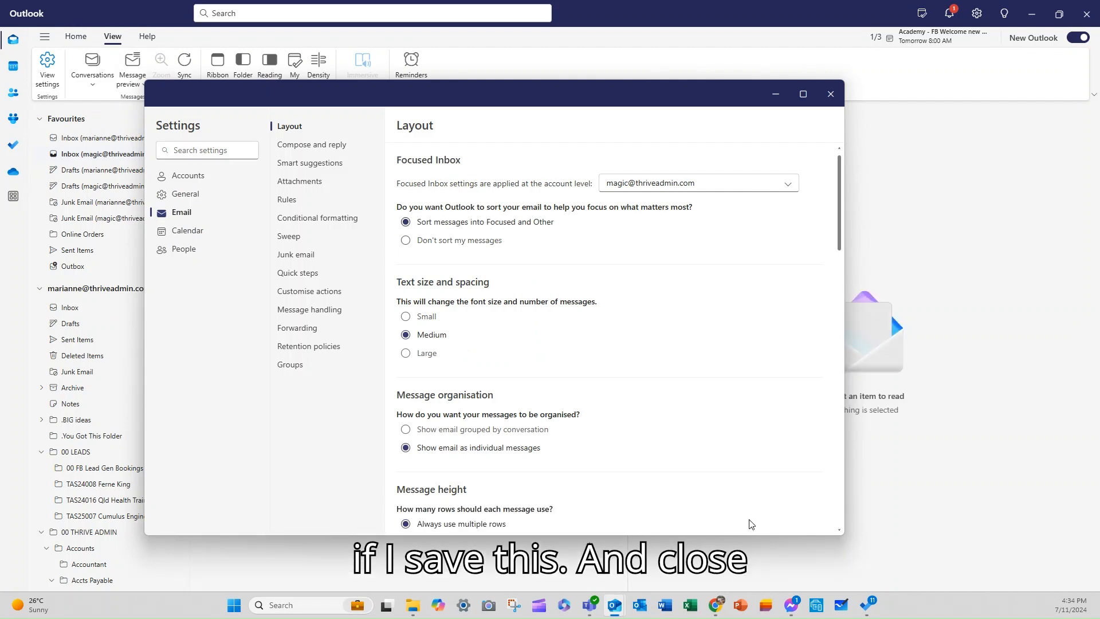
click(830, 94)
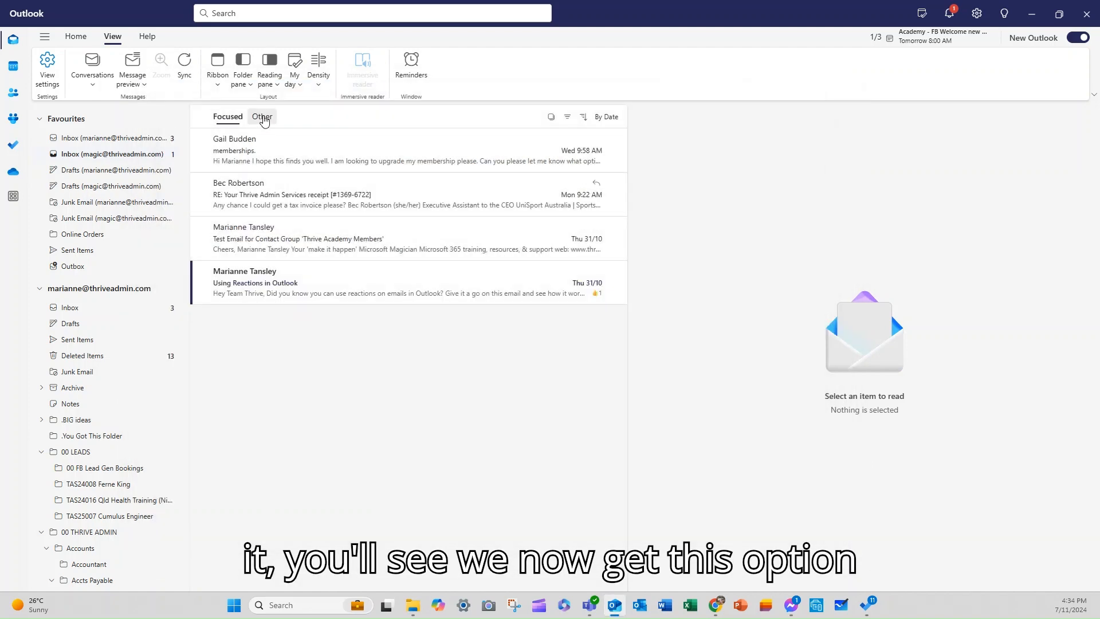
click(228, 117)
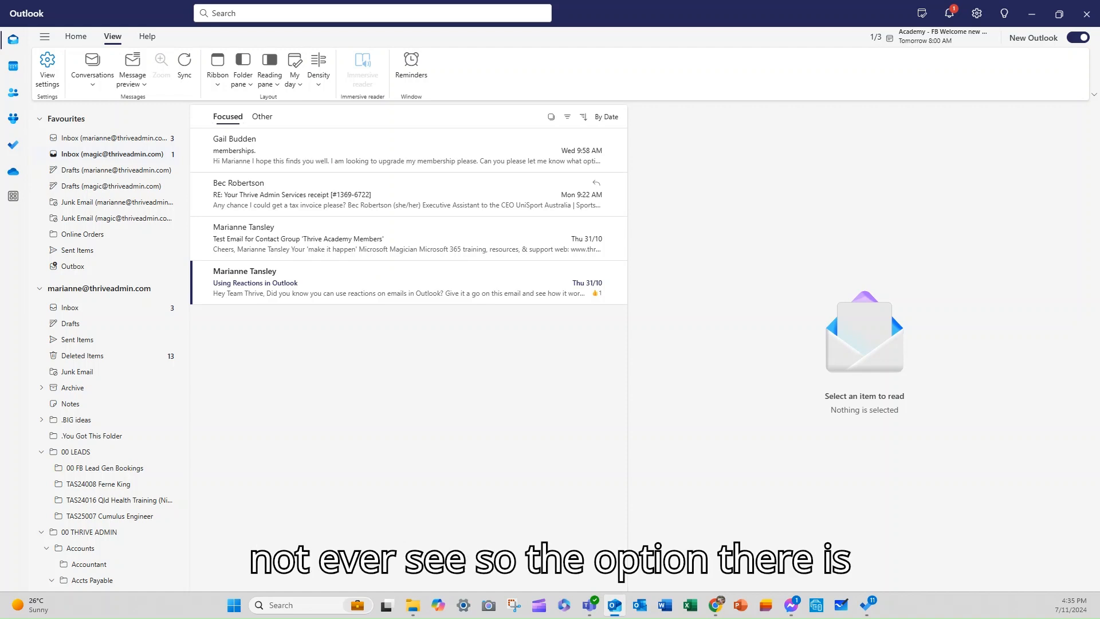
mouse_move(46, 62)
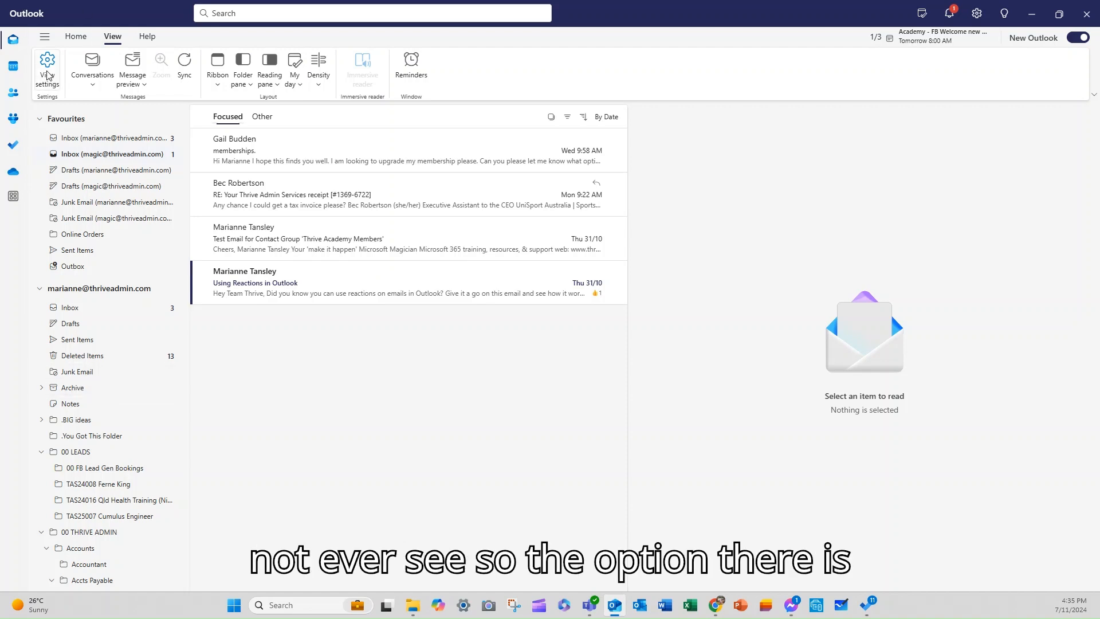
- Set Focused Inbox to 'Don't sort my messages' and return to the combined inbox
click(47, 66)
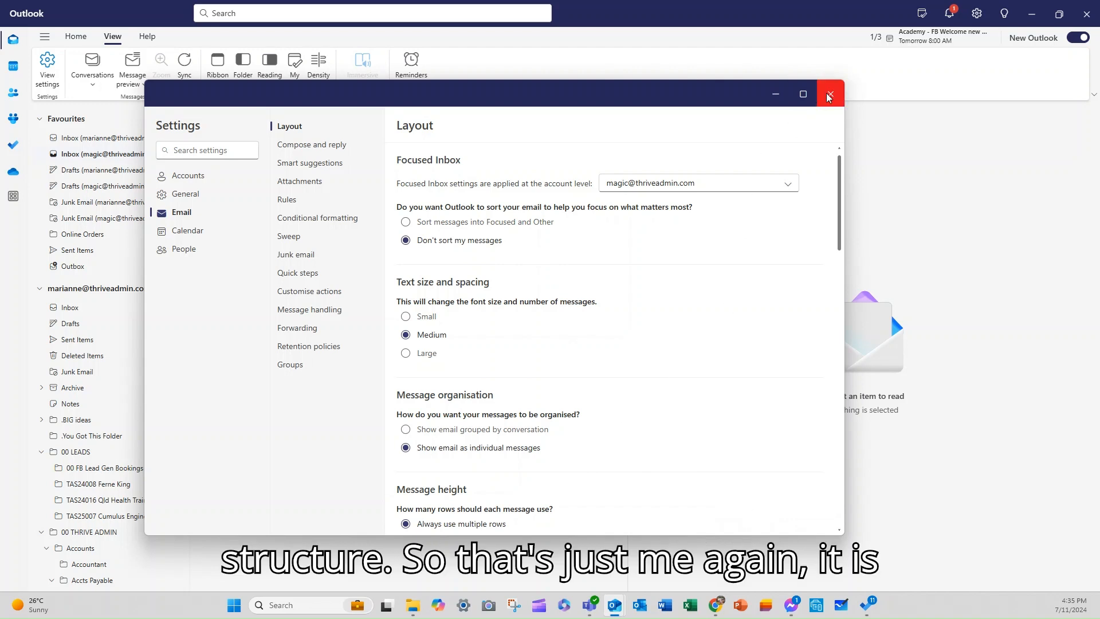
click(829, 94)
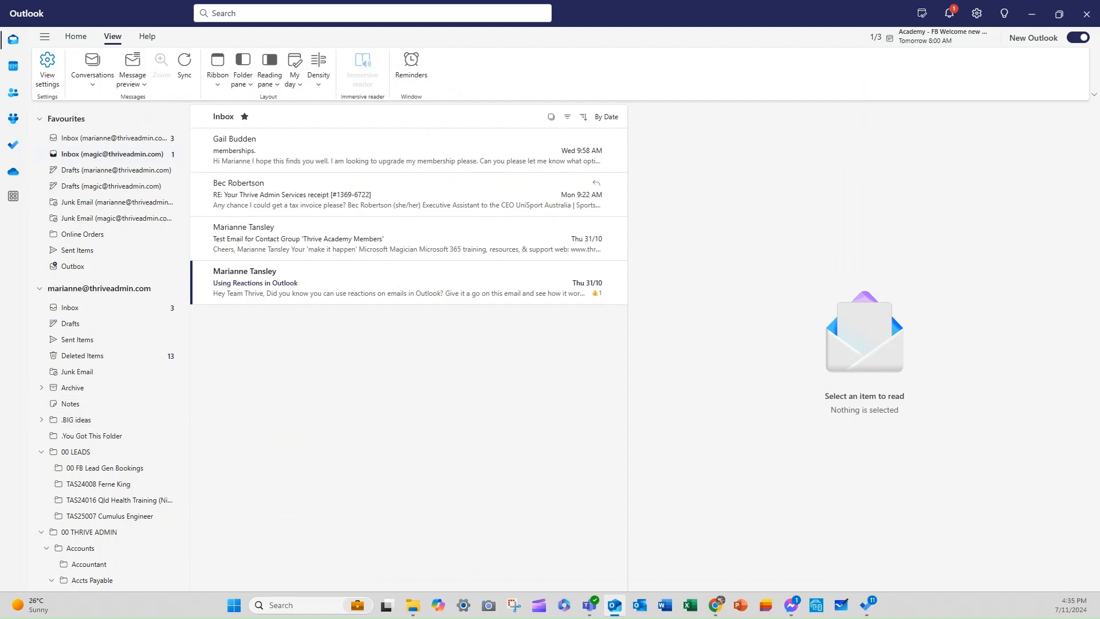
- Switch to the calendar showing the week of 4–10 November 2024
click(10, 78)
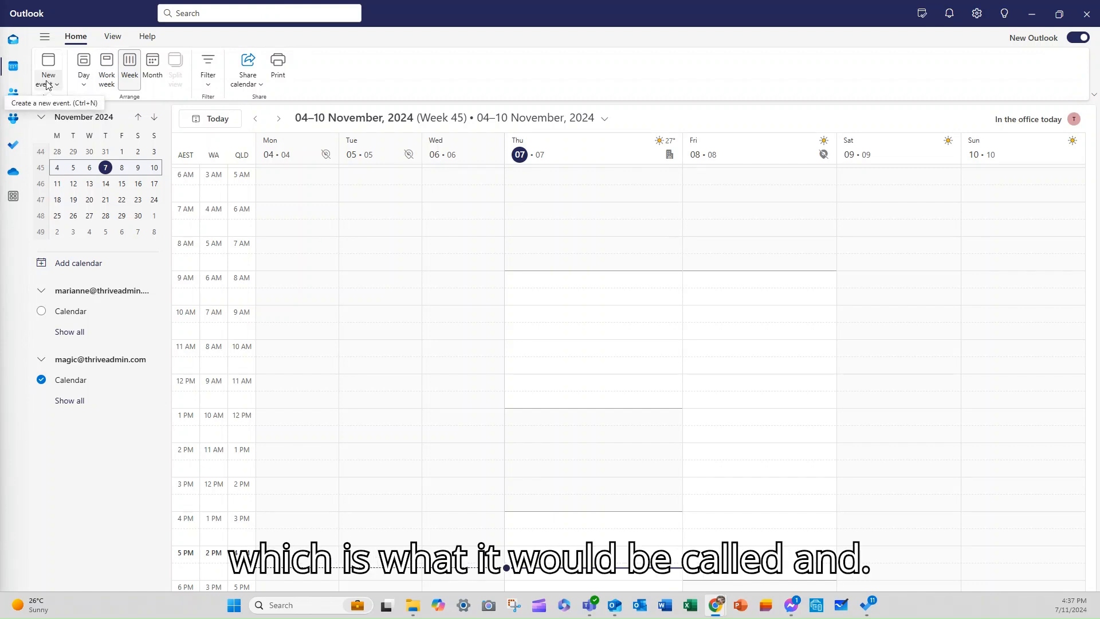
- Start a new calendar event for 07/11/2024, 5:00–5:30 PM, kept in the current calendar
click(55, 85)
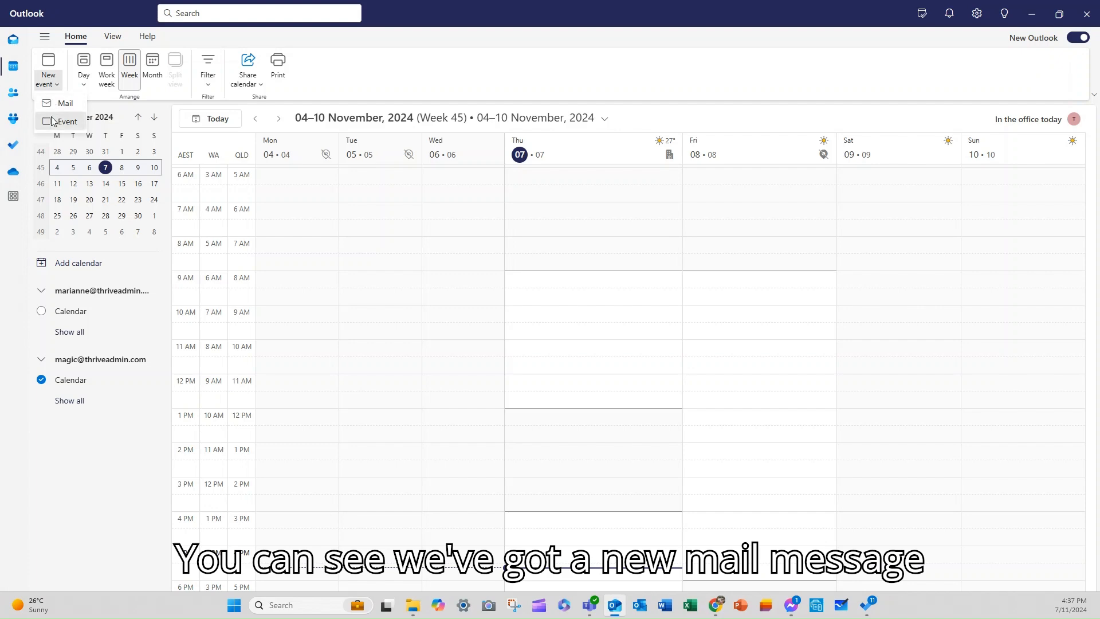
click(67, 121)
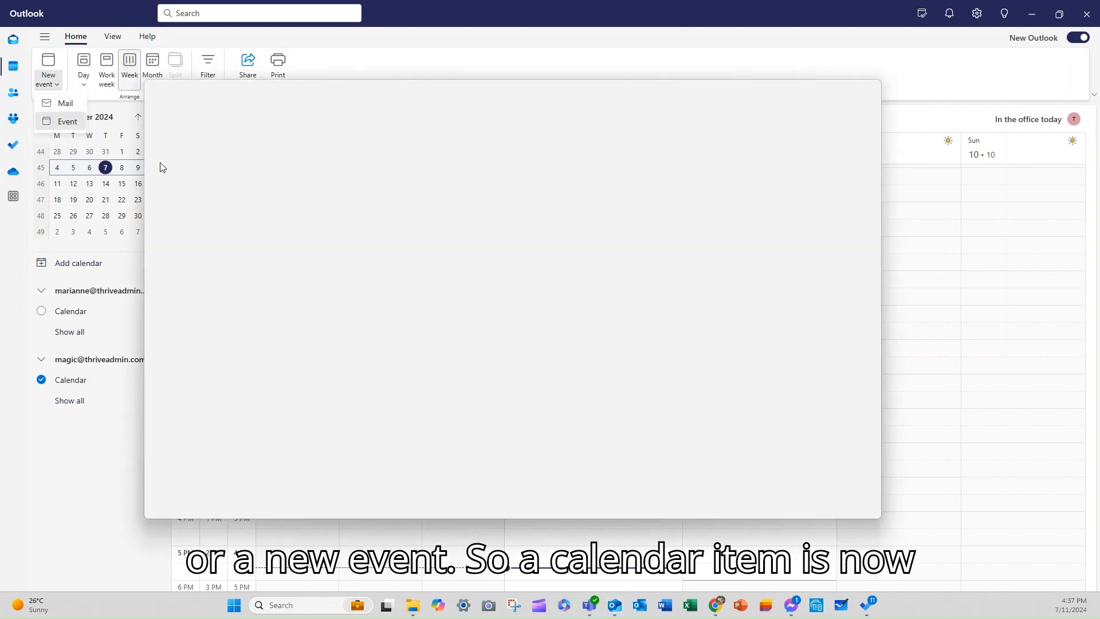
click(67, 122)
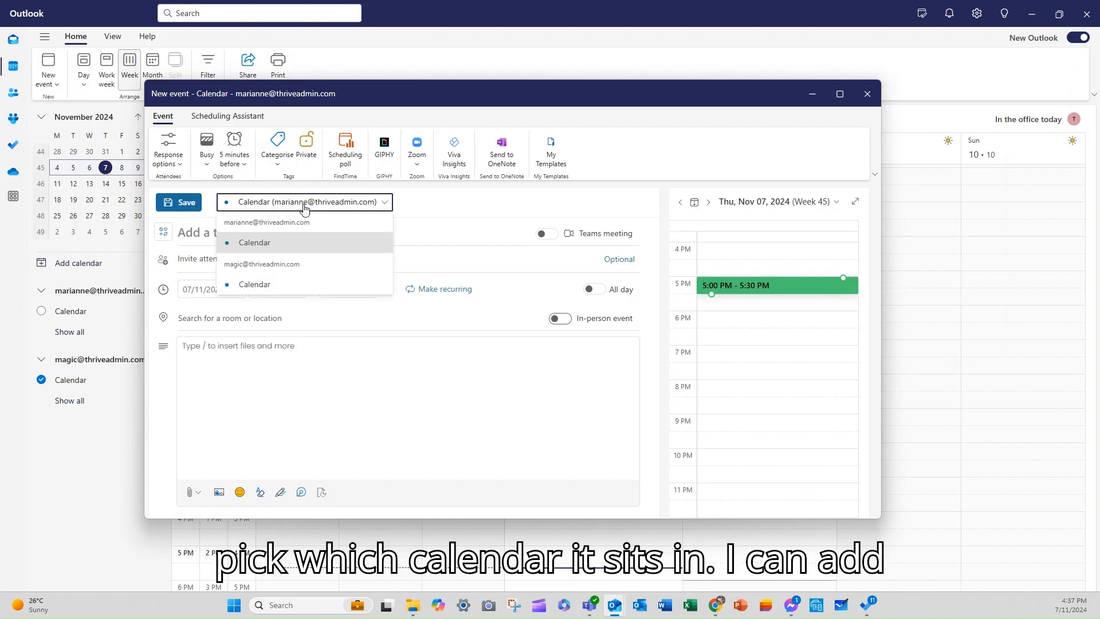
click(222, 233)
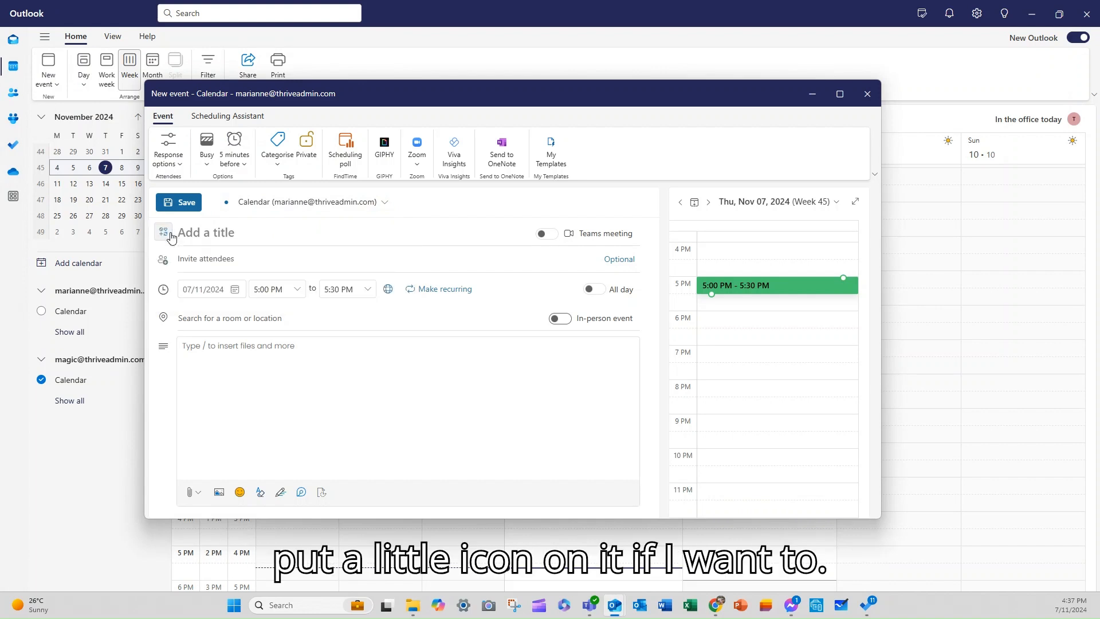
mouse_move(545, 234)
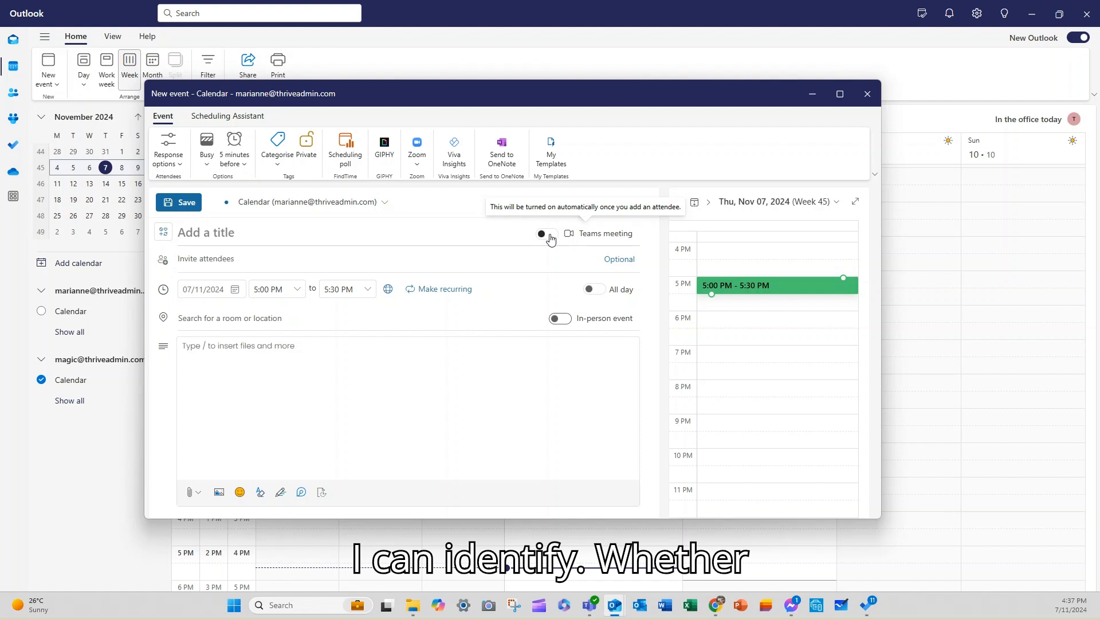
- Toggle the Teams meeting option on and back off
click(545, 234)
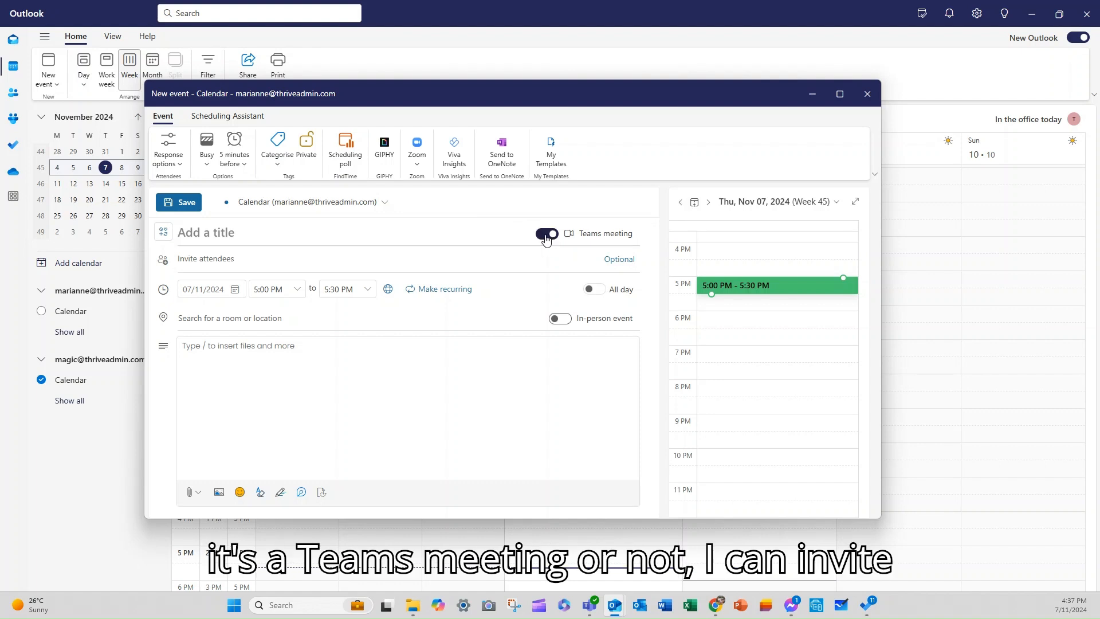
click(547, 233)
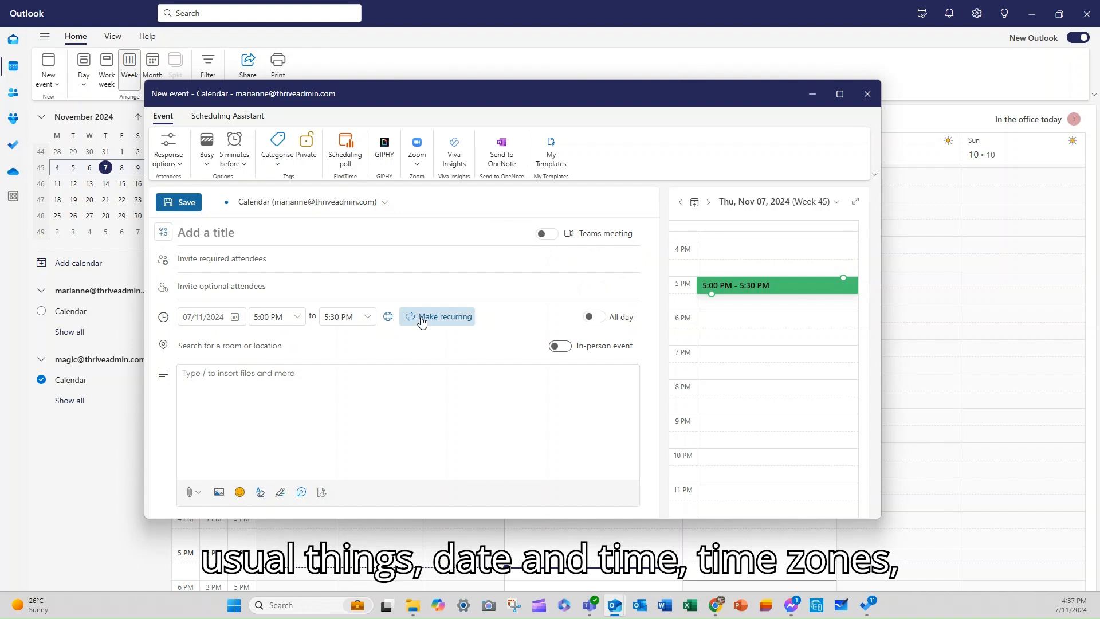
mouse_move(440, 317)
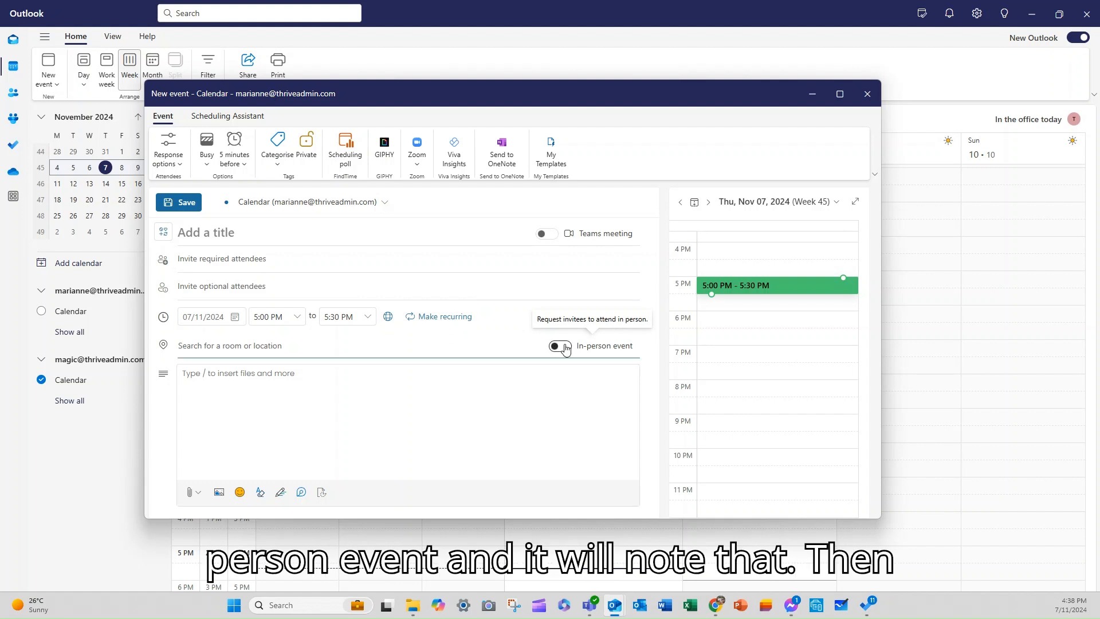
- Mark the event in-person with title 'Test Meeting [In-person]' and description 'Test meeting for new Outlook'
click(559, 346)
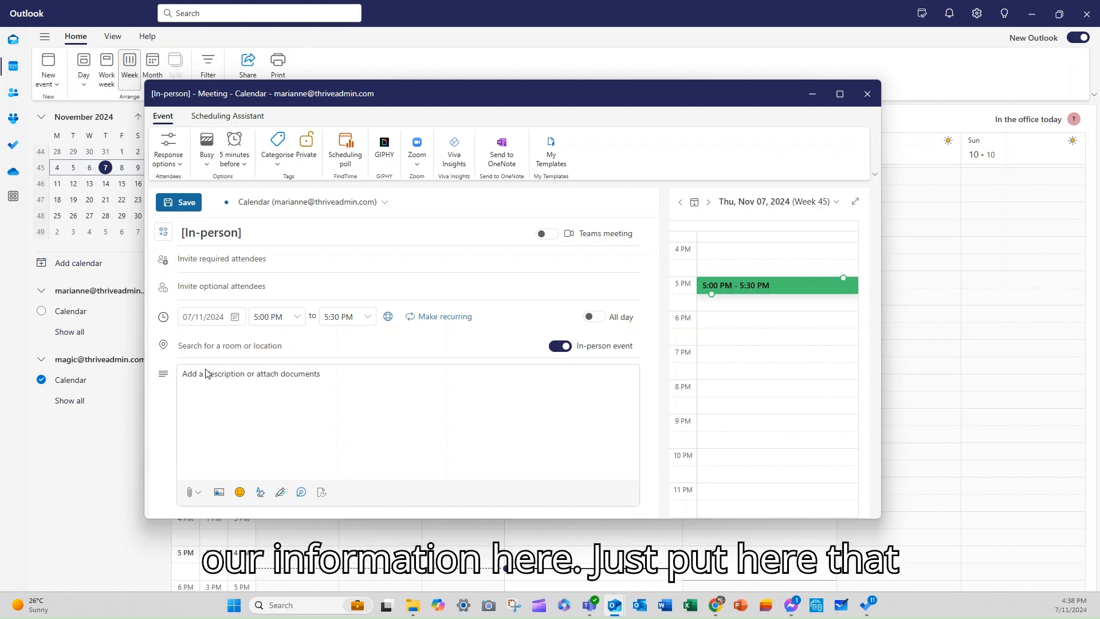
text(Test meeting for)
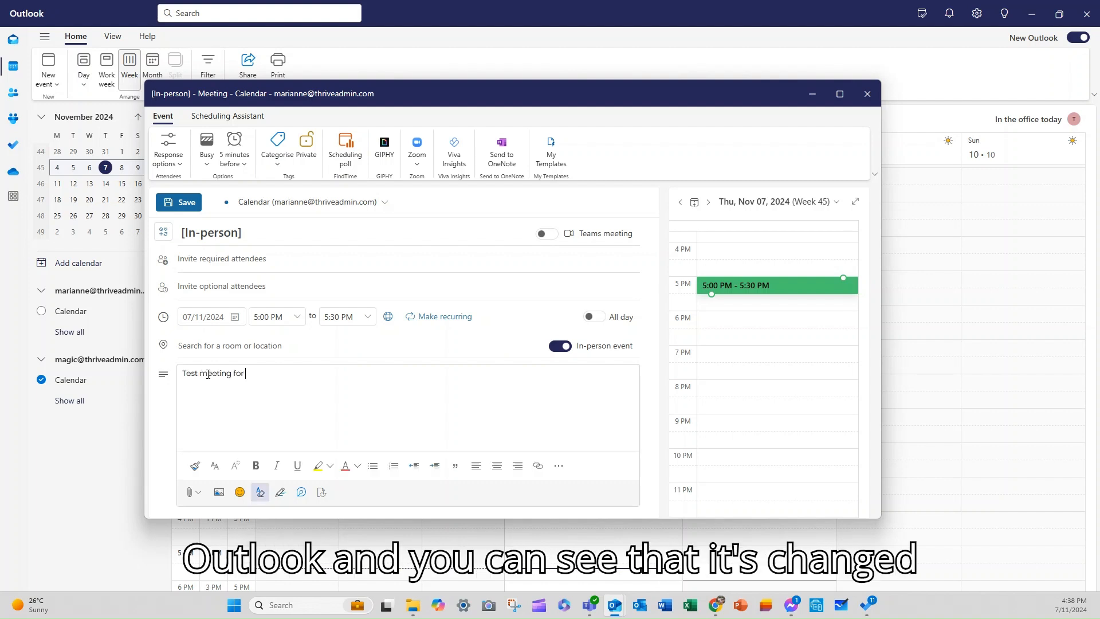
text(new Outlook)
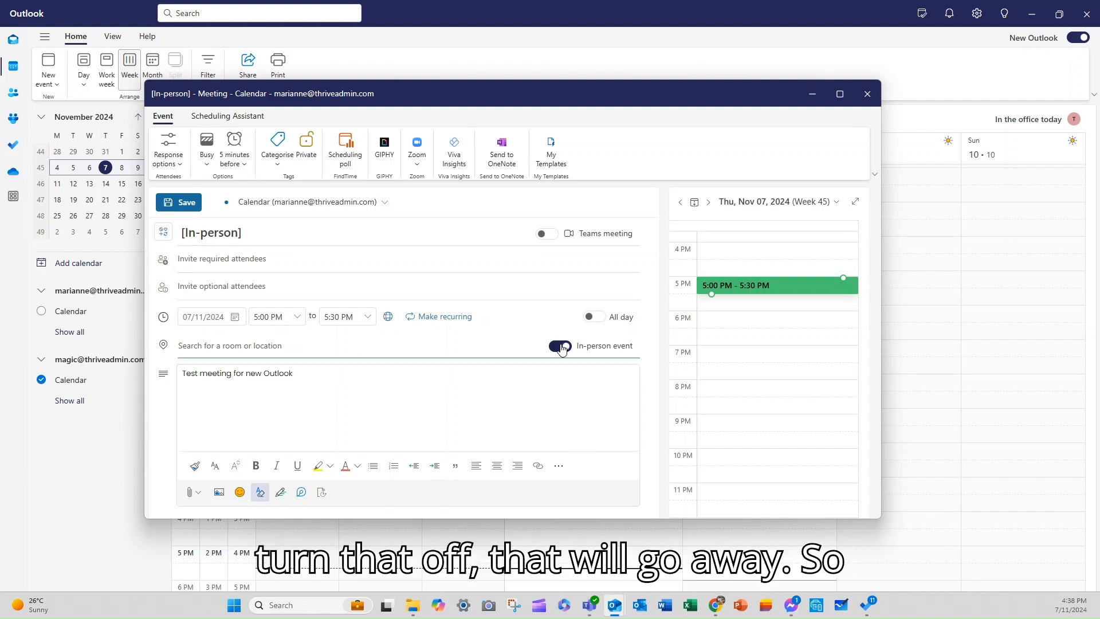
click(559, 346)
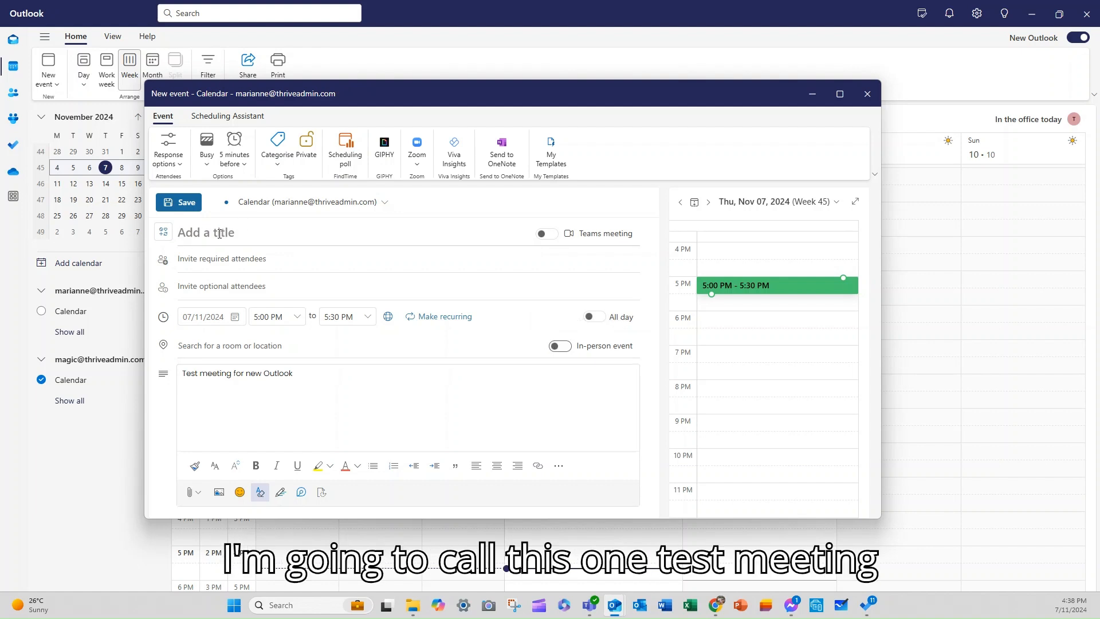
text(Test Meeting)
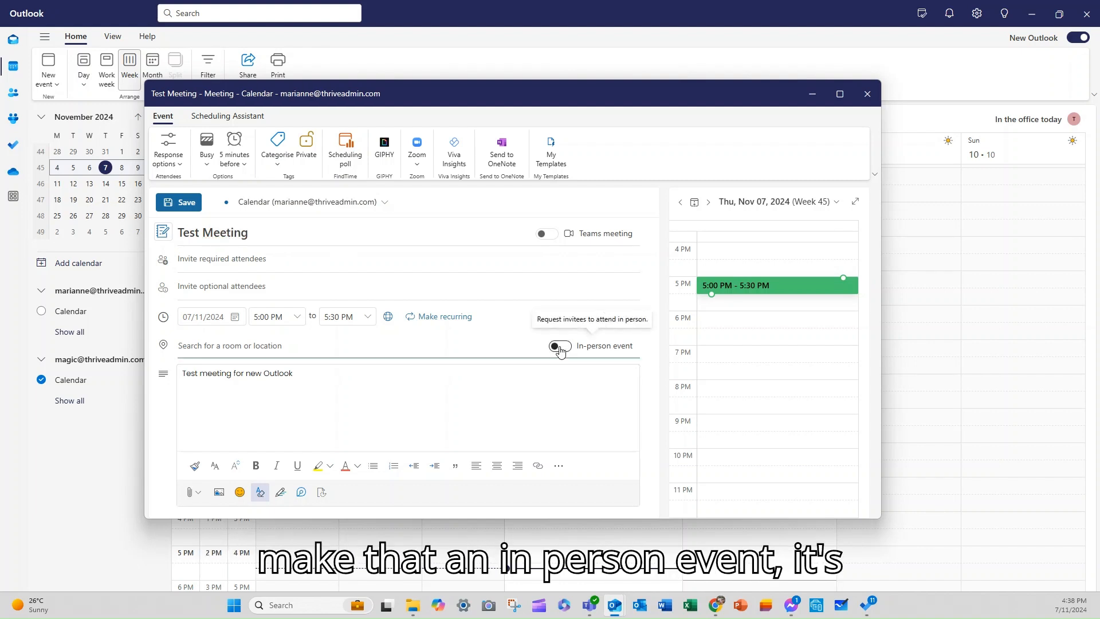
click(559, 346)
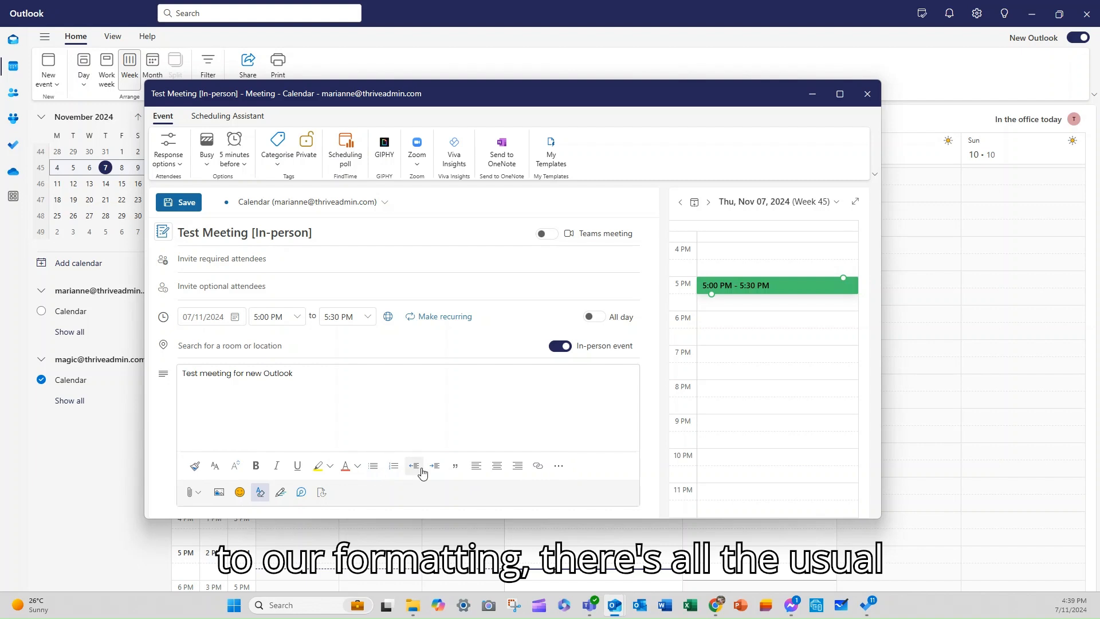
click(455, 465)
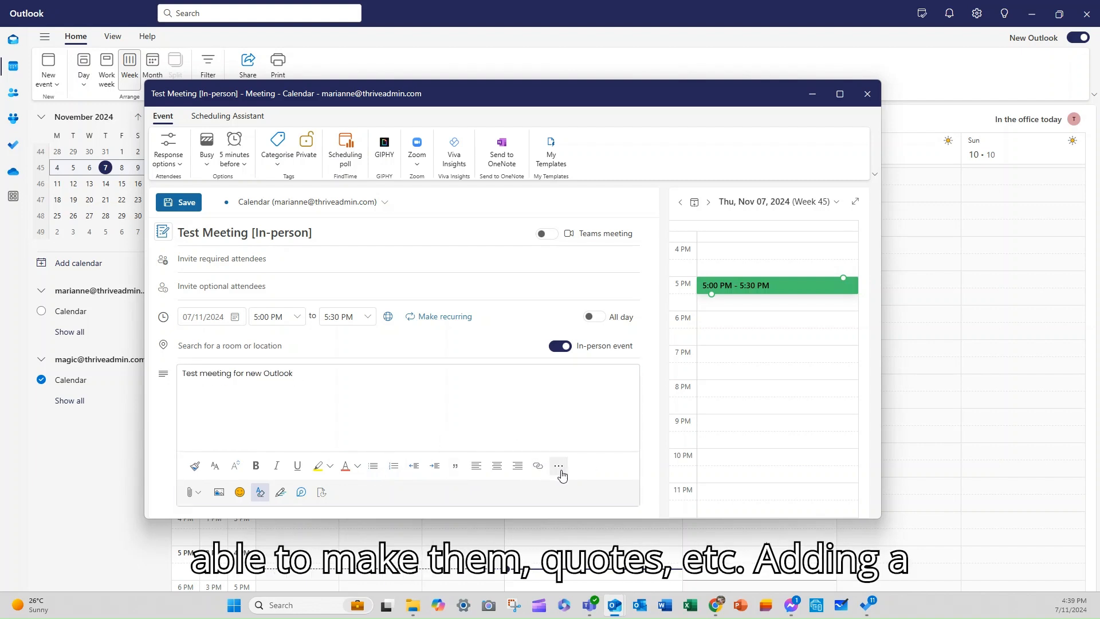
click(558, 465)
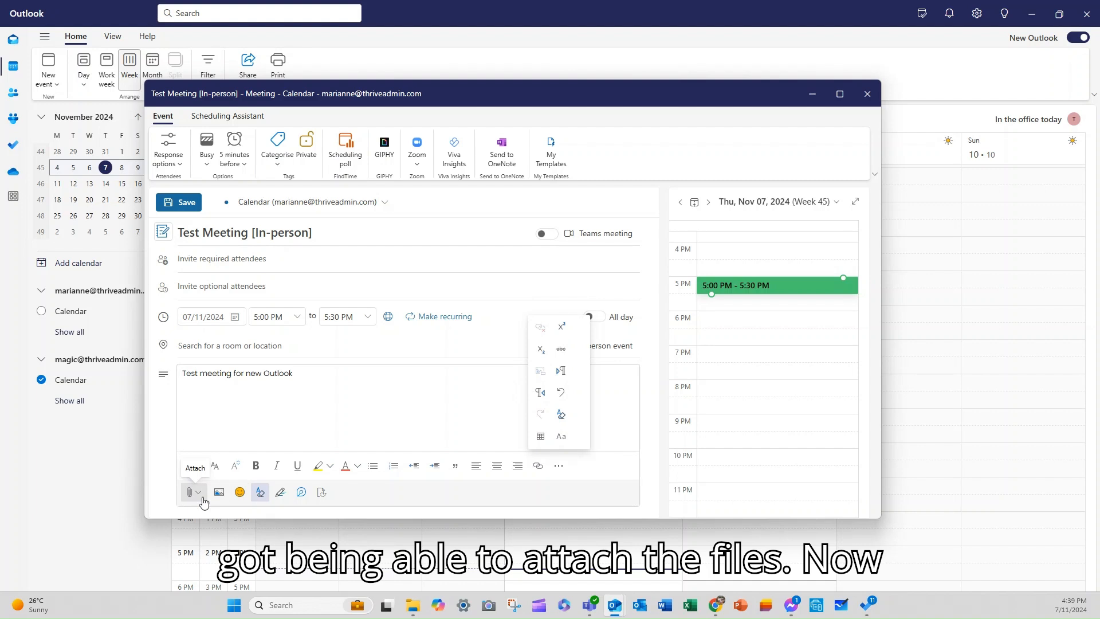
click(190, 493)
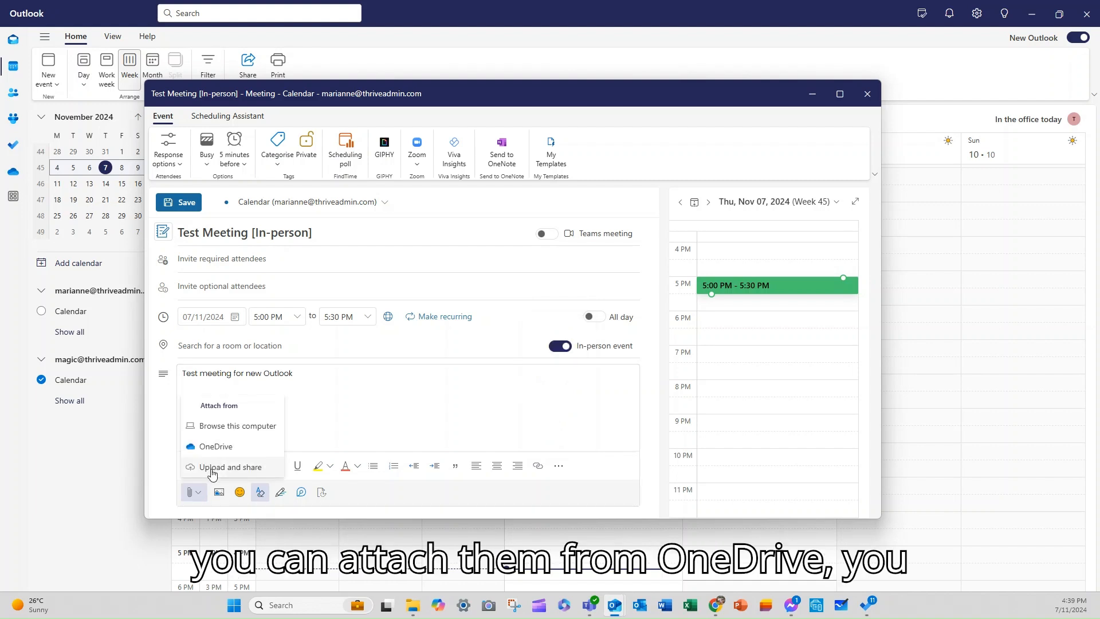
mouse_move(219, 492)
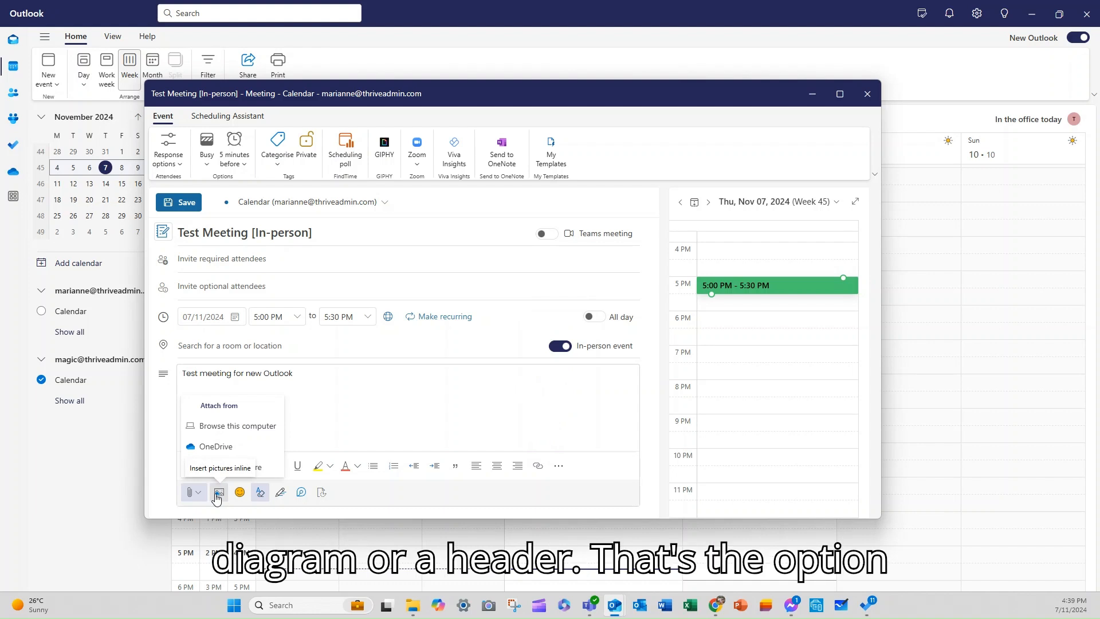
mouse_move(238, 493)
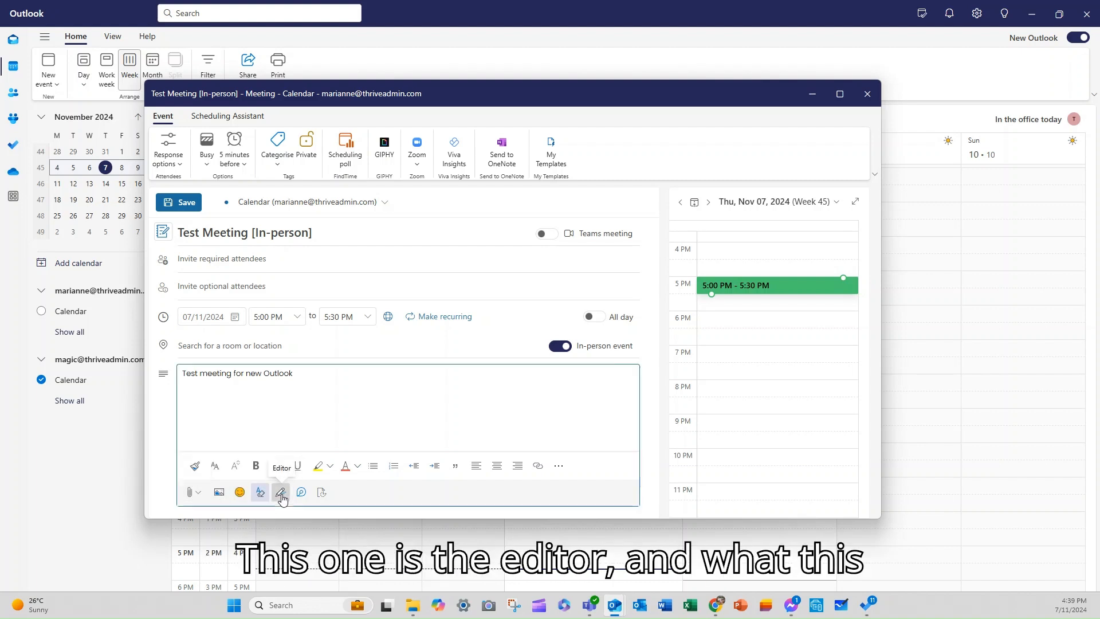
click(279, 493)
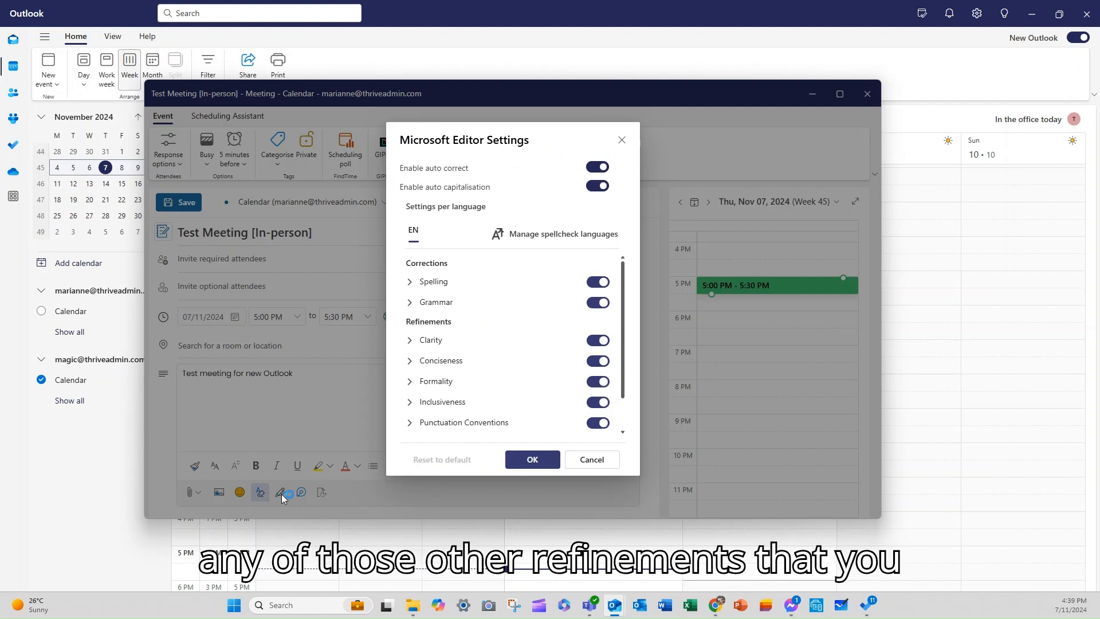
scroll(down, 3)
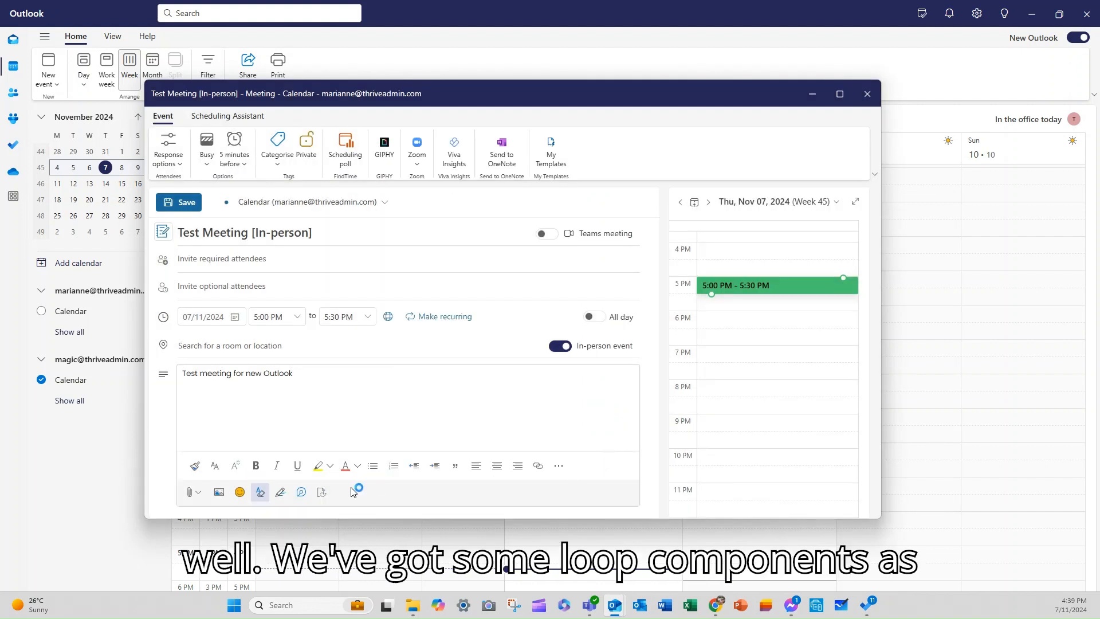
mouse_move(300, 492)
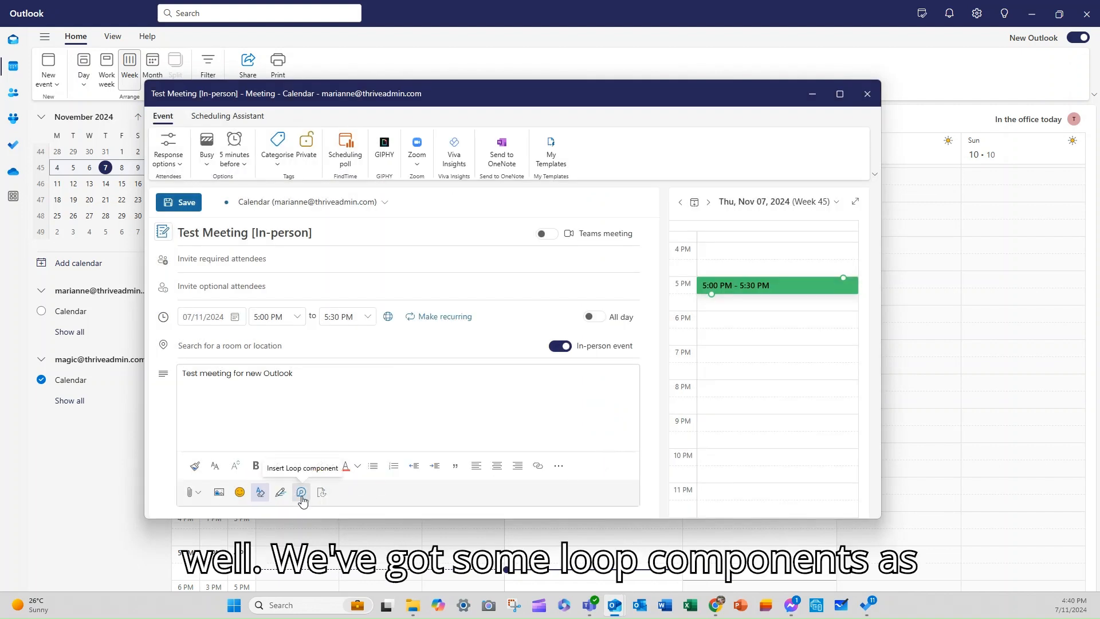
click(300, 492)
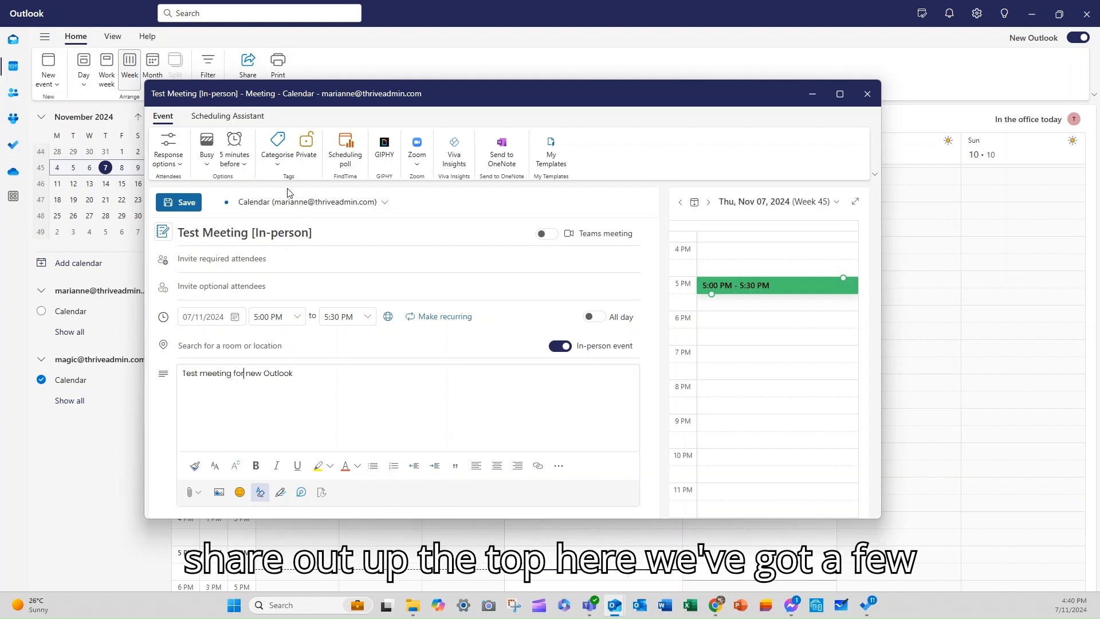
- Browse the Busy status choices and the reminder options, left at 5 minutes before
click(167, 148)
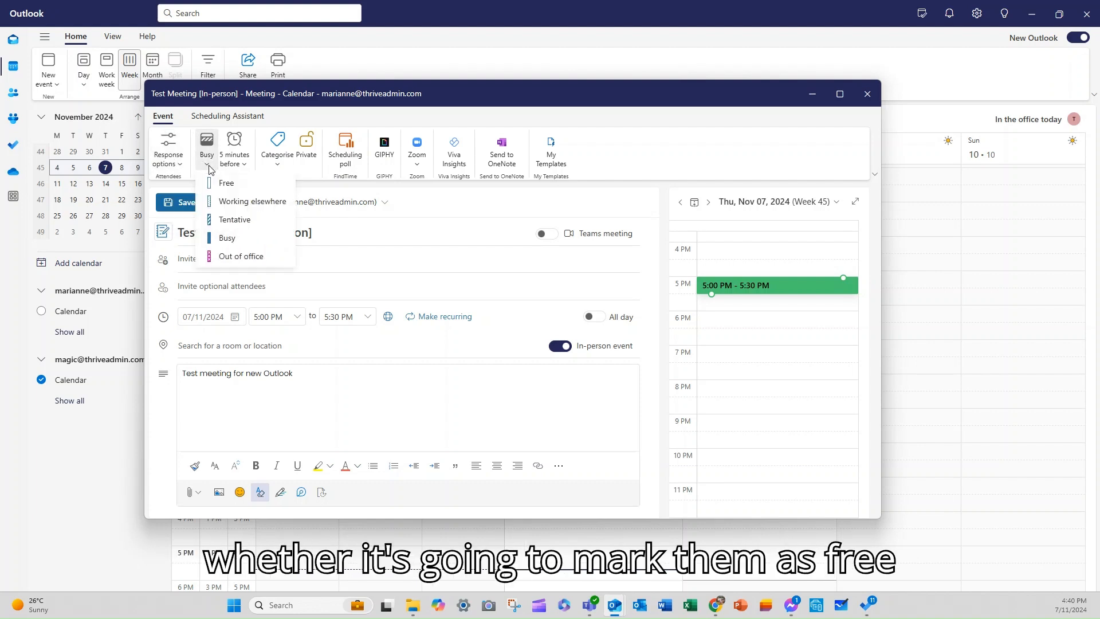
click(233, 148)
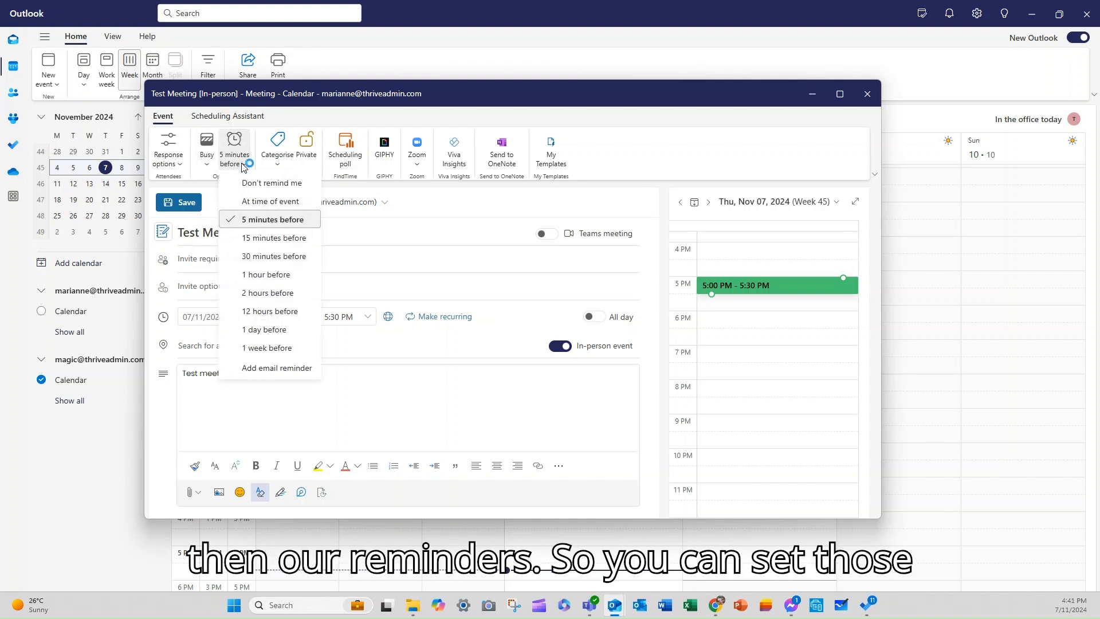
mouse_move(254, 172)
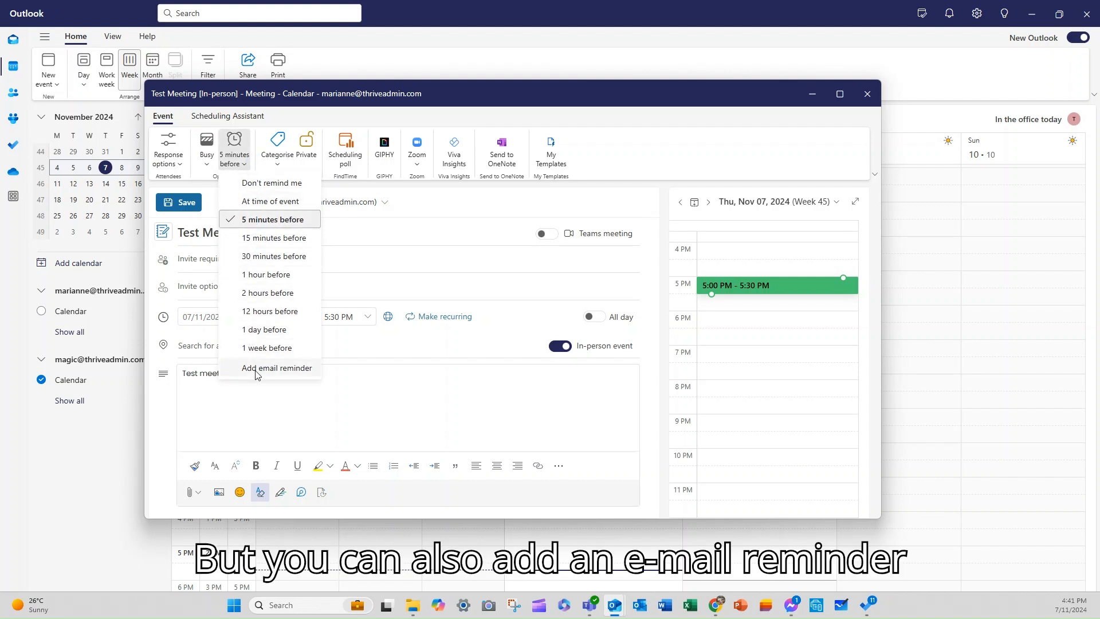
- Add a one-hour email reminder with the message 'our test meeting is in 1 hour - make sure the ca...' and save it
click(276, 368)
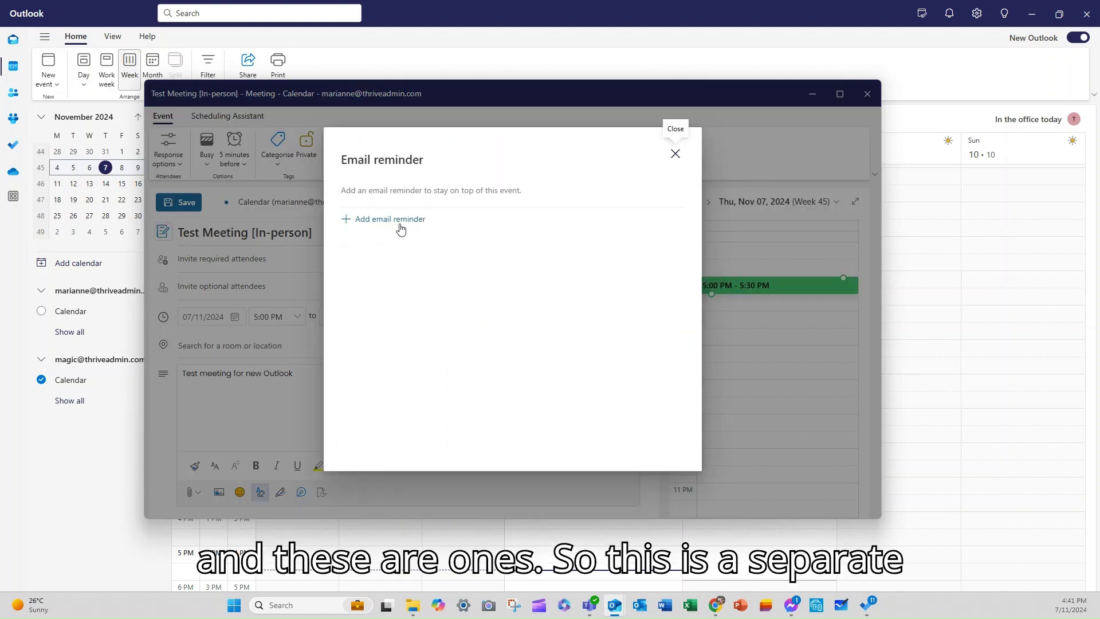
click(390, 219)
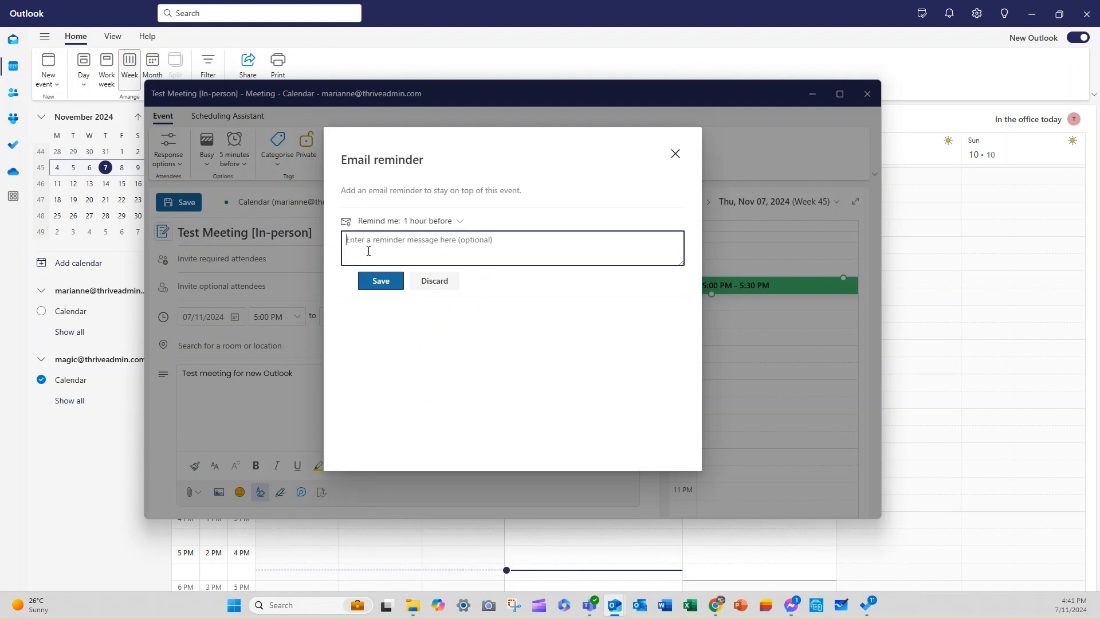
text(DON'T FORGET: Y)
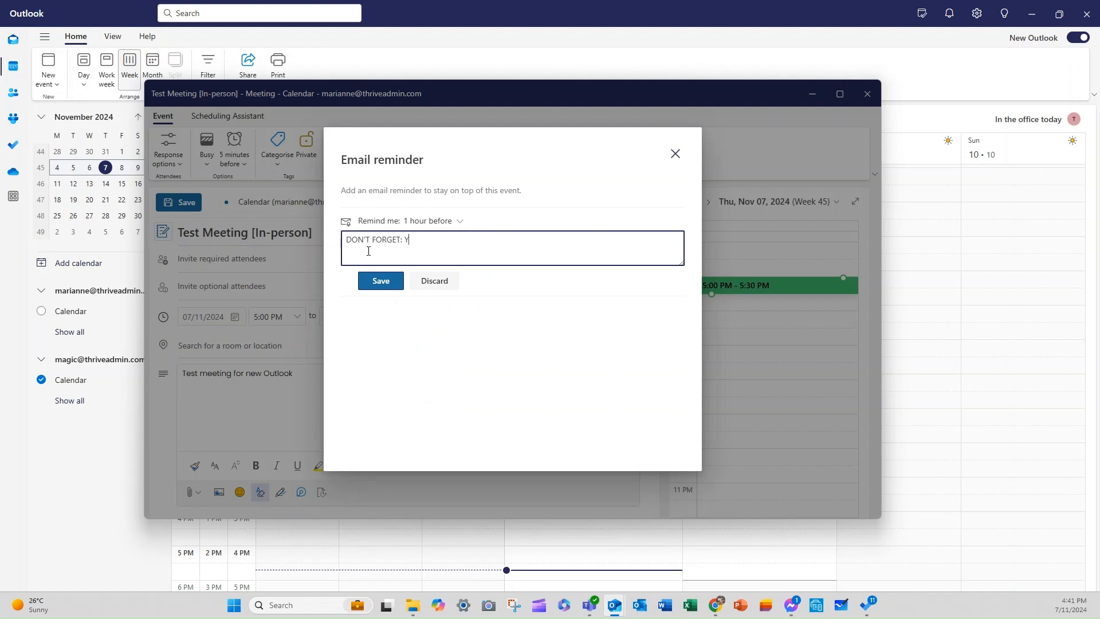
text(our)
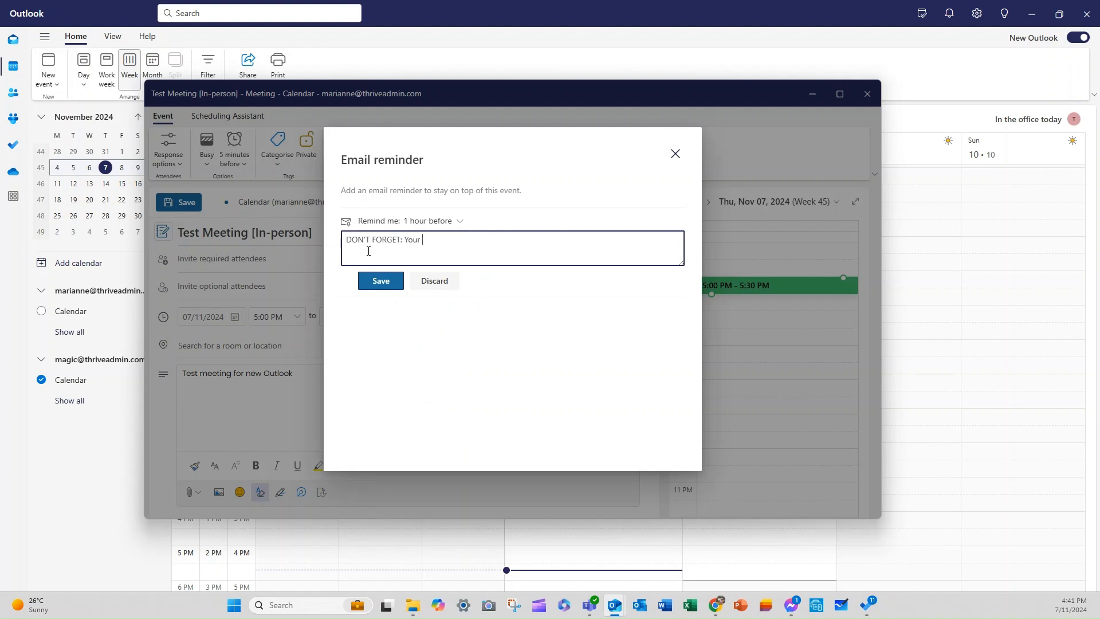
text(test meeting is in)
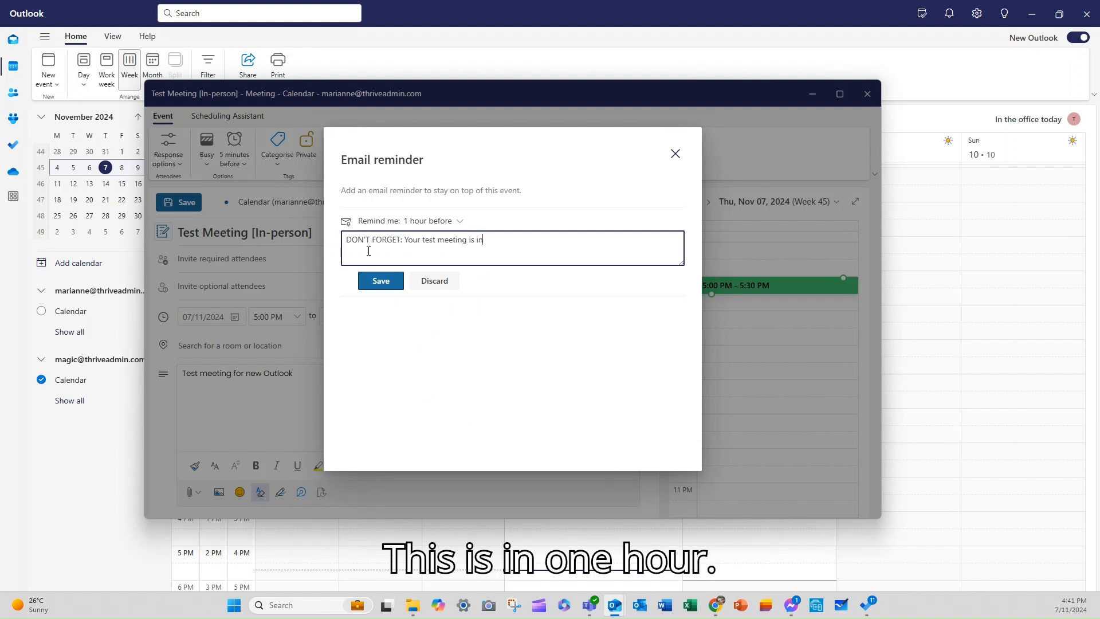
text(1 hour -)
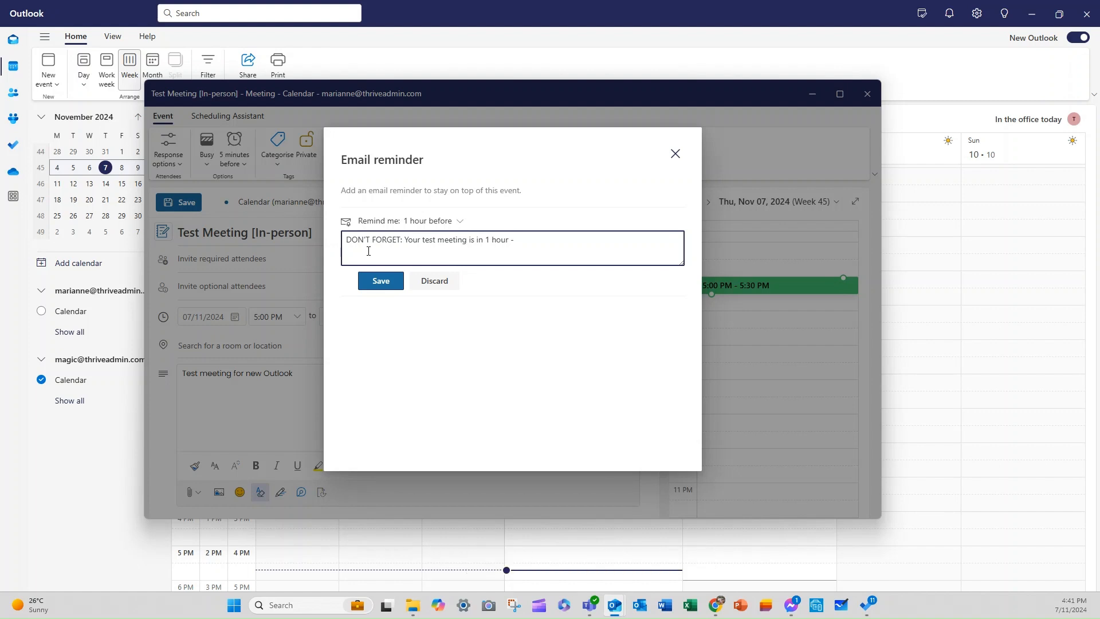
text(make sure the catering and room prep is done!)
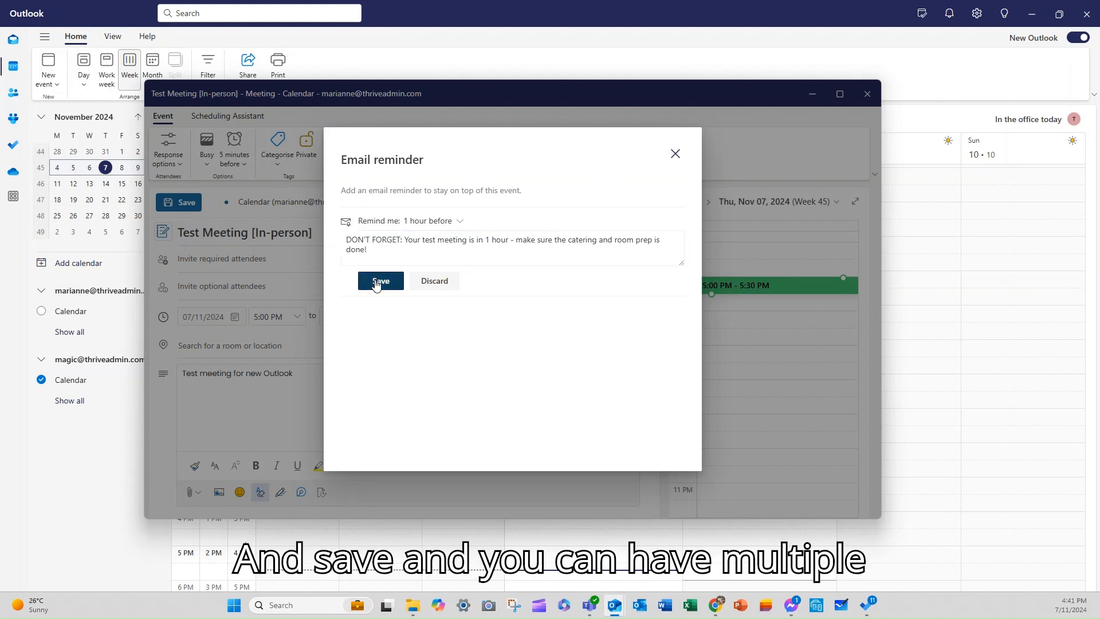
click(381, 281)
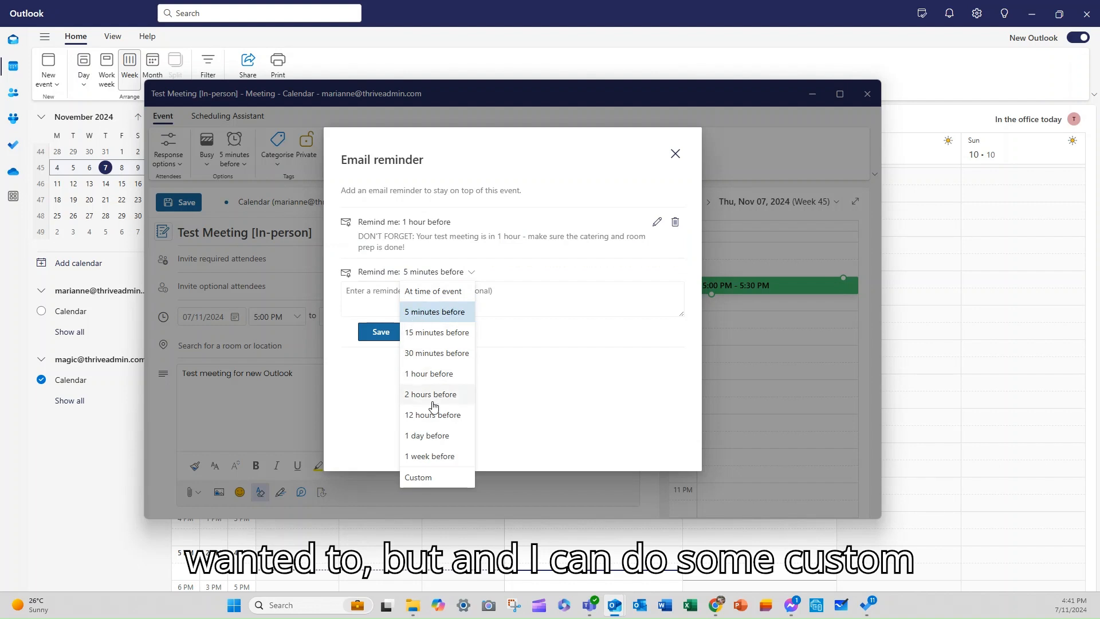
- Start a second reminder set to Custom, discard it, then delete the saved reminder
click(417, 476)
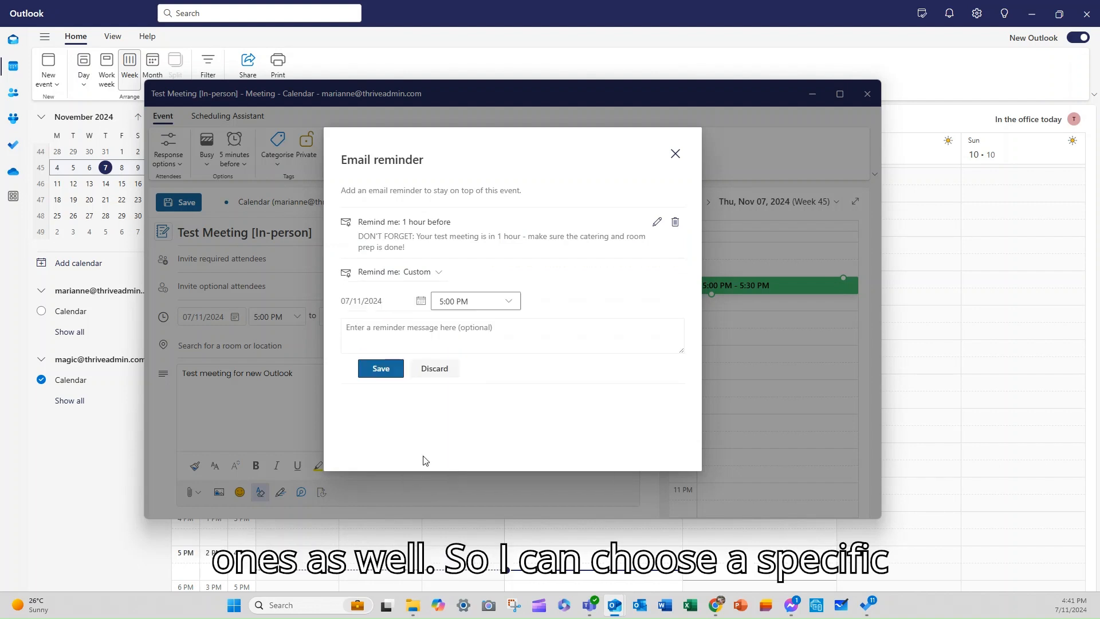
mouse_move(591, 197)
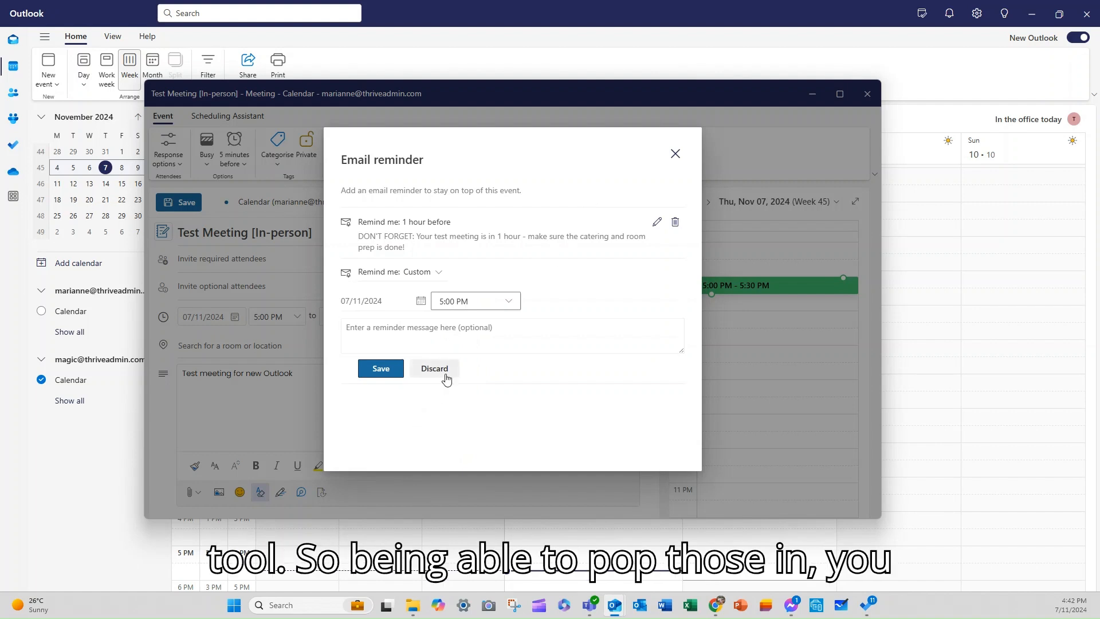
click(433, 369)
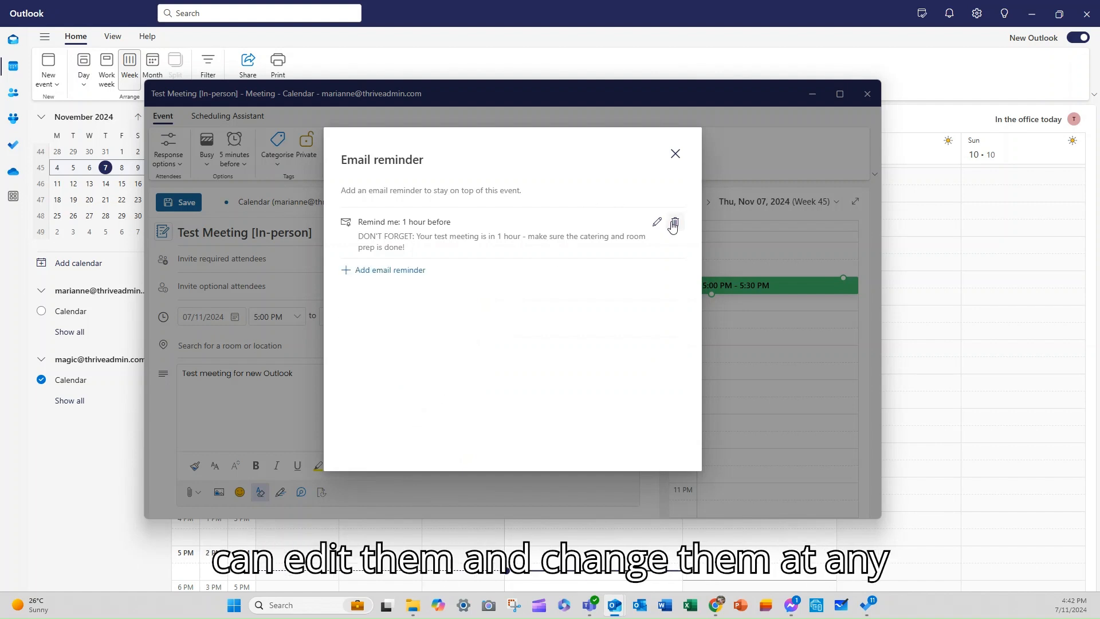
click(673, 223)
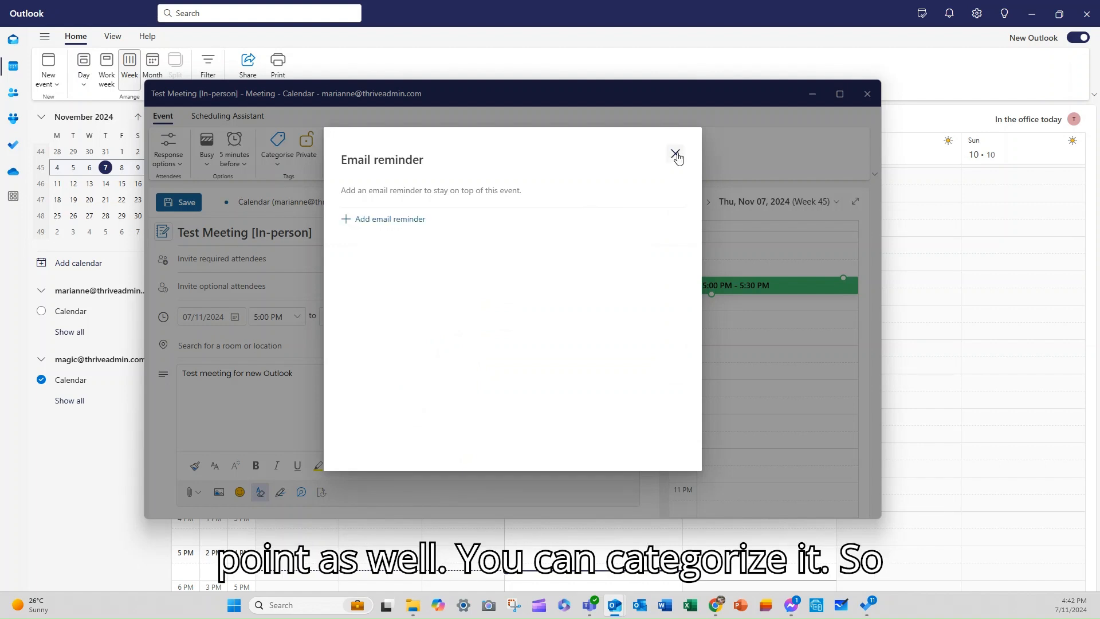
- Close the reminder window and briefly view the Scheduling poll panel
click(673, 156)
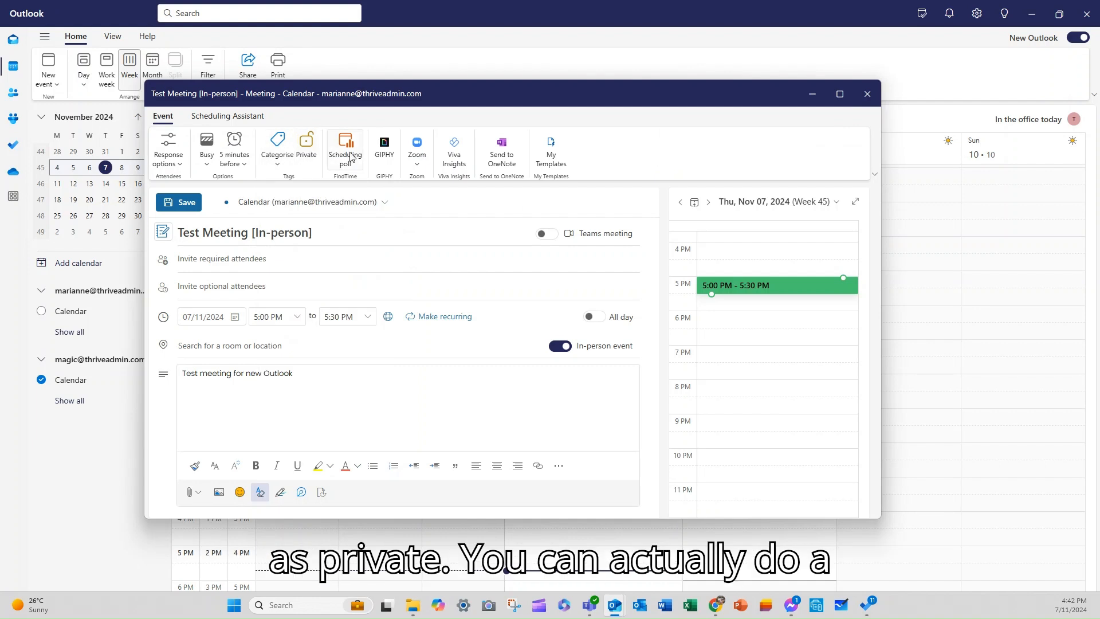
click(345, 148)
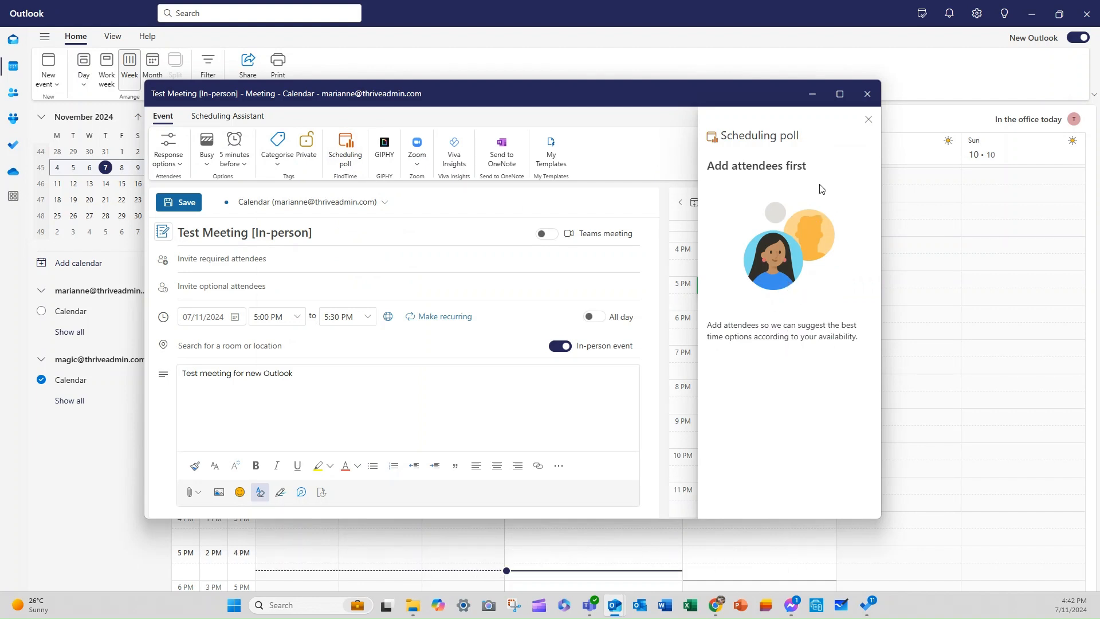
mouse_move(868, 120)
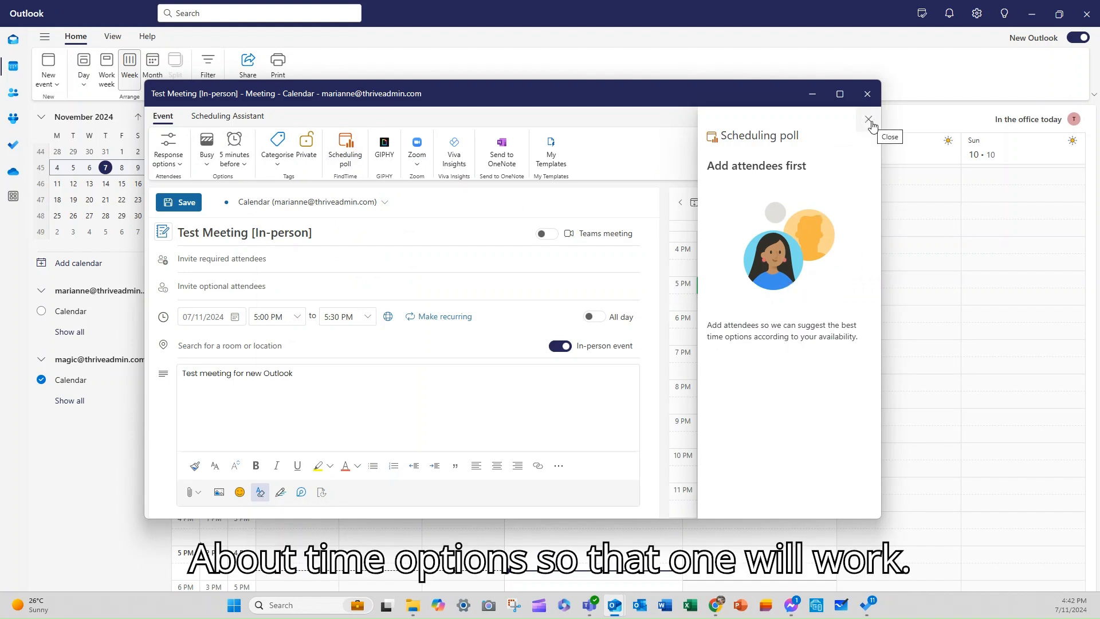
click(868, 119)
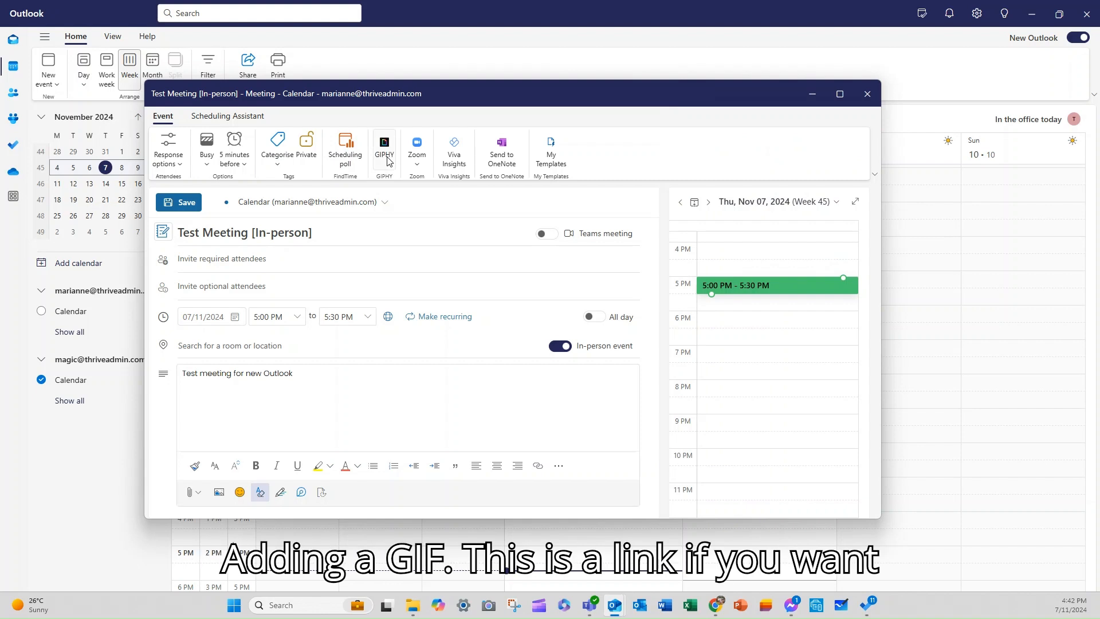
- Show the Zoom meeting options, then view attendee availability in the Scheduling Assistant for 7 November
click(417, 147)
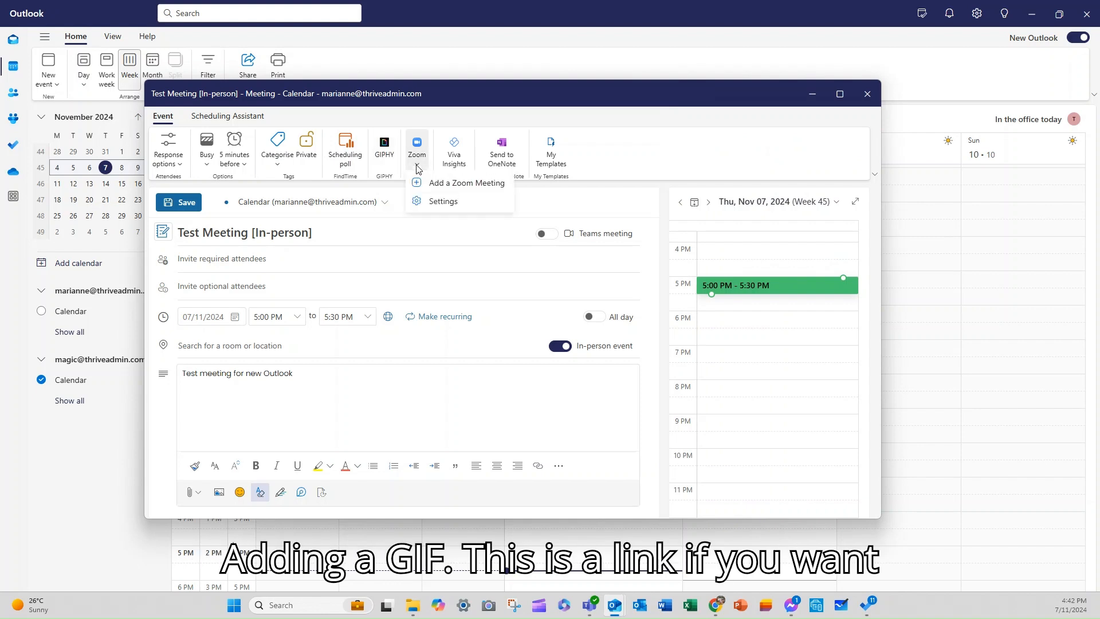
mouse_move(429, 202)
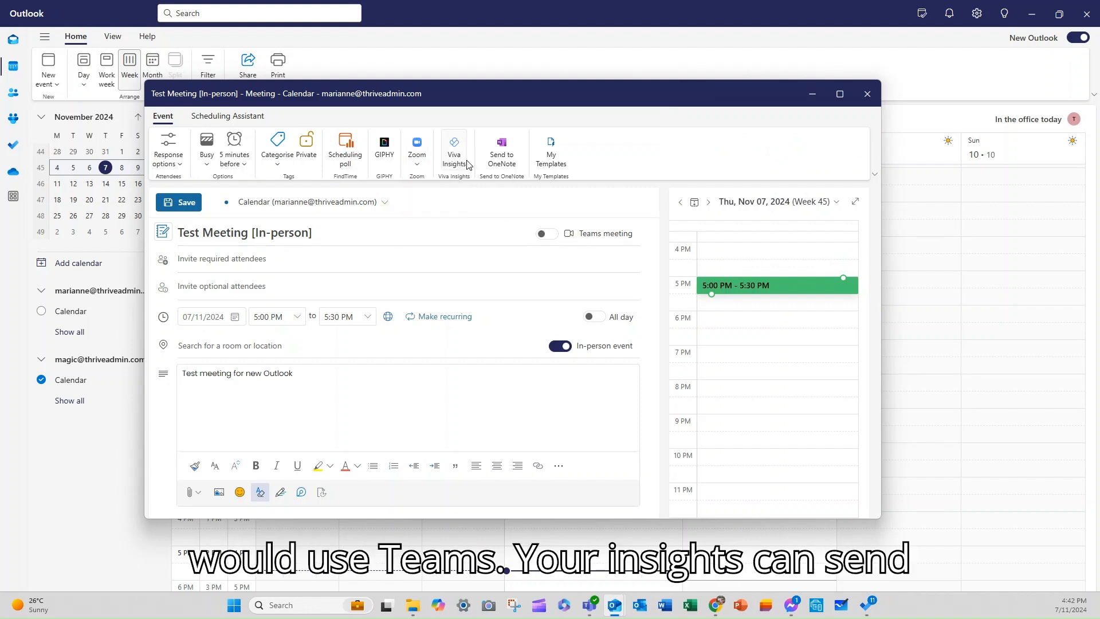
mouse_move(569, 157)
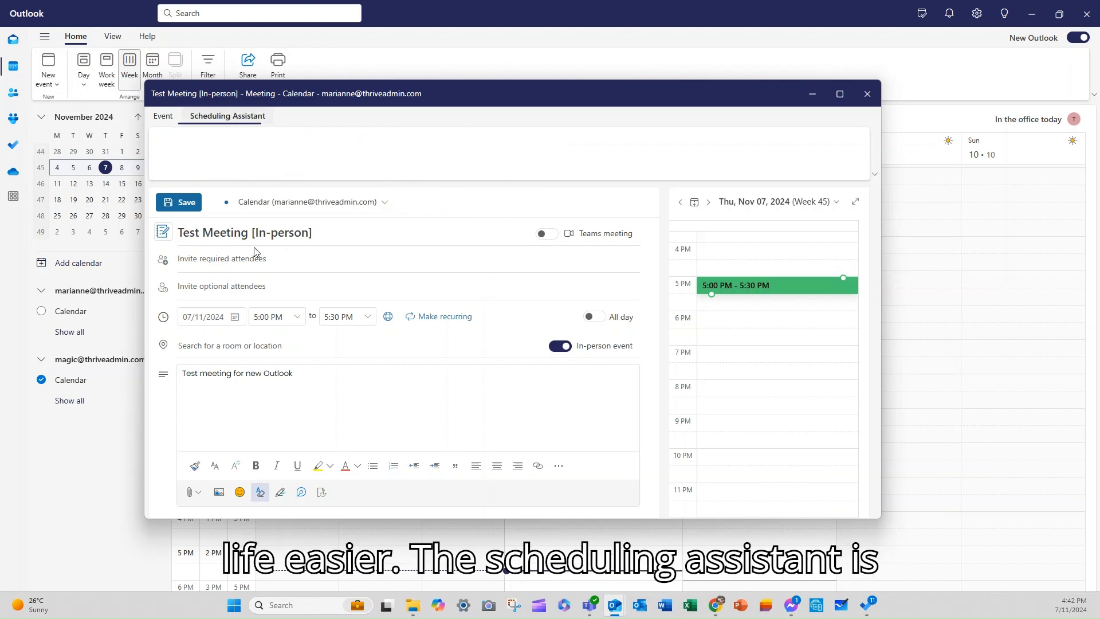
click(227, 117)
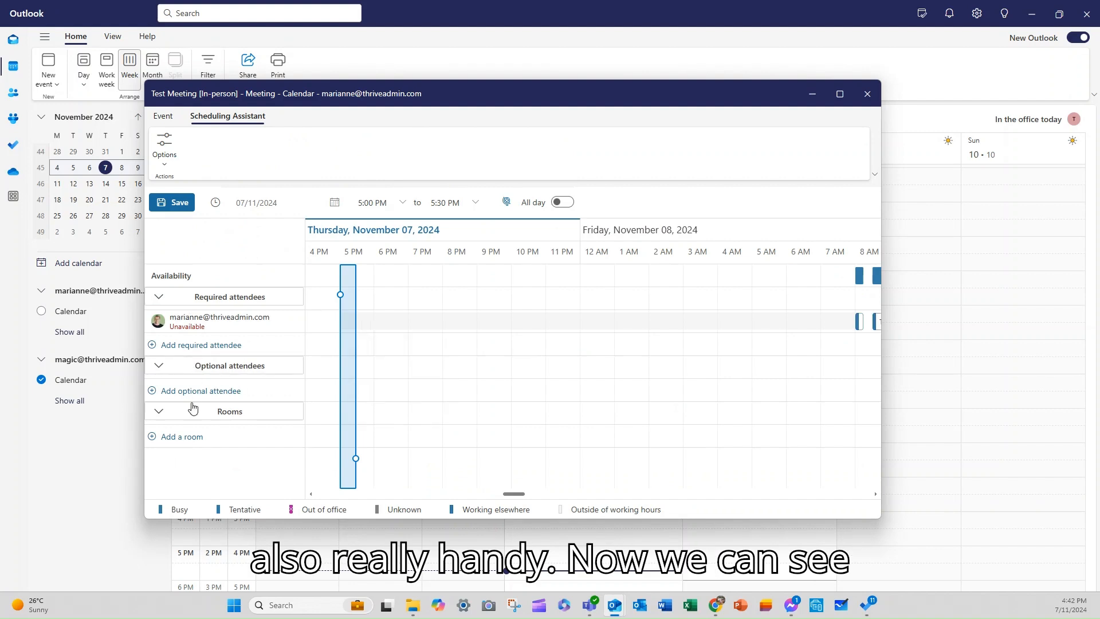